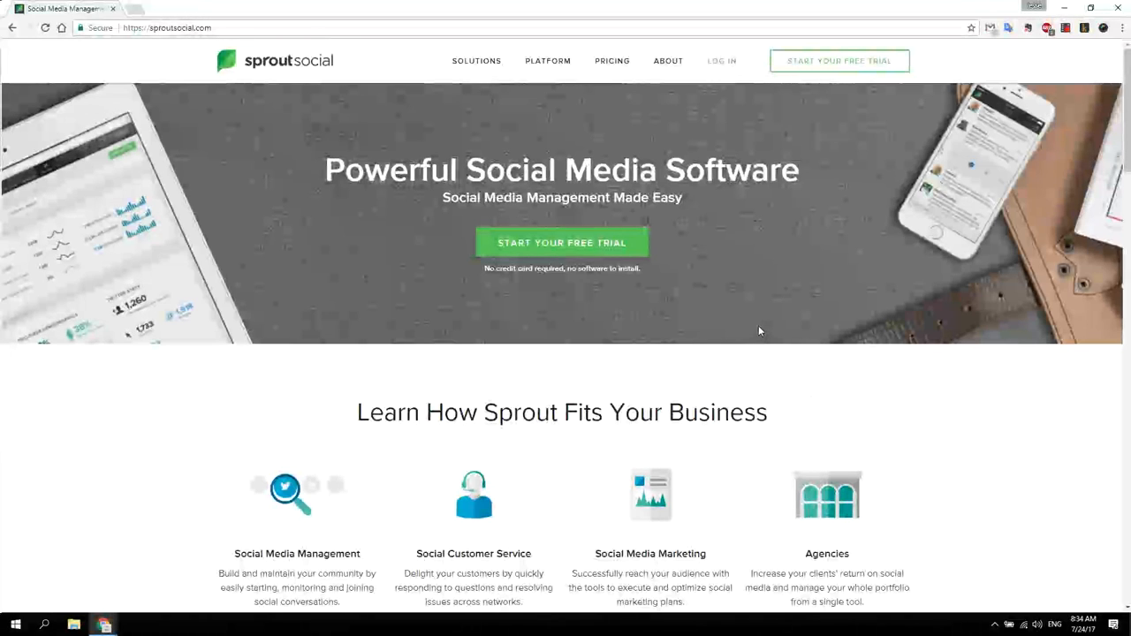
mouse_move(617, 248)
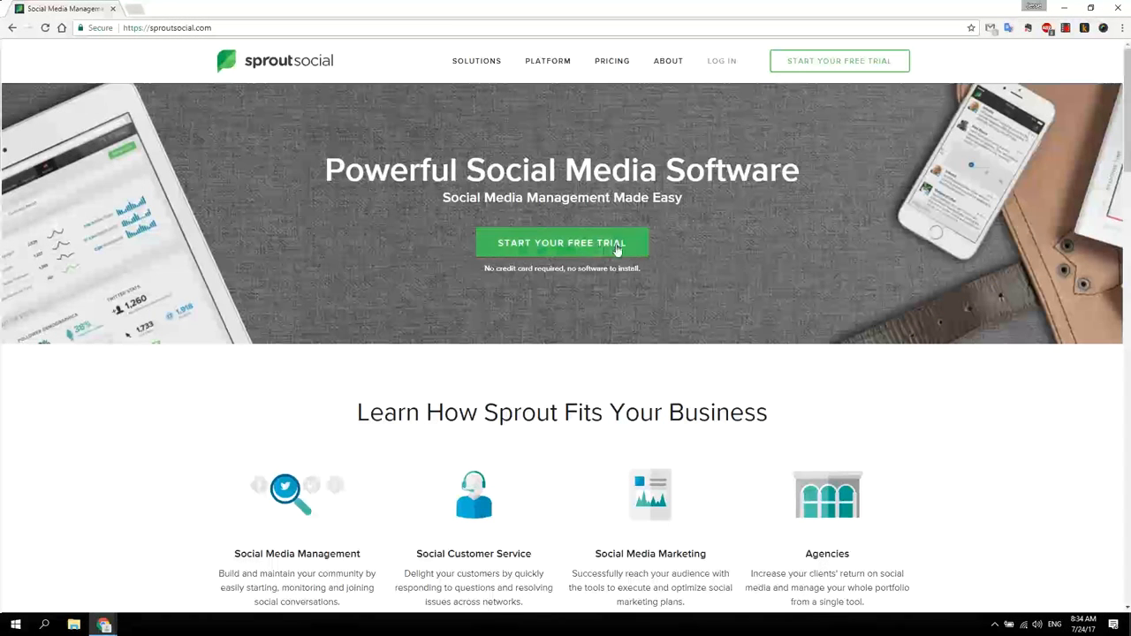
Open the Sprout Social pricing page and browse the available plans
left_click(612, 61)
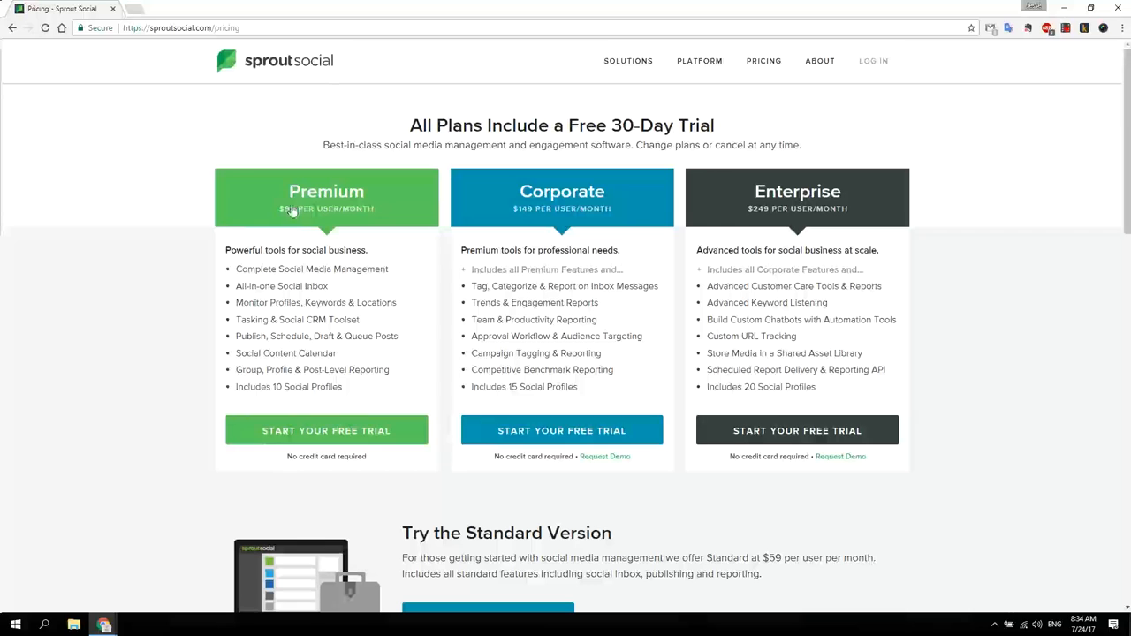
mouse_move(299, 219)
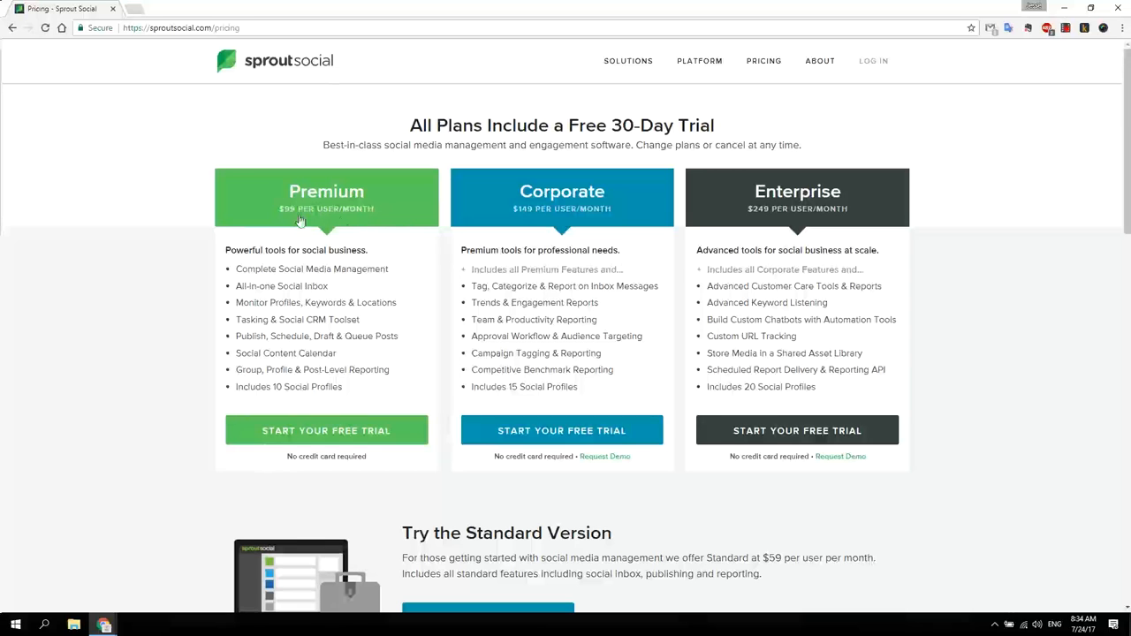
scroll("down", 3)
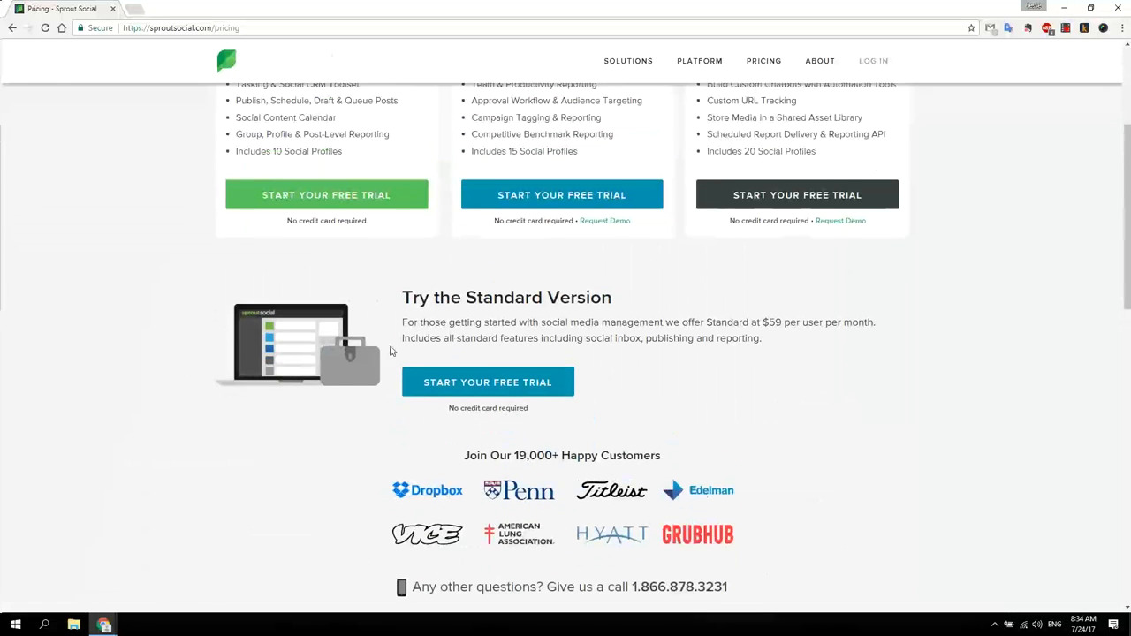
mouse_move(707, 347)
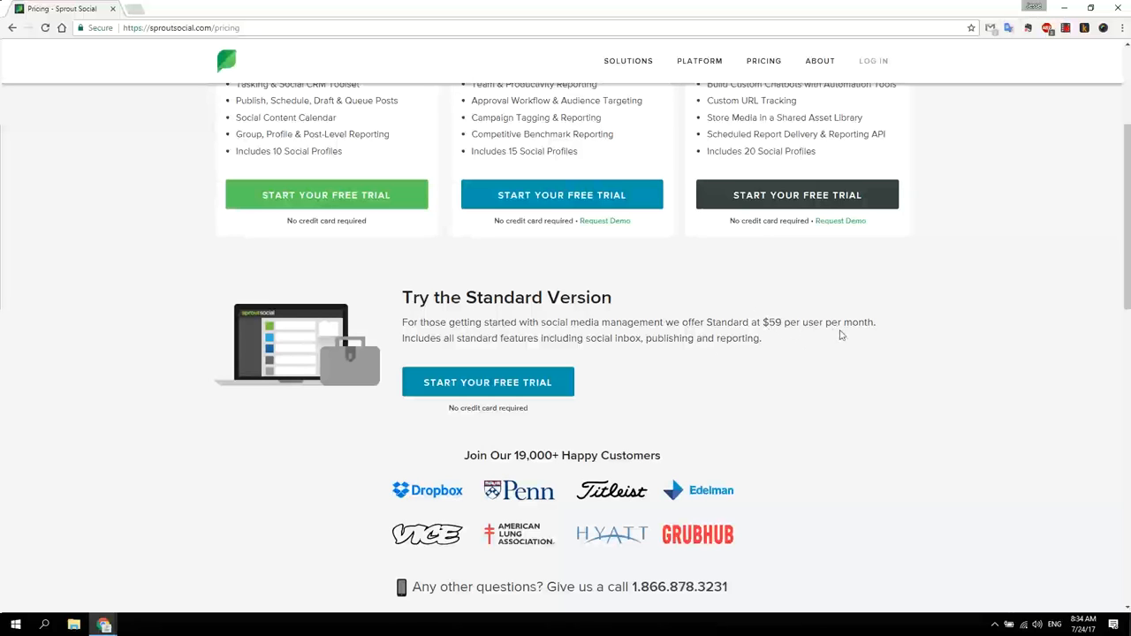
scroll("up", 3)
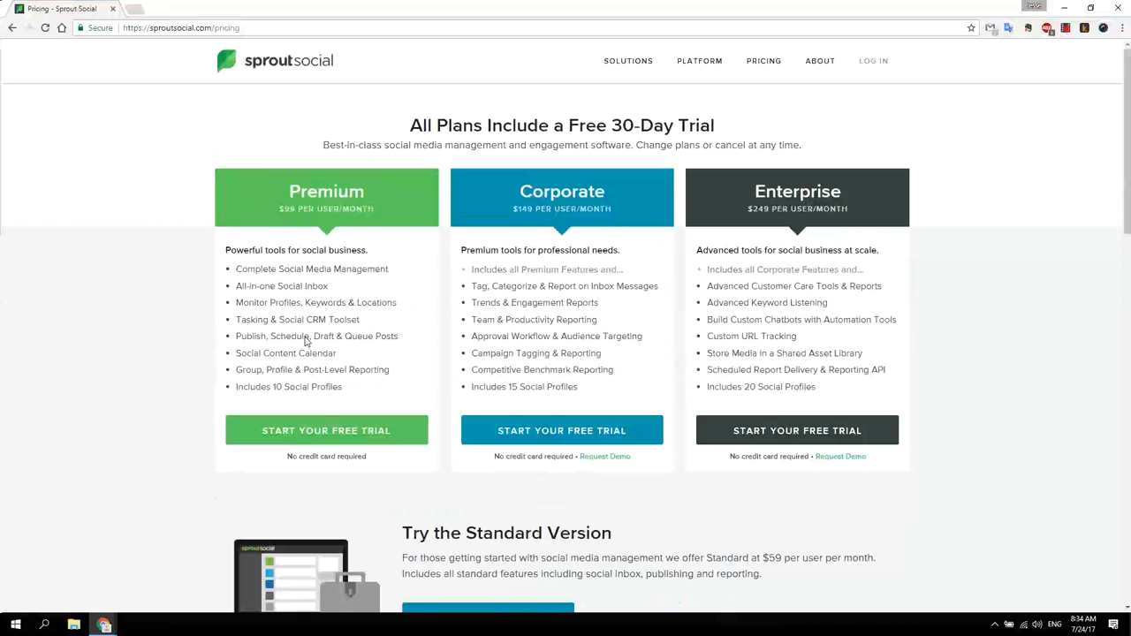
scroll("down", 3)
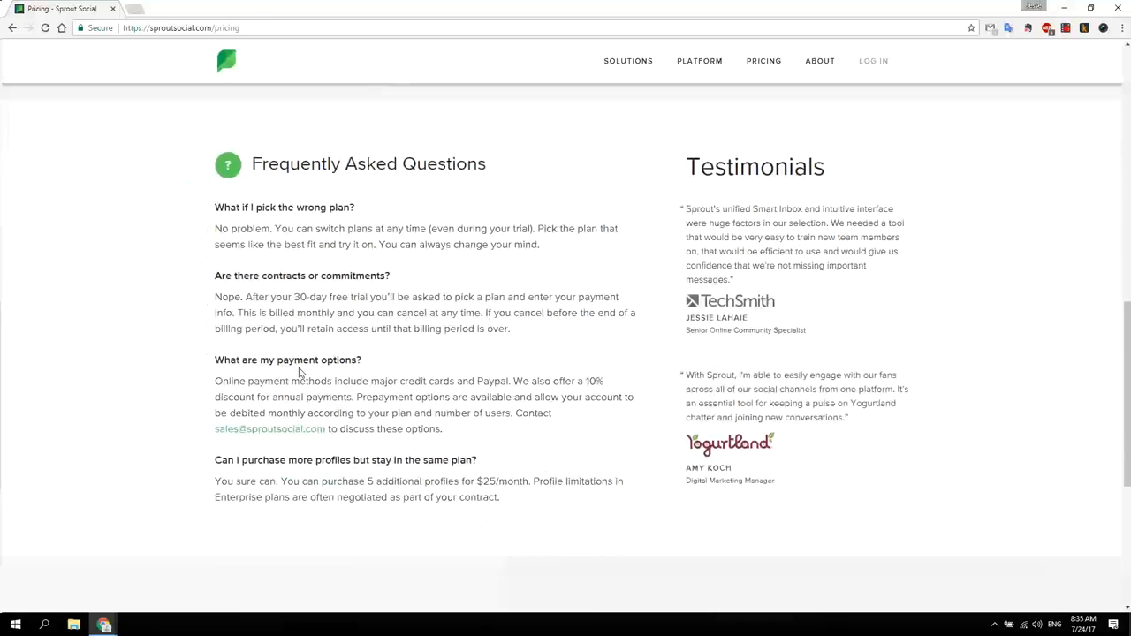
Start the Premium plan free trial and fill in the Create your Account form
left_click_drag(476, 385, 499, 400)
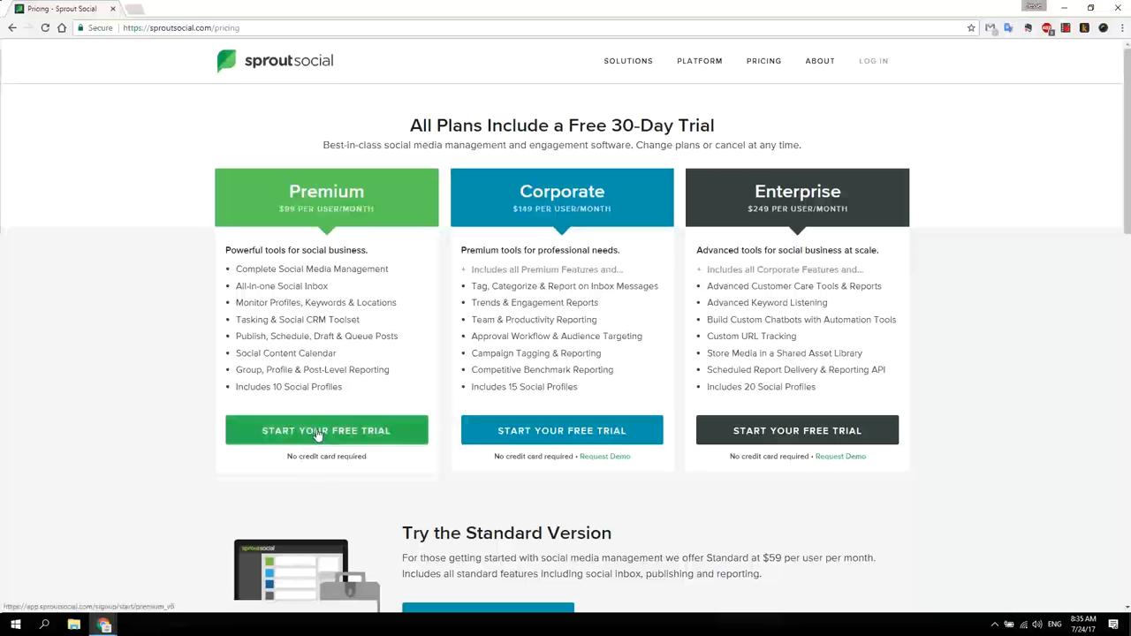
left_click(326, 430)
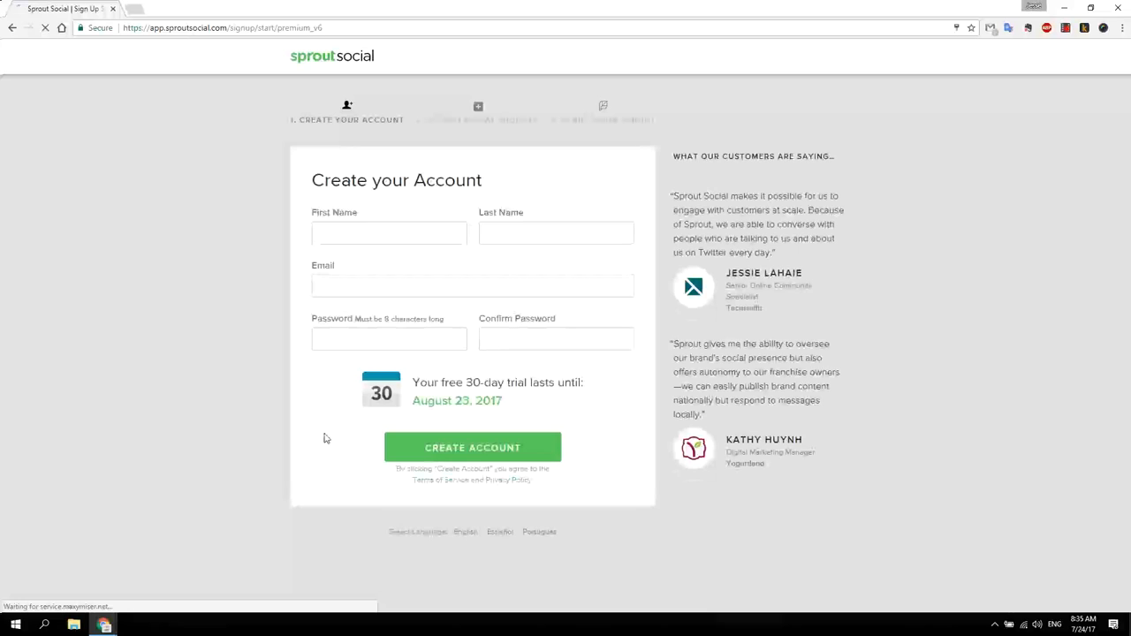
left_click(472, 447)
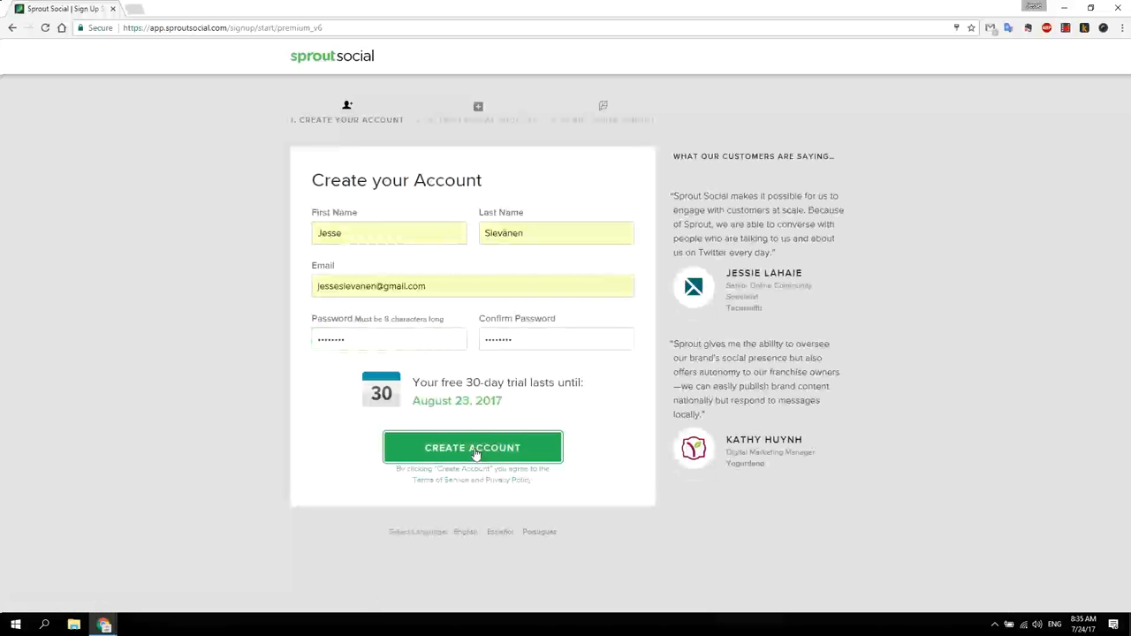
Create the account and authorize Sprout Social to connect a Twitter profile
left_click(472, 447)
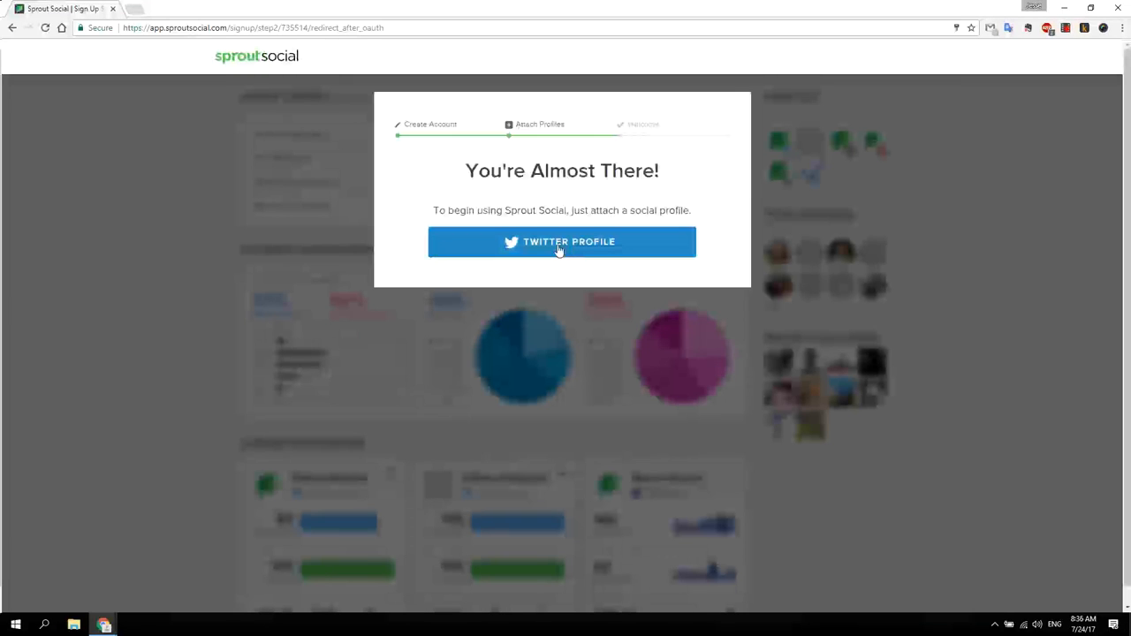
left_click(561, 241)
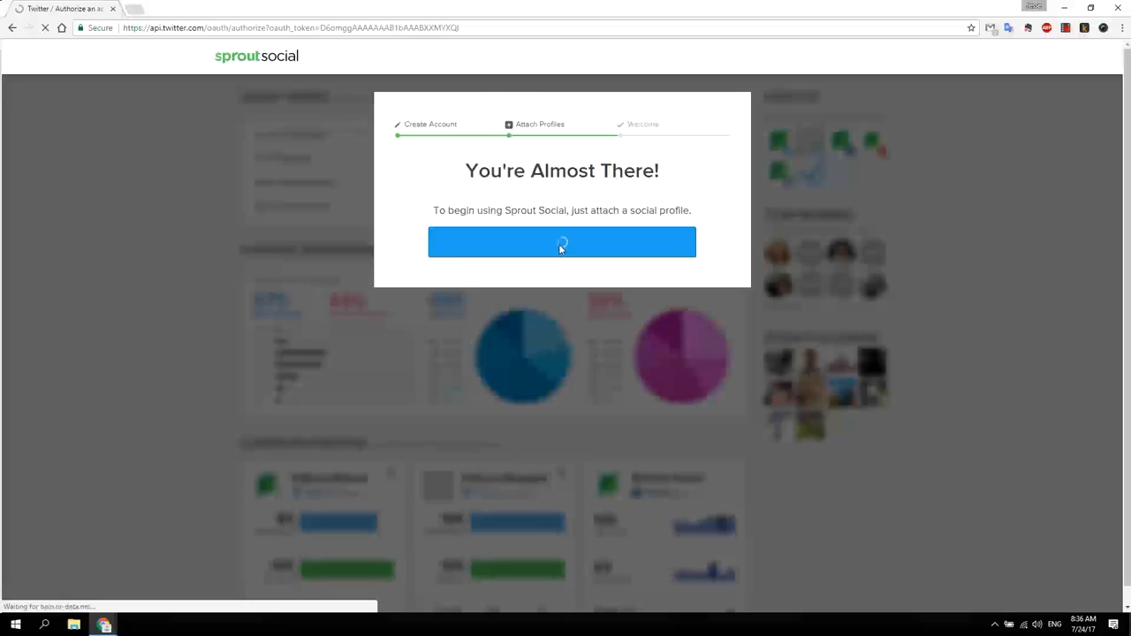
left_click(561, 242)
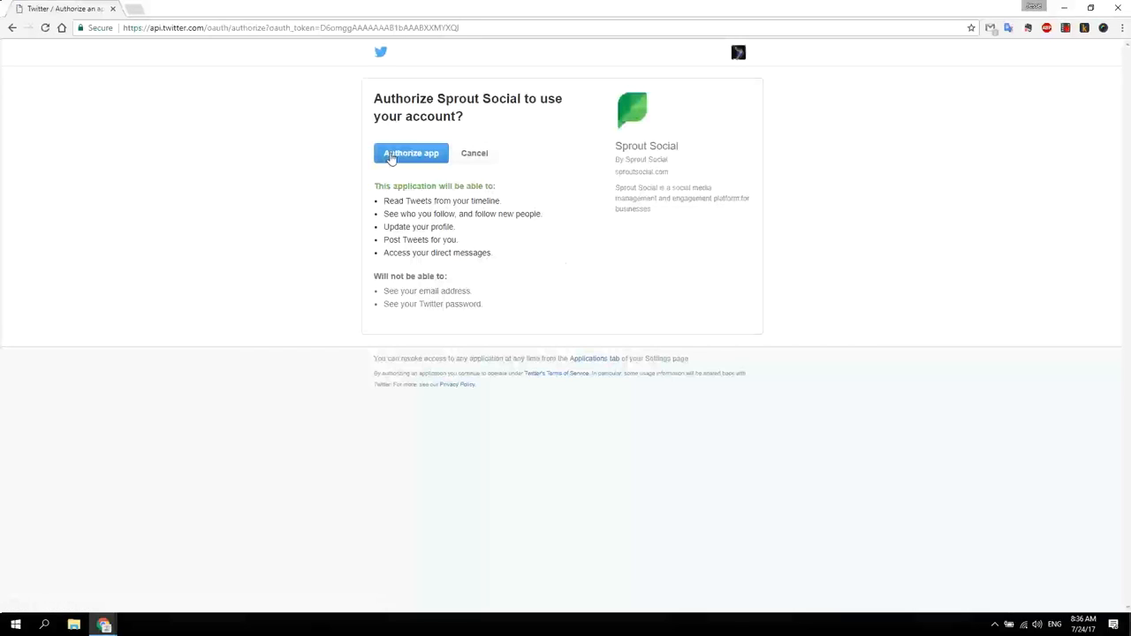
left_click(410, 153)
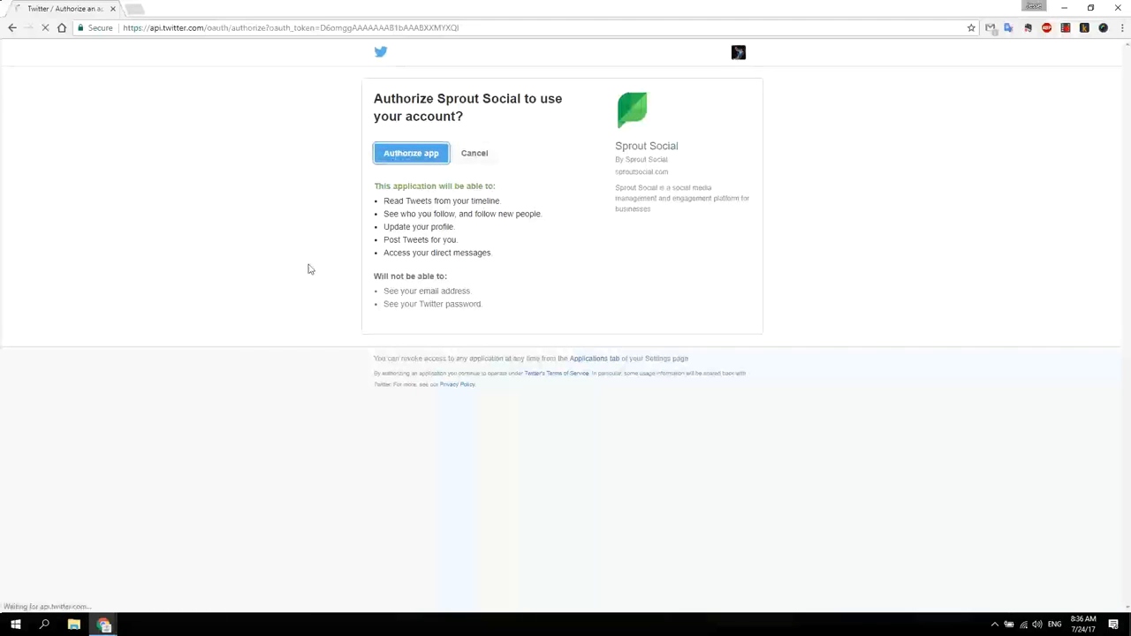
left_click(411, 152)
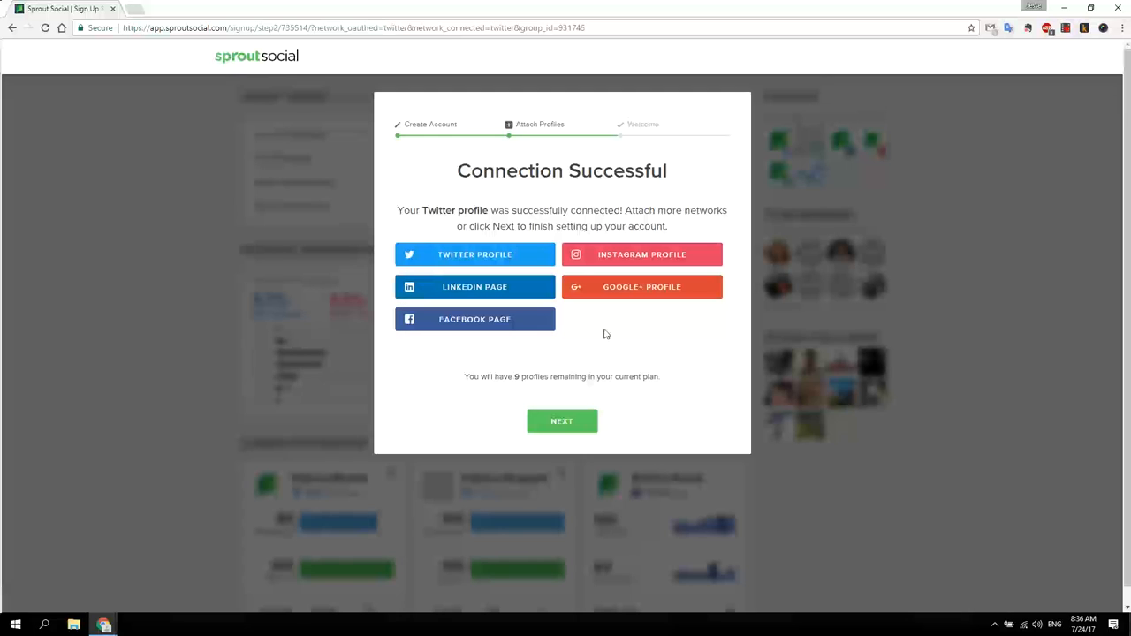
mouse_move(698, 255)
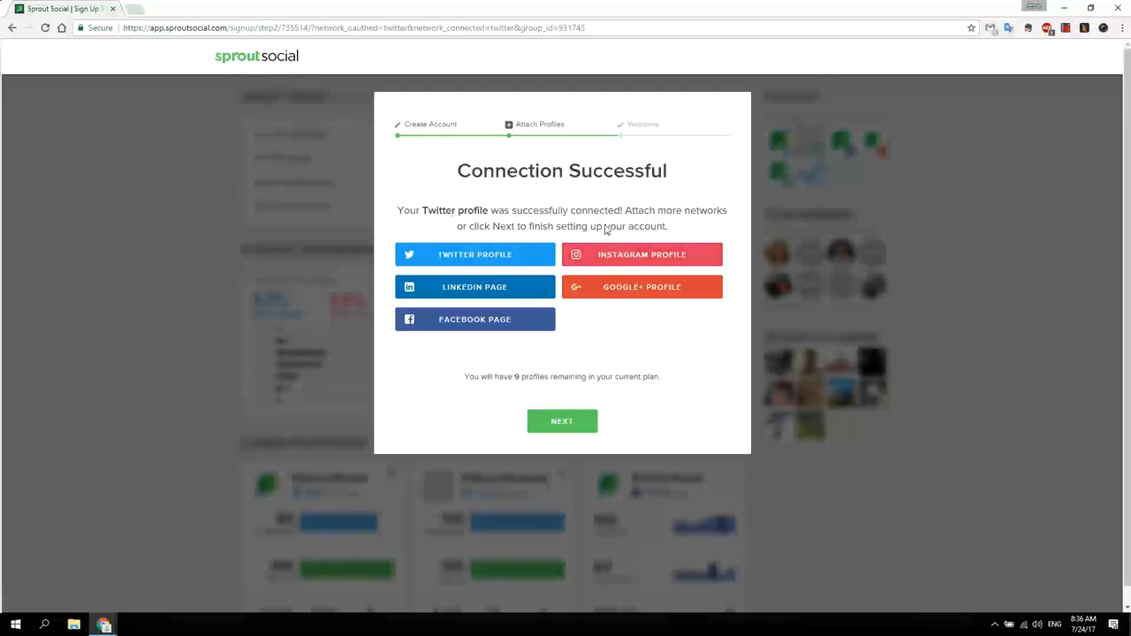
Connect the Dunk Like A Badass Facebook page and continue to welcome setup
left_click(475, 319)
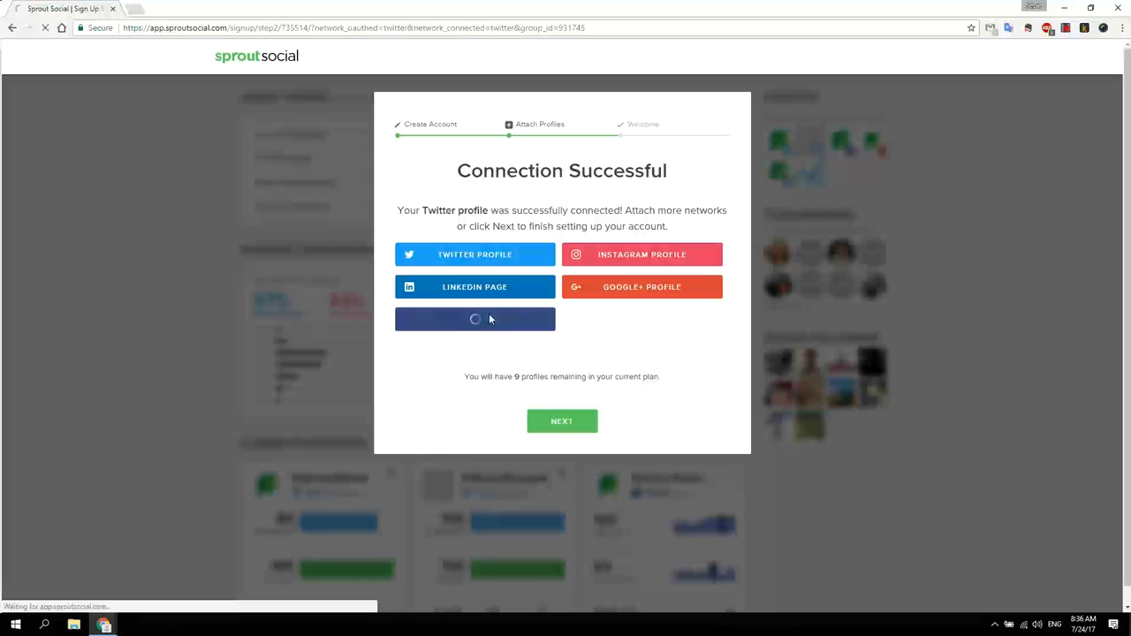
left_click(475, 319)
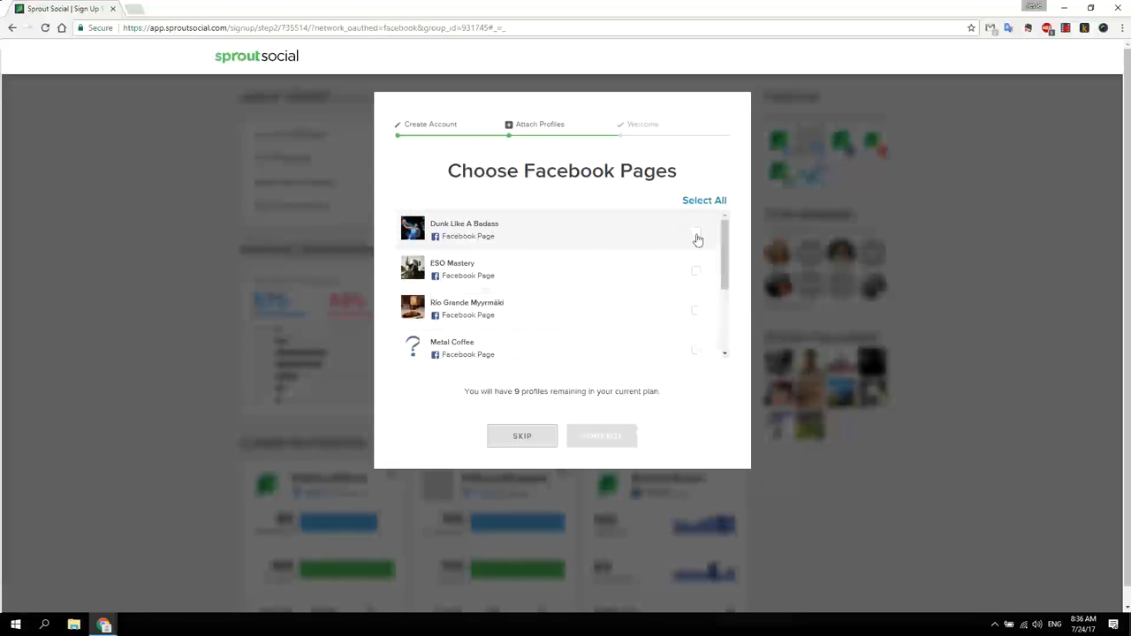
left_click(696, 231)
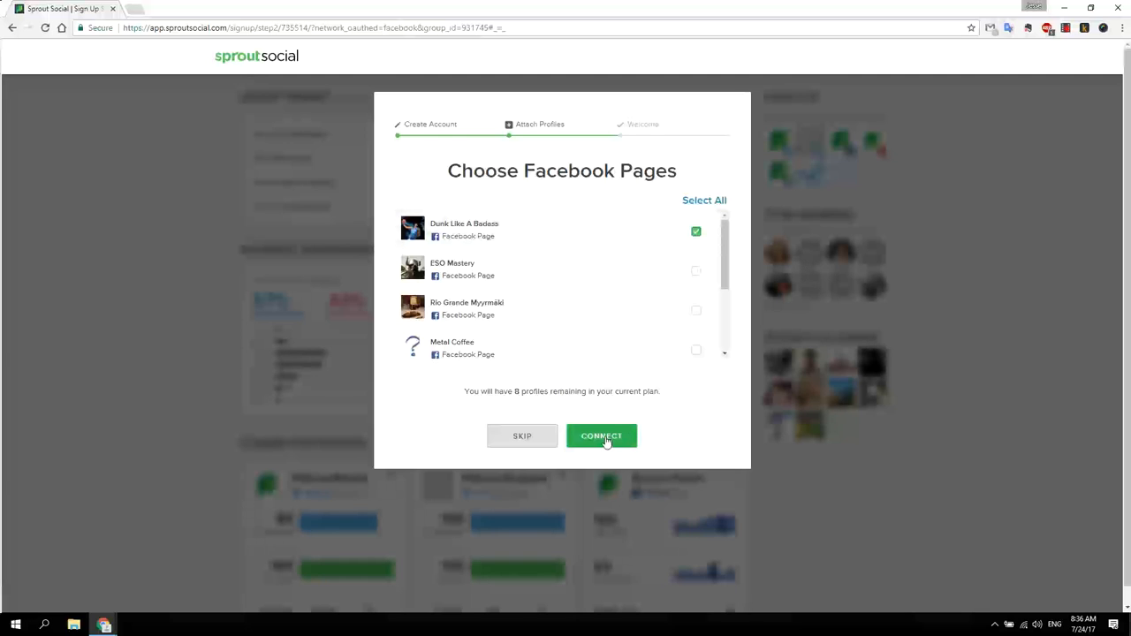
left_click(602, 436)
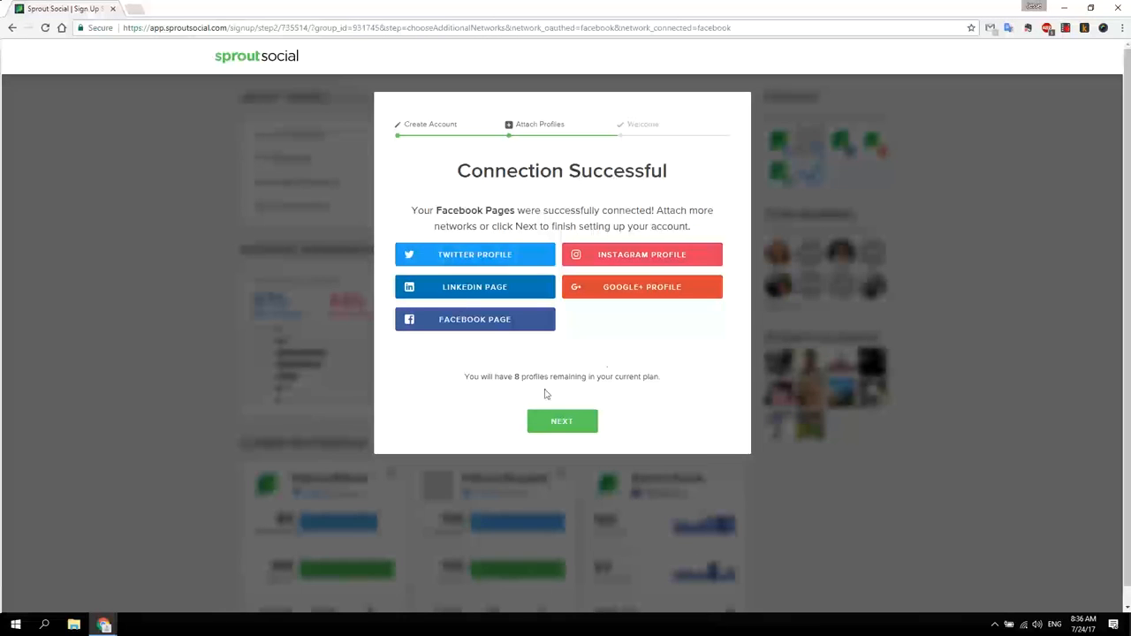
mouse_move(562, 421)
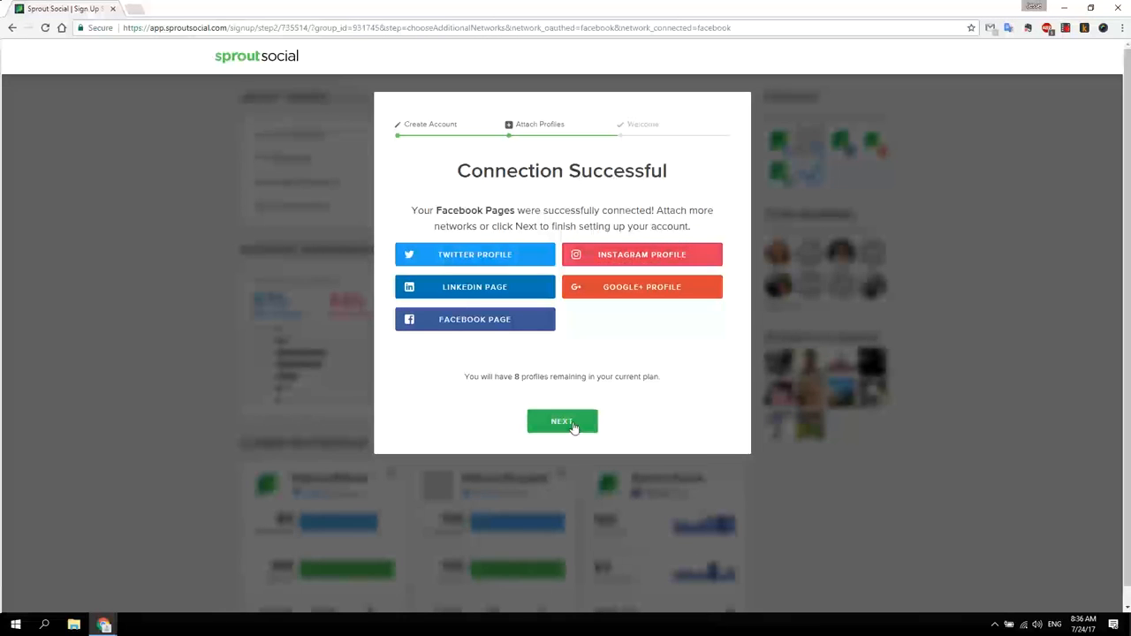
left_click(562, 422)
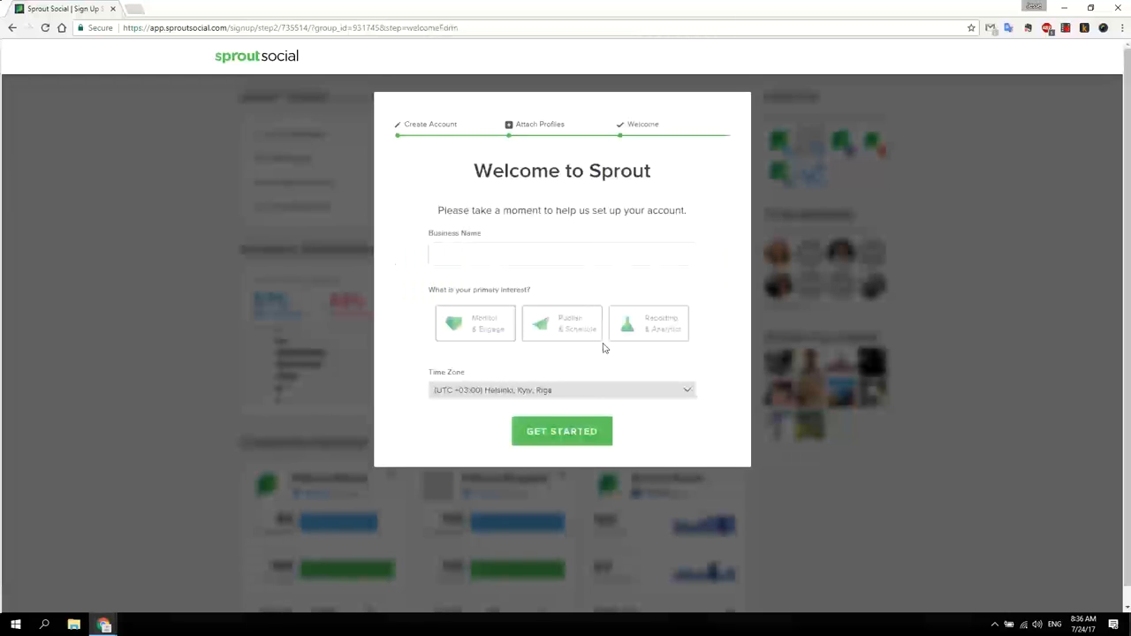
Submit business name Dunk Like a Badass with Publish & Schedule focus, then dismiss the welcome panel
left_click(562, 323)
type("Dunk Like a Badass")
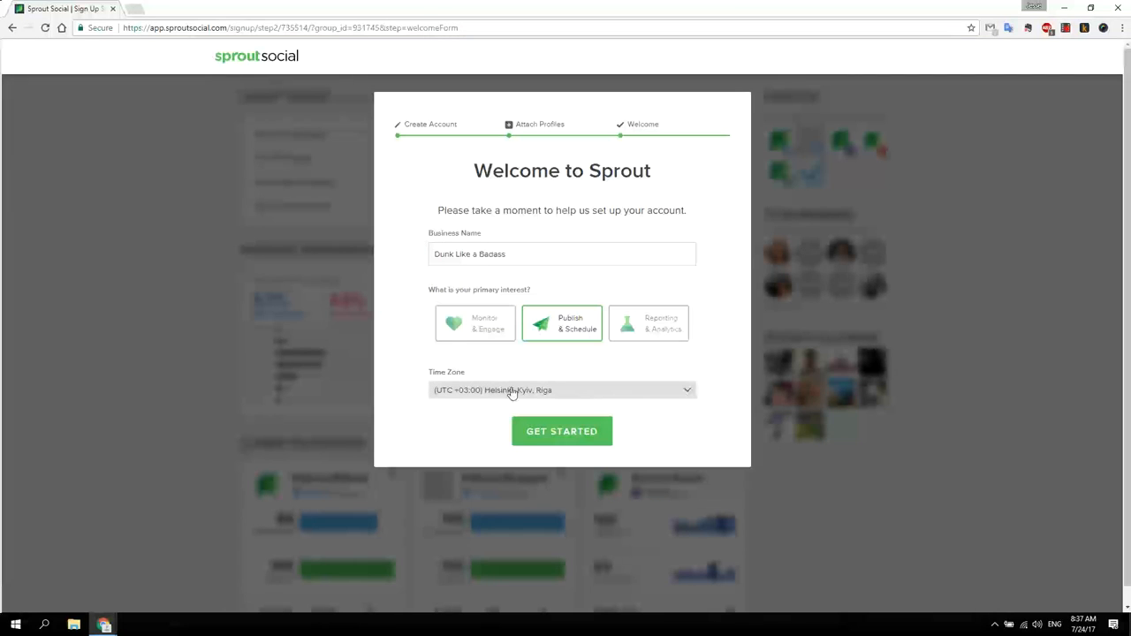
left_click(562, 431)
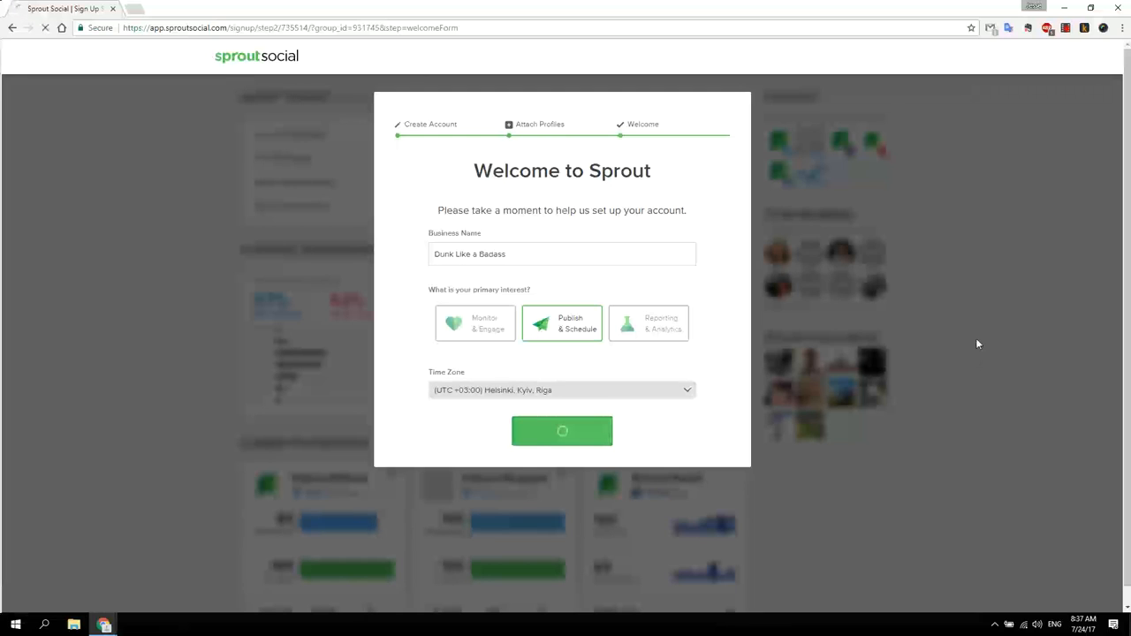
left_click(562, 431)
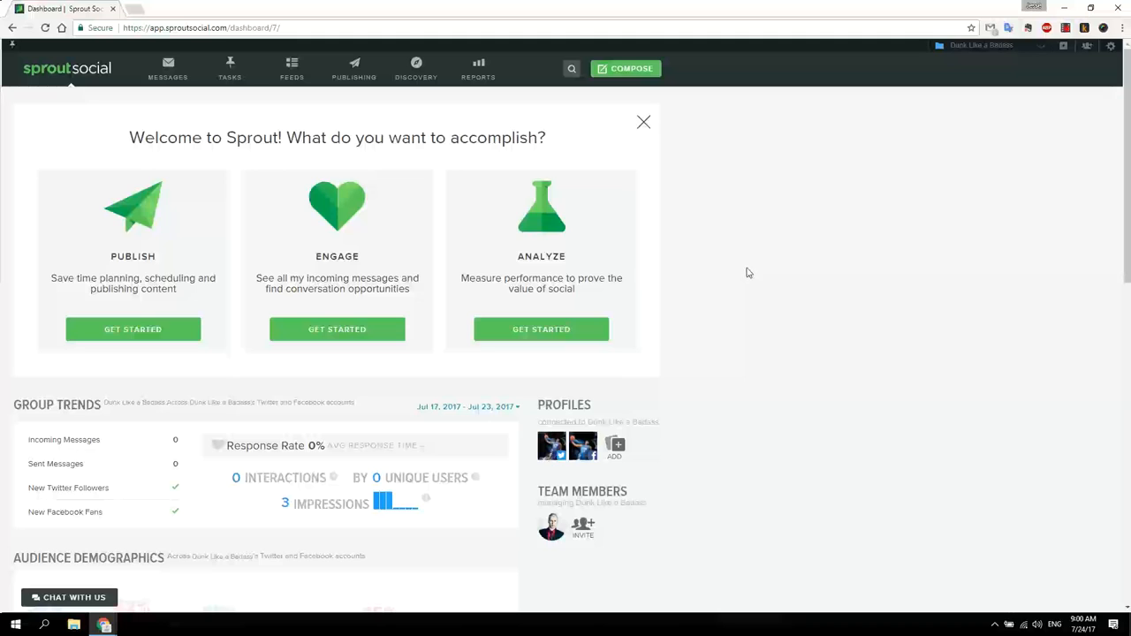
left_click(643, 122)
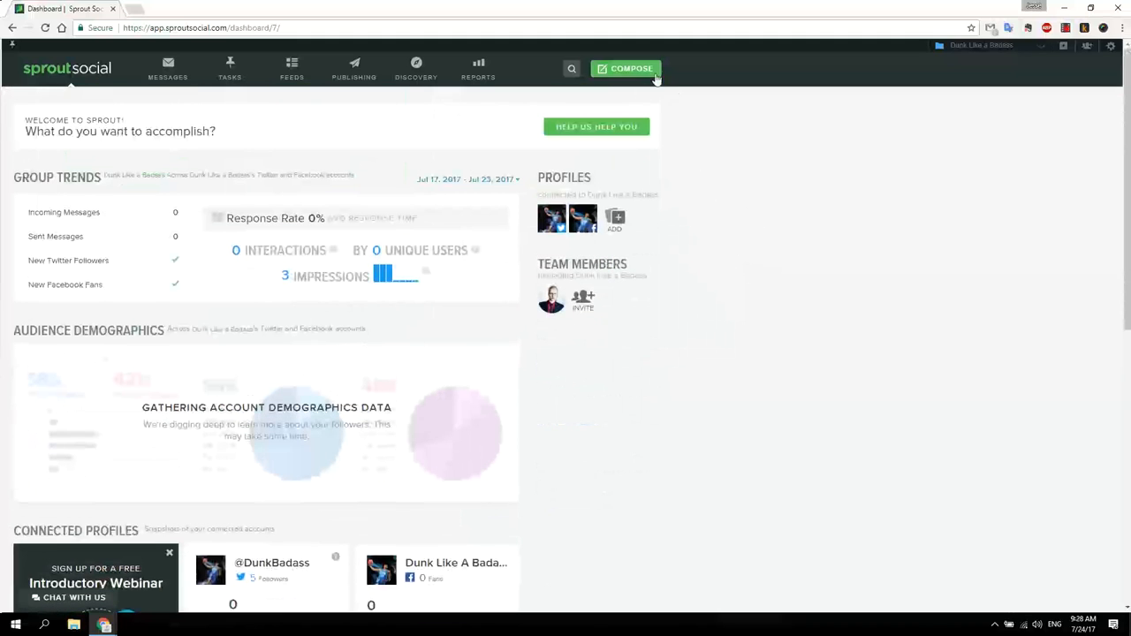
Compose 'Dunk is my junk! #basketball' for the Twitter profile and Dunk Like A Badass page
left_click(626, 68)
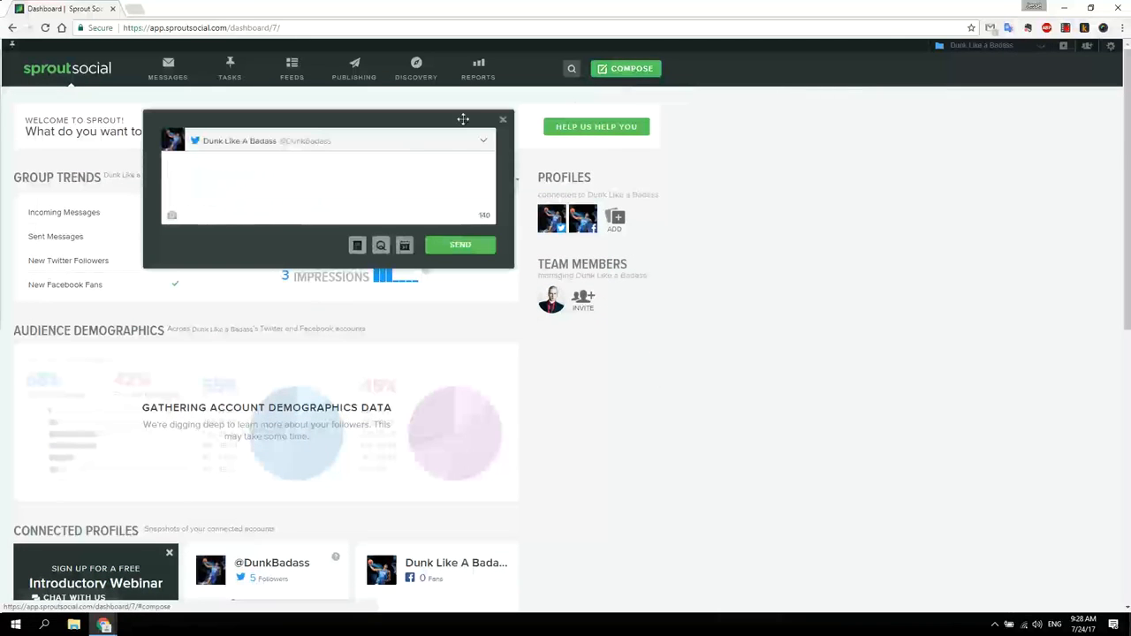
left_click(483, 141)
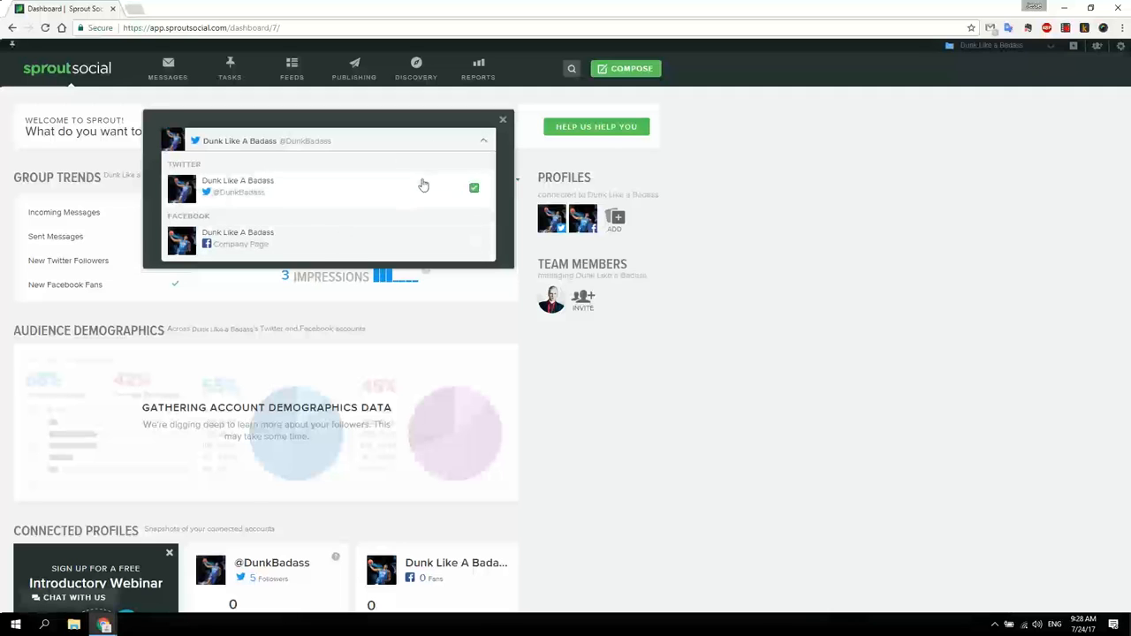
left_click(474, 240)
type("Dunk is my junk! #basketball")
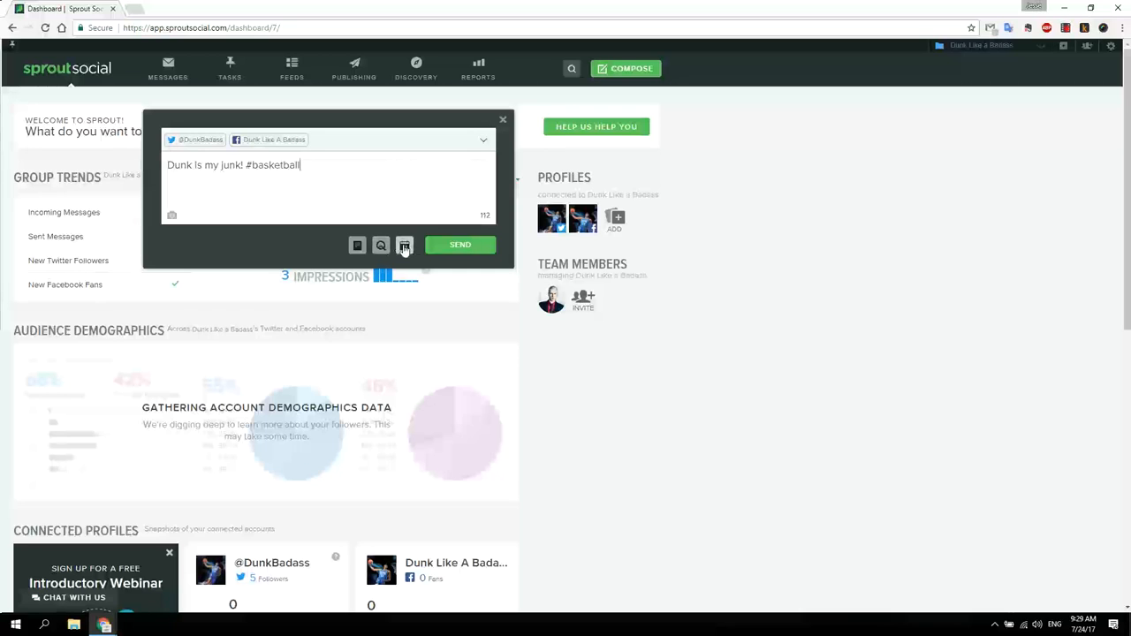
Schedule the basketball post with a photo for Jul 26 and Jul 30, 2017, then open Messages
left_click(404, 244)
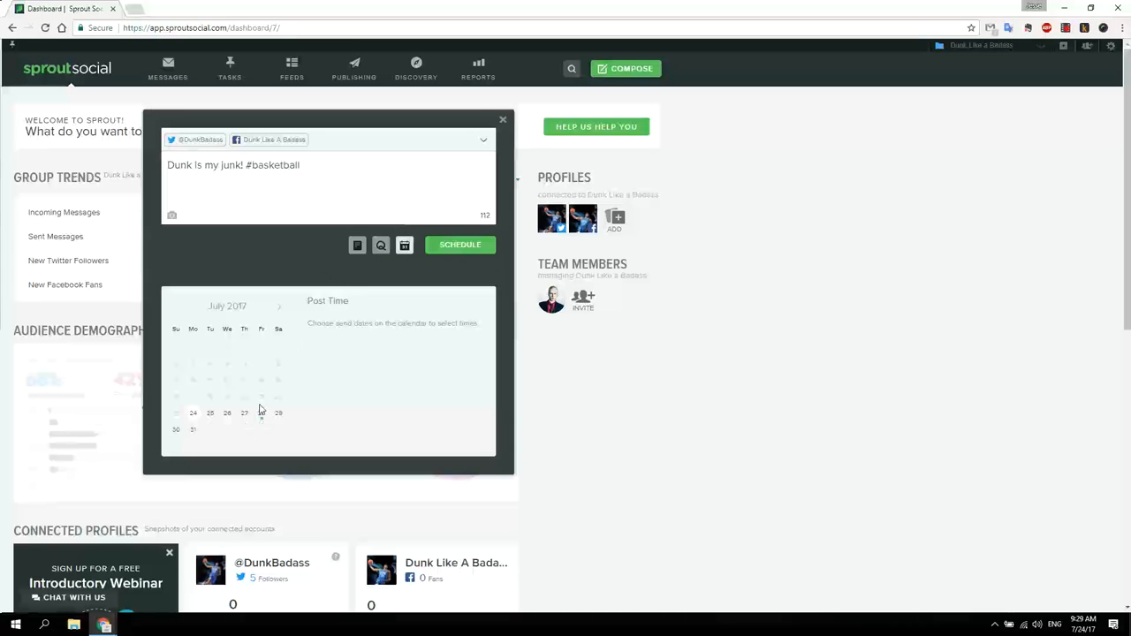
left_click(227, 413)
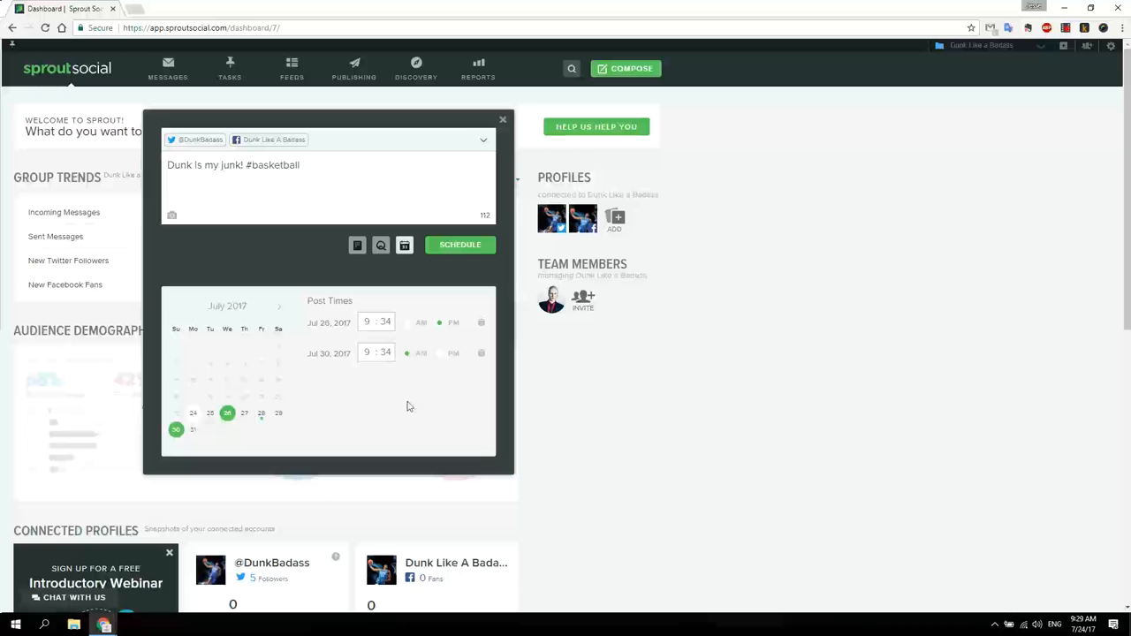
mouse_move(171, 216)
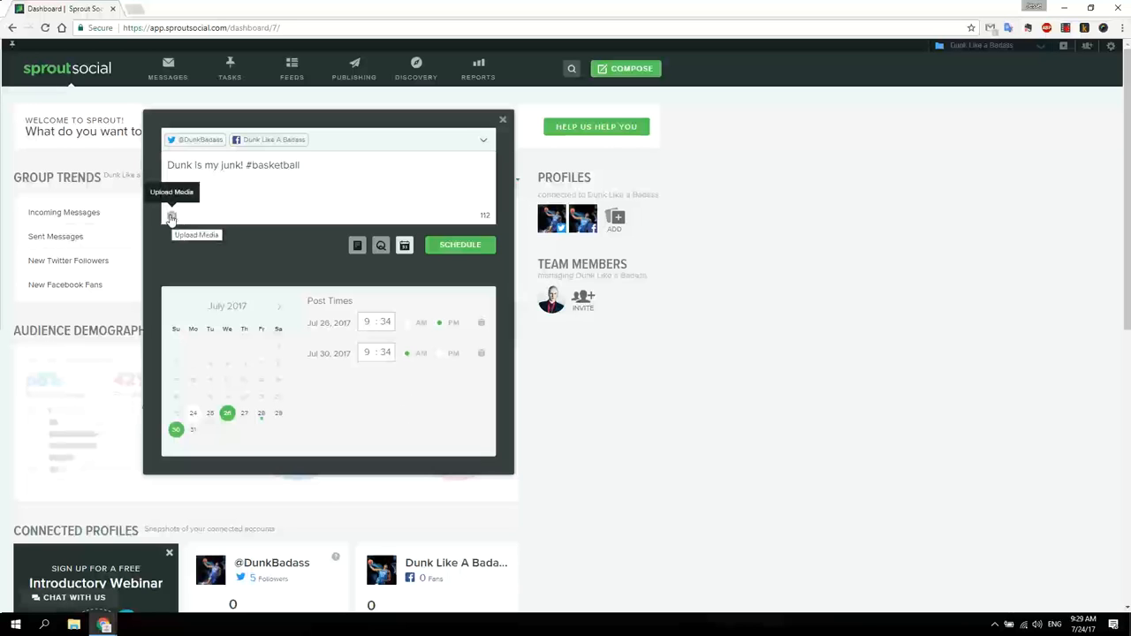
left_click(171, 217)
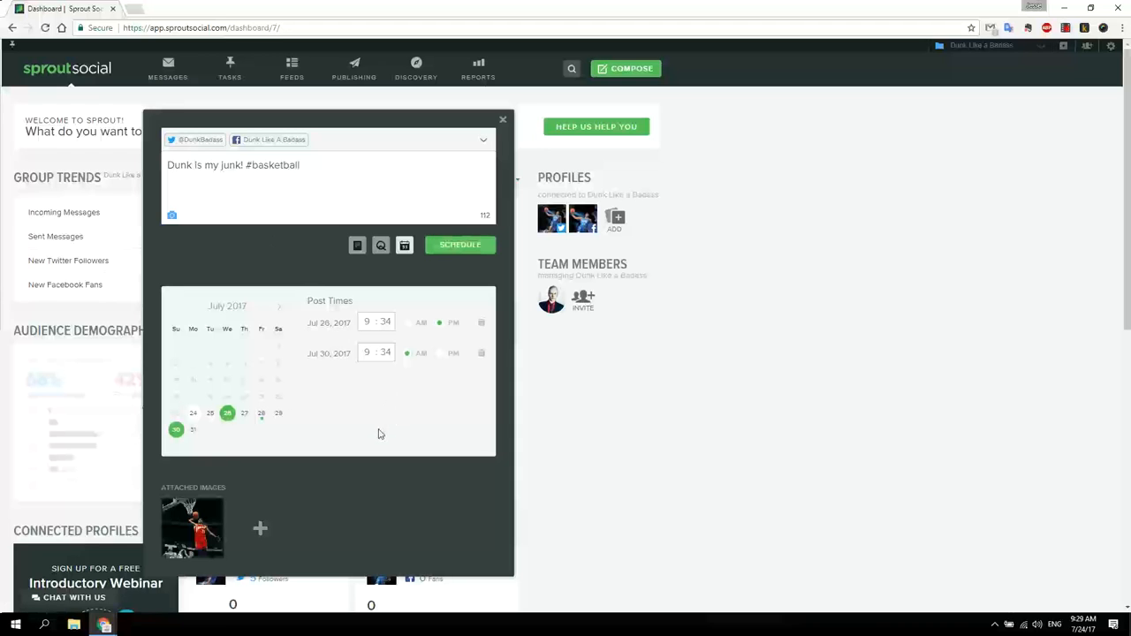
mouse_move(460, 245)
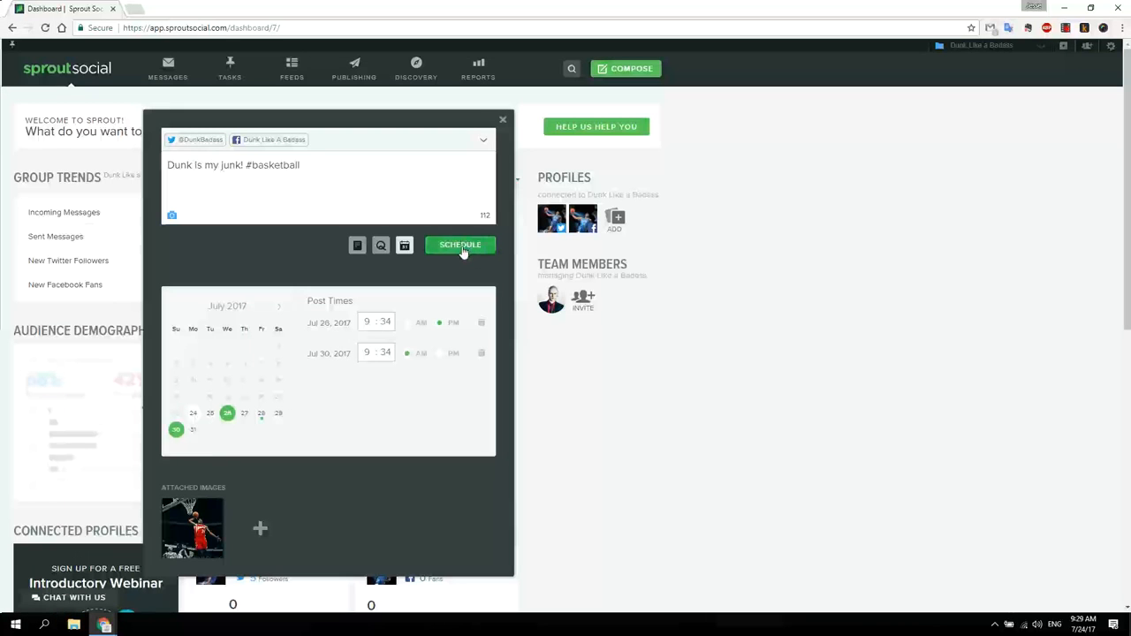
left_click(460, 245)
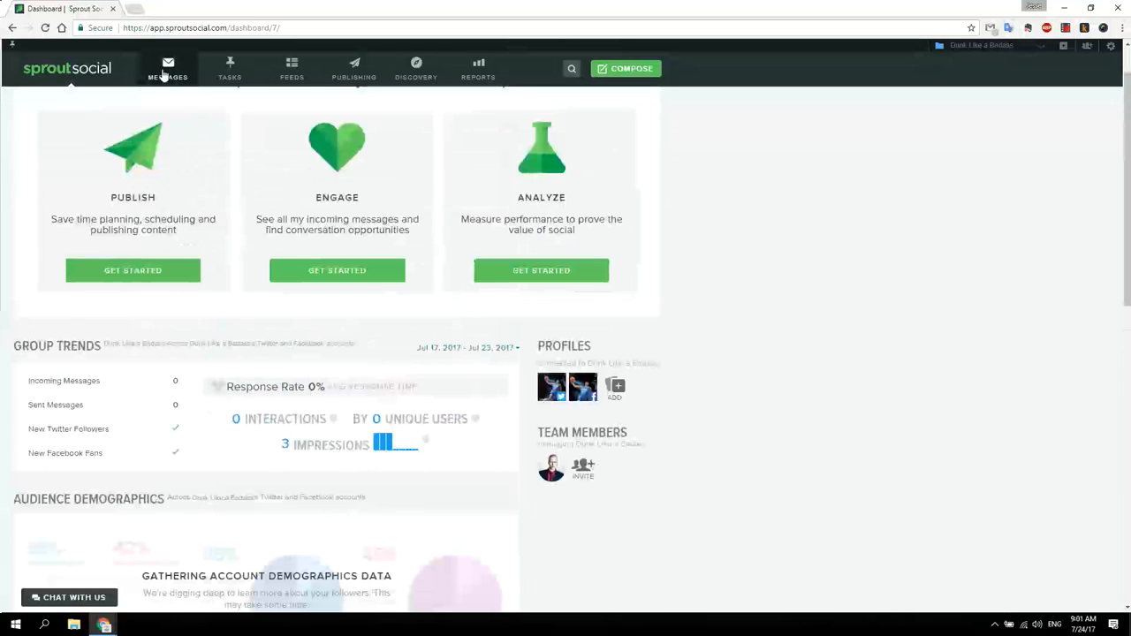
left_click(167, 68)
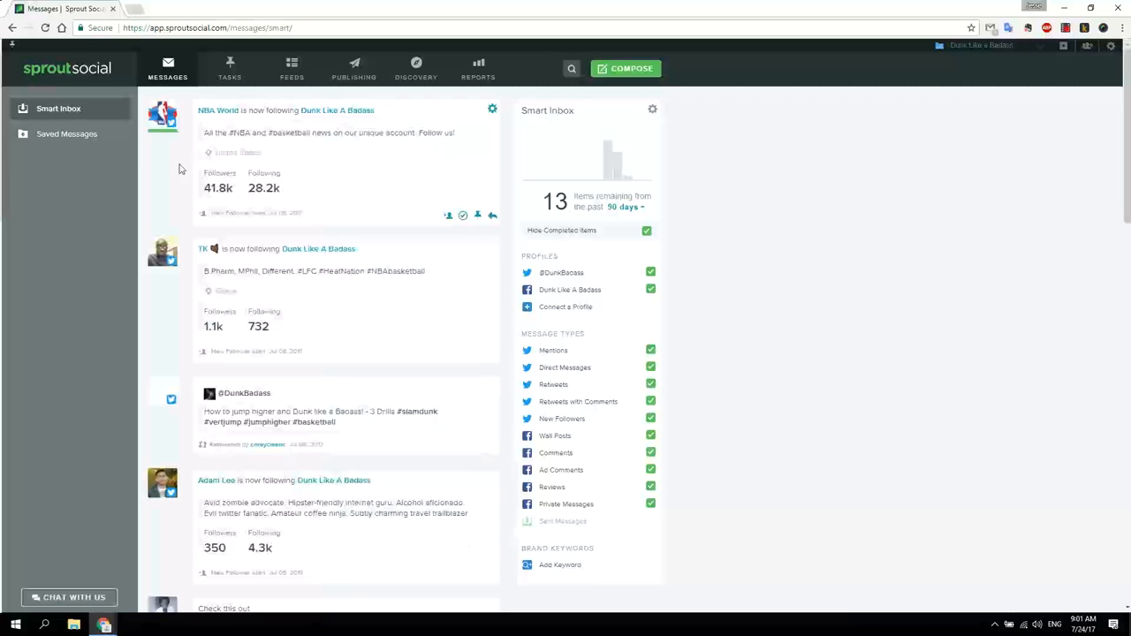
mouse_move(166, 394)
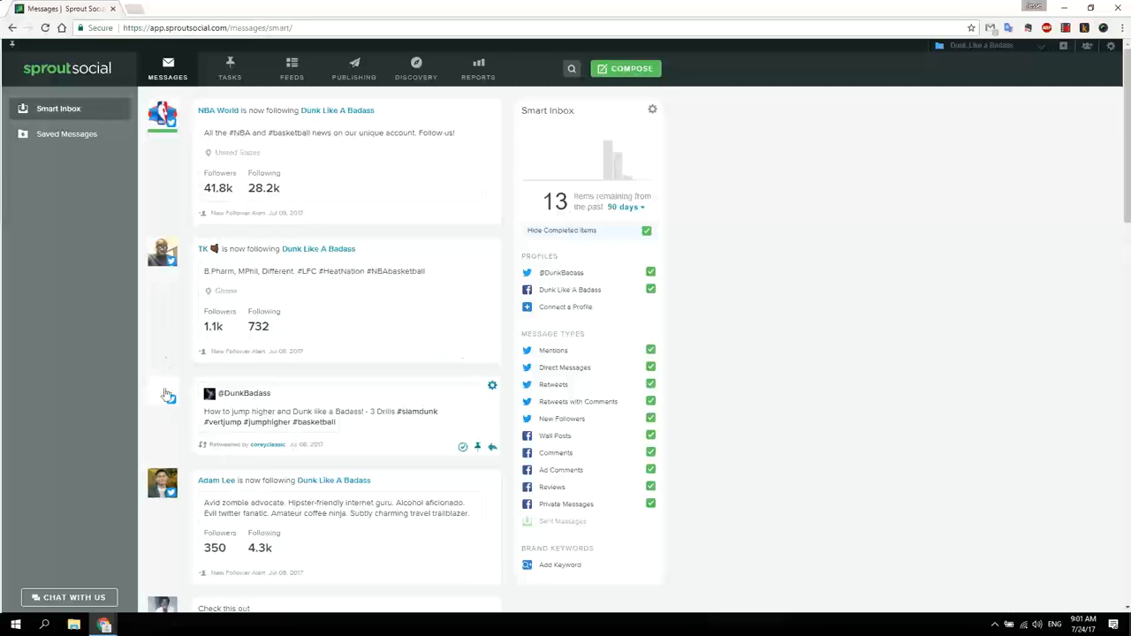
mouse_move(457, 168)
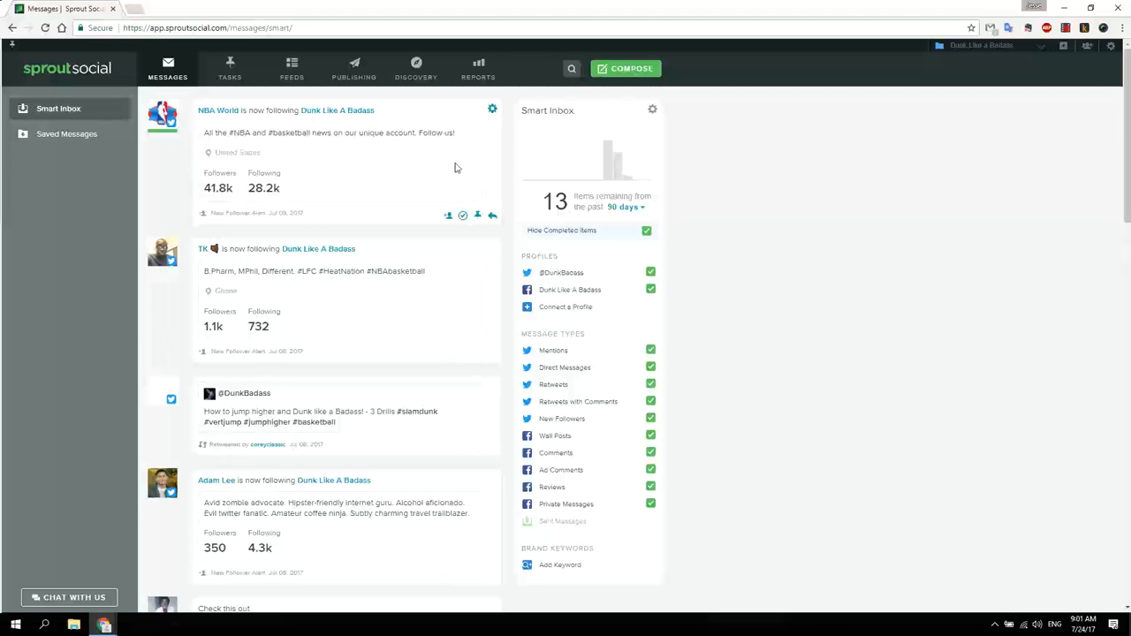
mouse_move(448, 215)
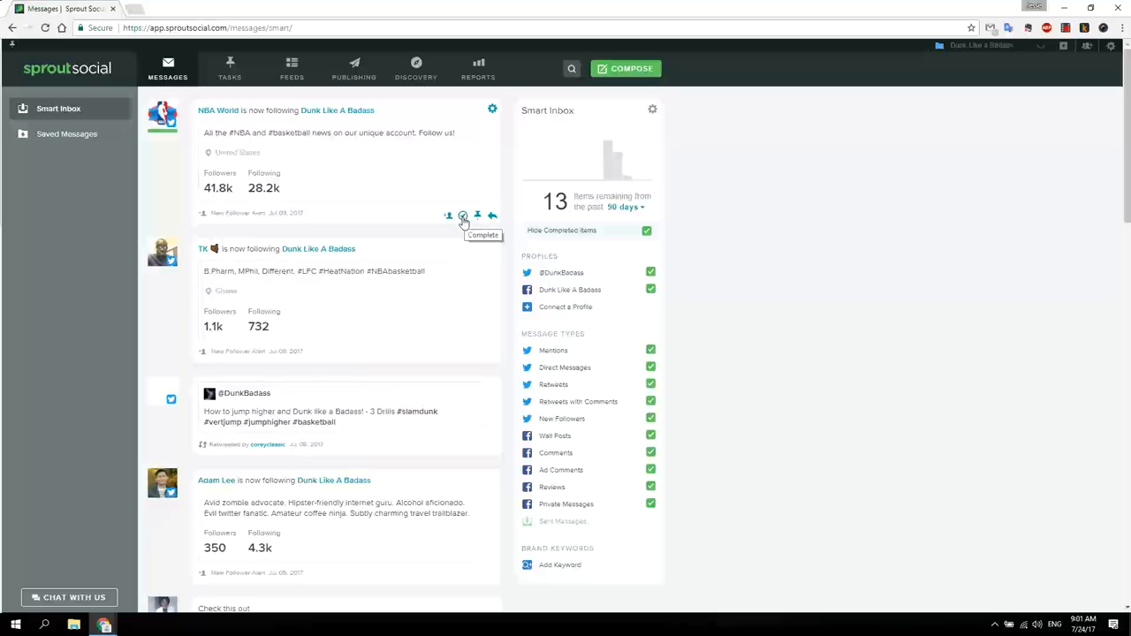
mouse_move(451, 199)
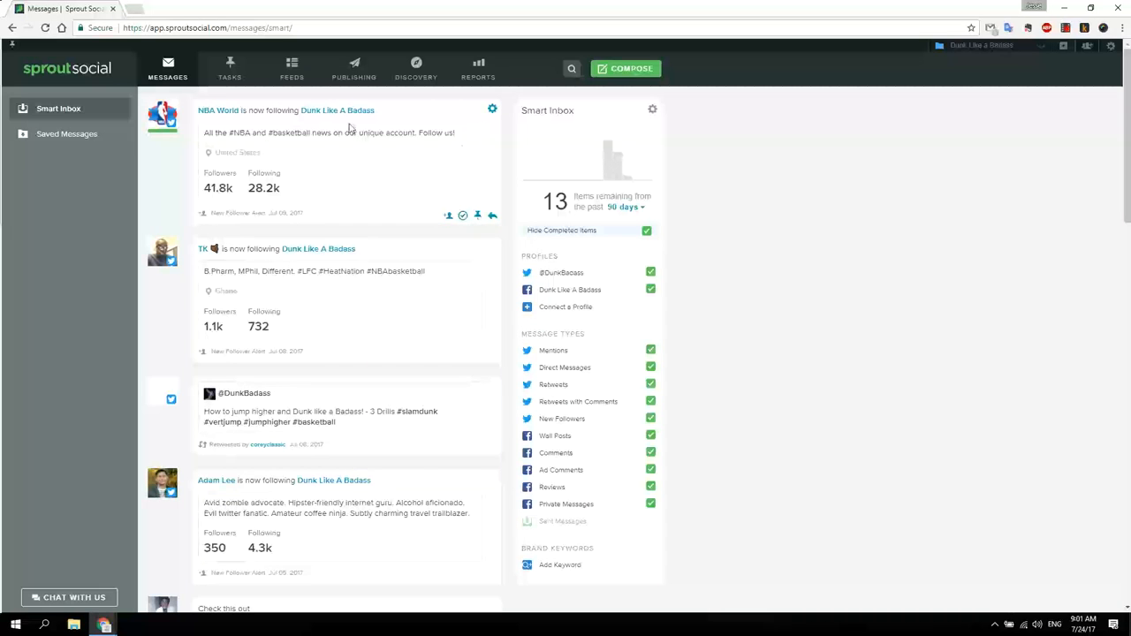
mouse_move(420, 199)
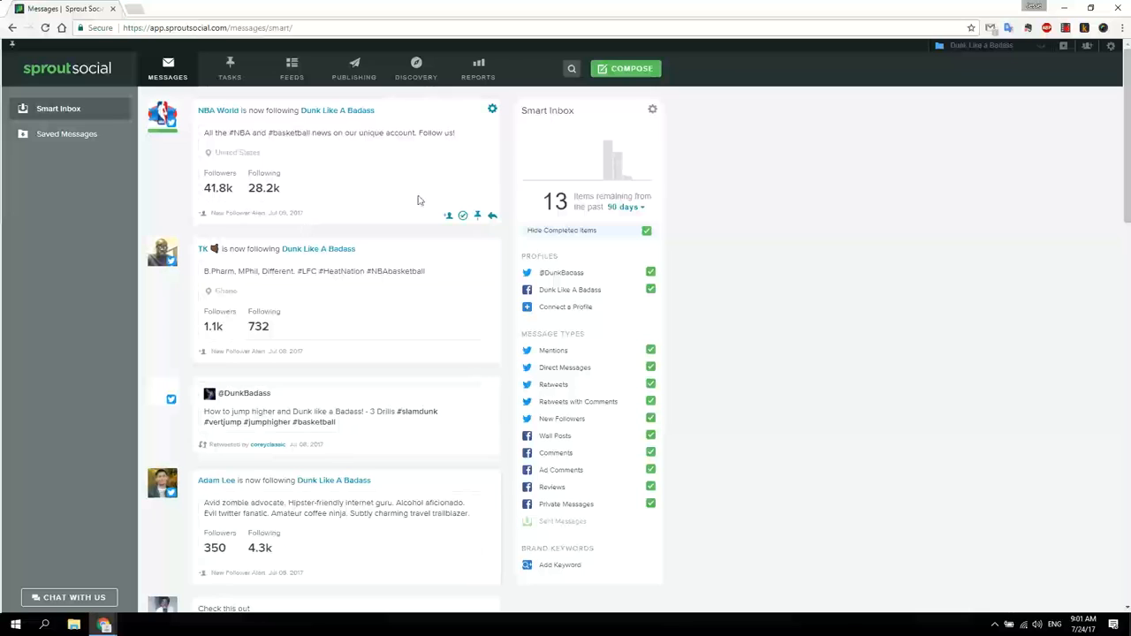
mouse_move(318, 154)
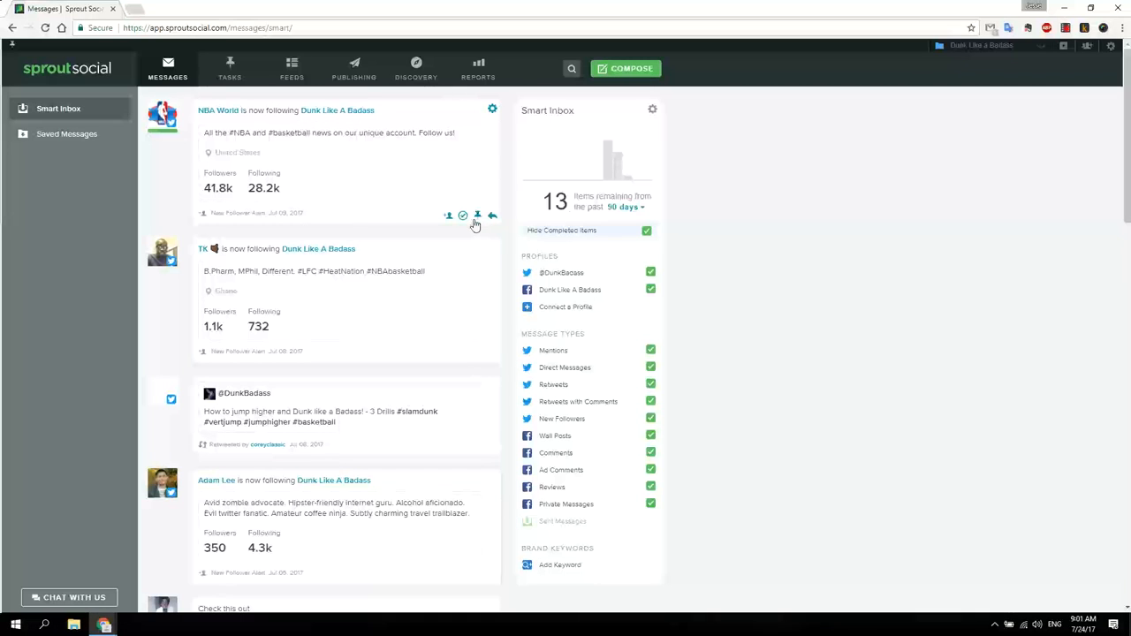
mouse_move(478, 215)
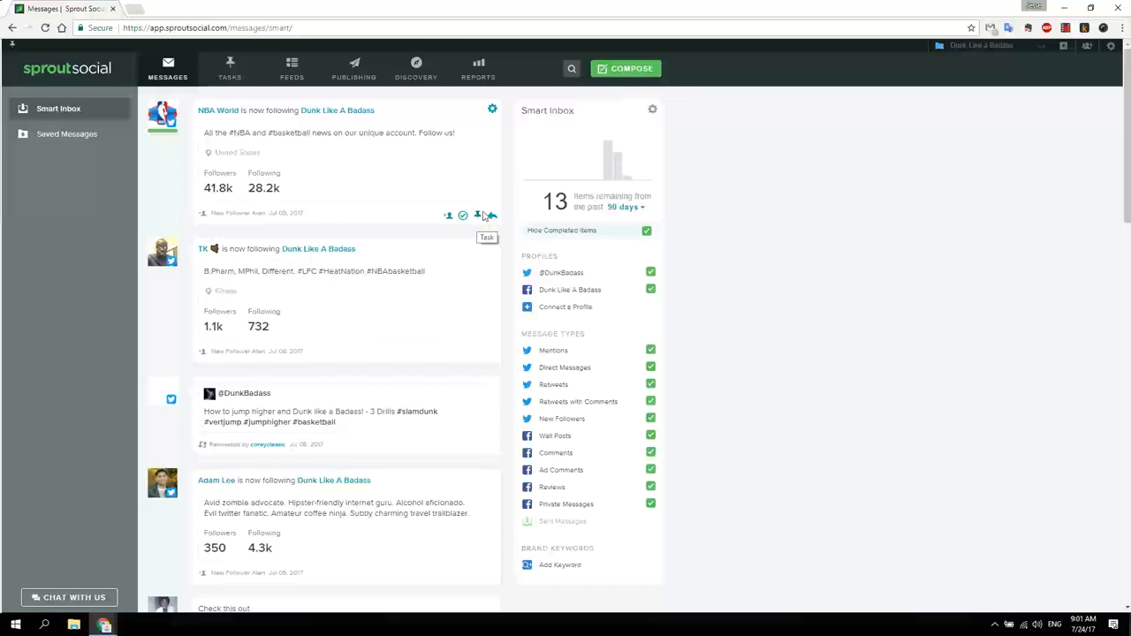
mouse_move(491, 215)
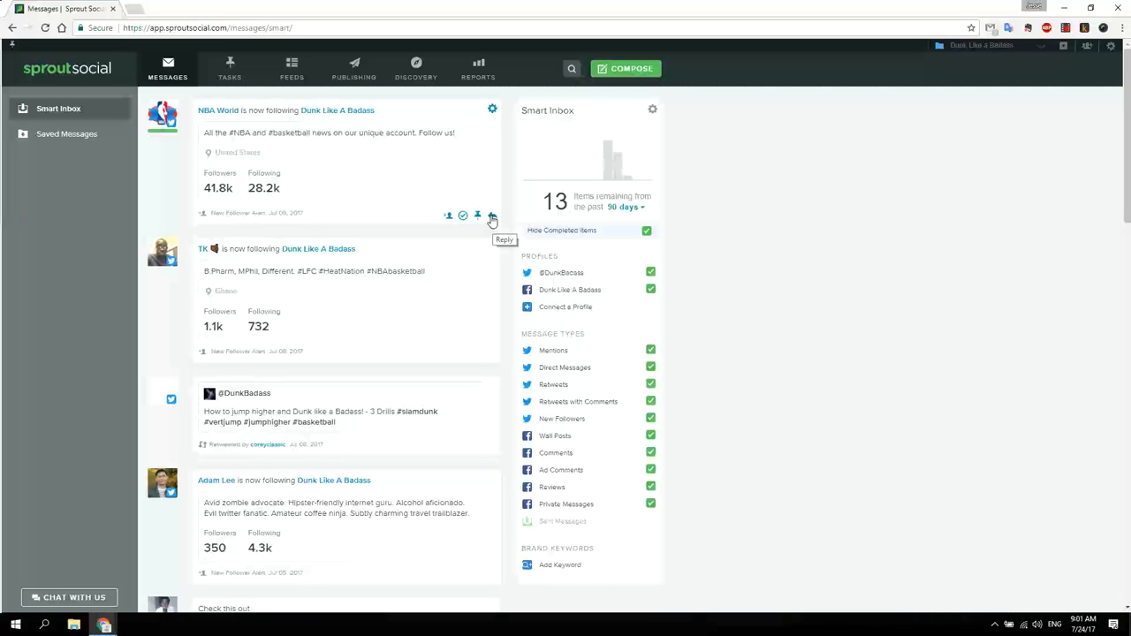
scroll("down", 3)
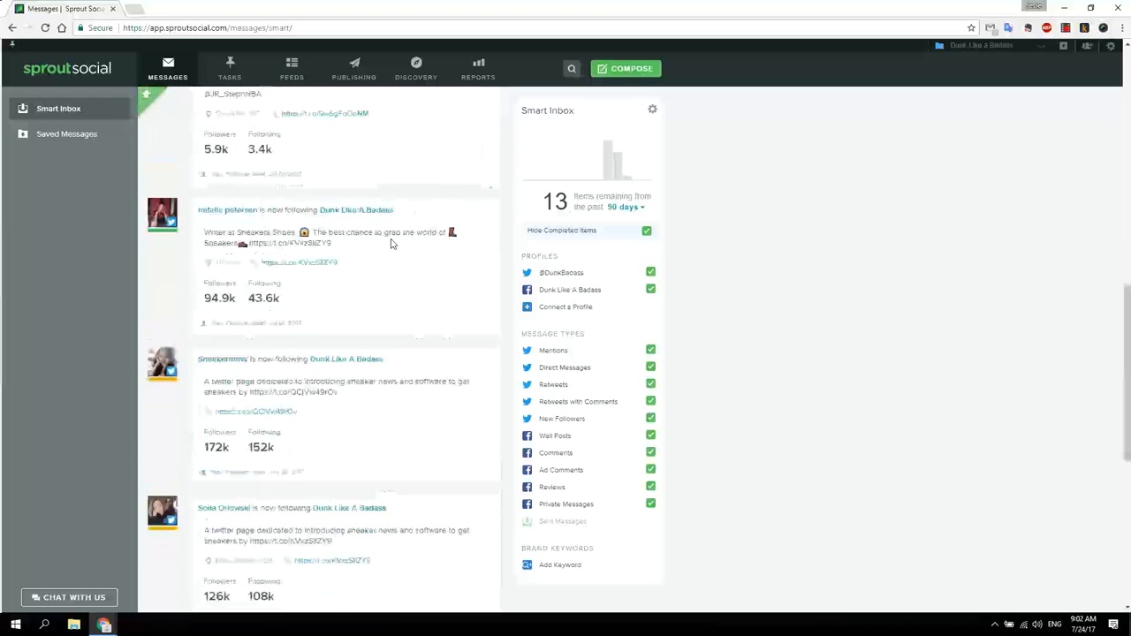
scroll("down", 3)
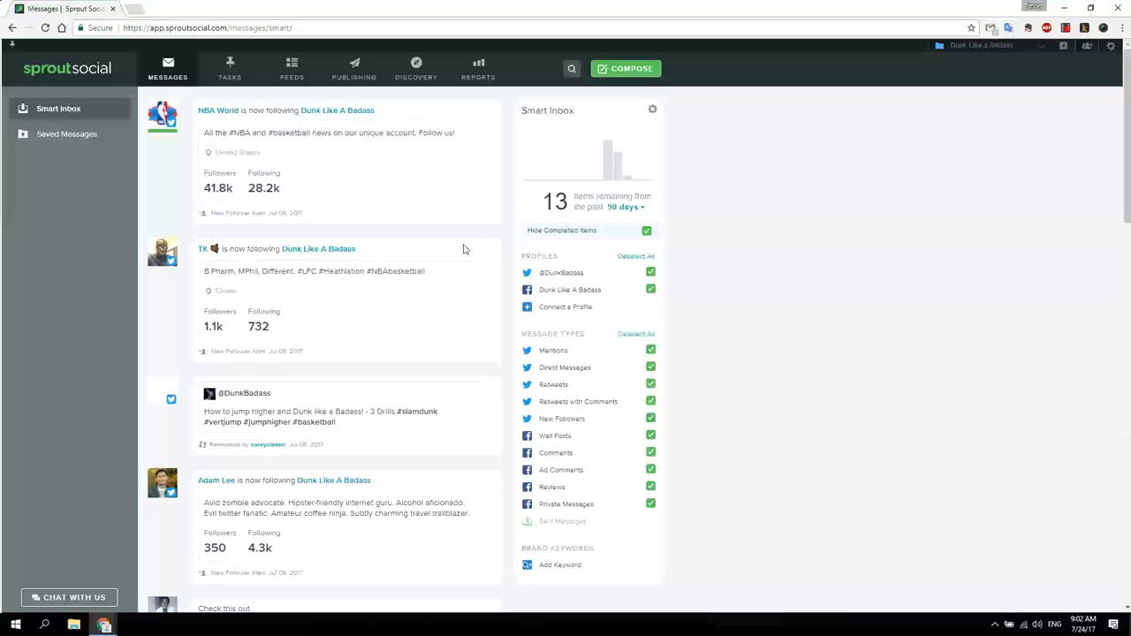
mouse_move(113, 233)
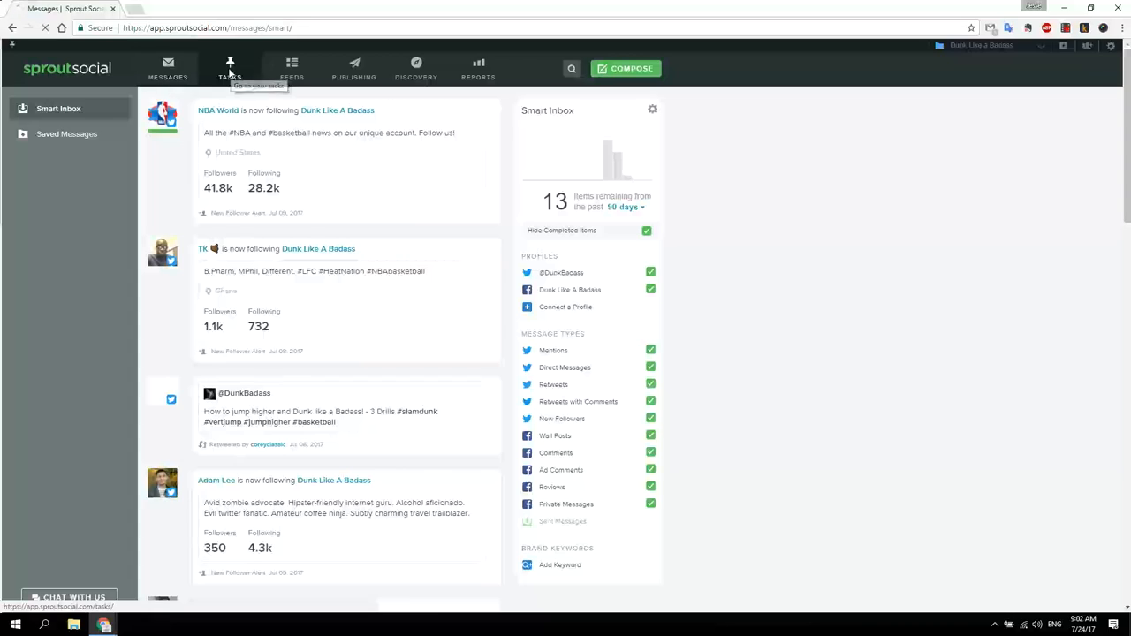
Open the Tasks section, which shows no open tasks
left_click(229, 68)
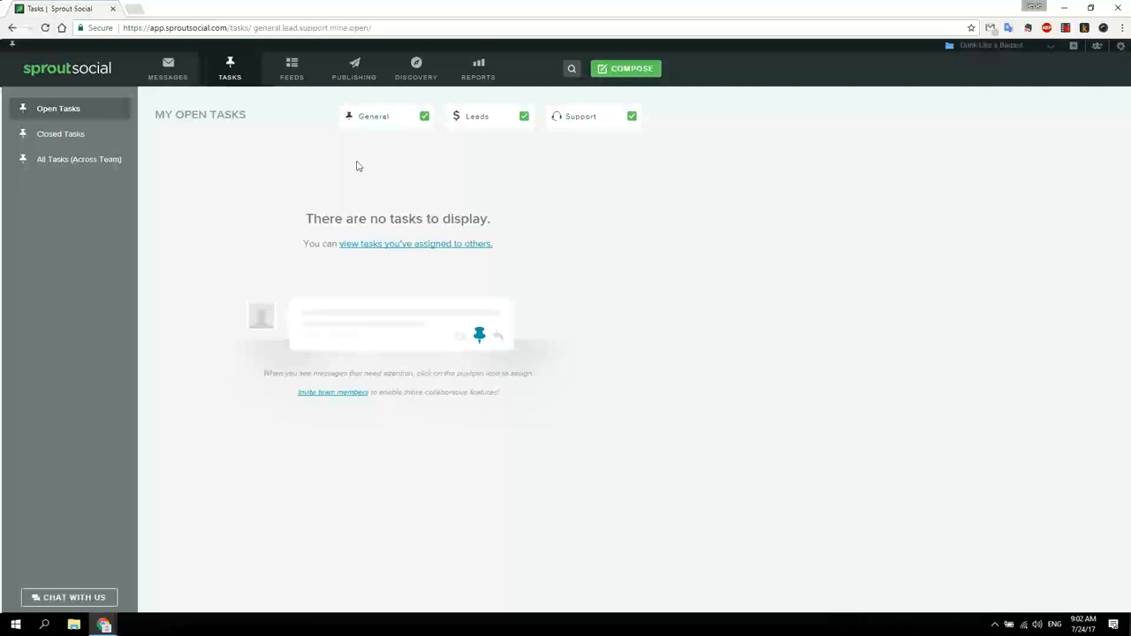
mouse_move(291, 68)
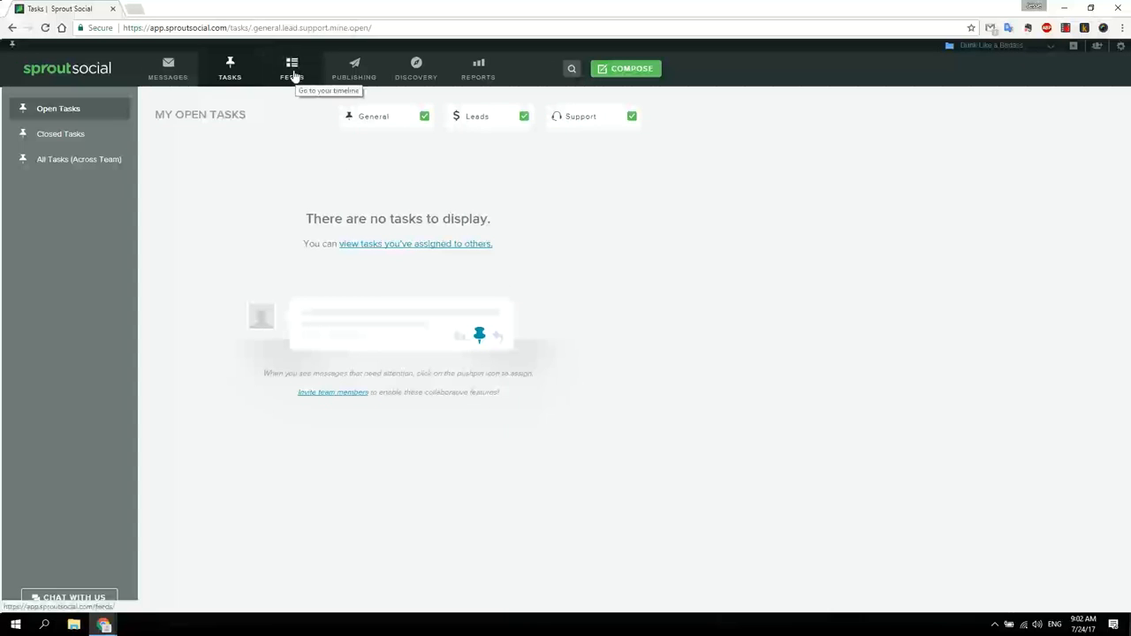
In Twitter Feeds, like the first basketball tweet from its gear menu
left_click(292, 69)
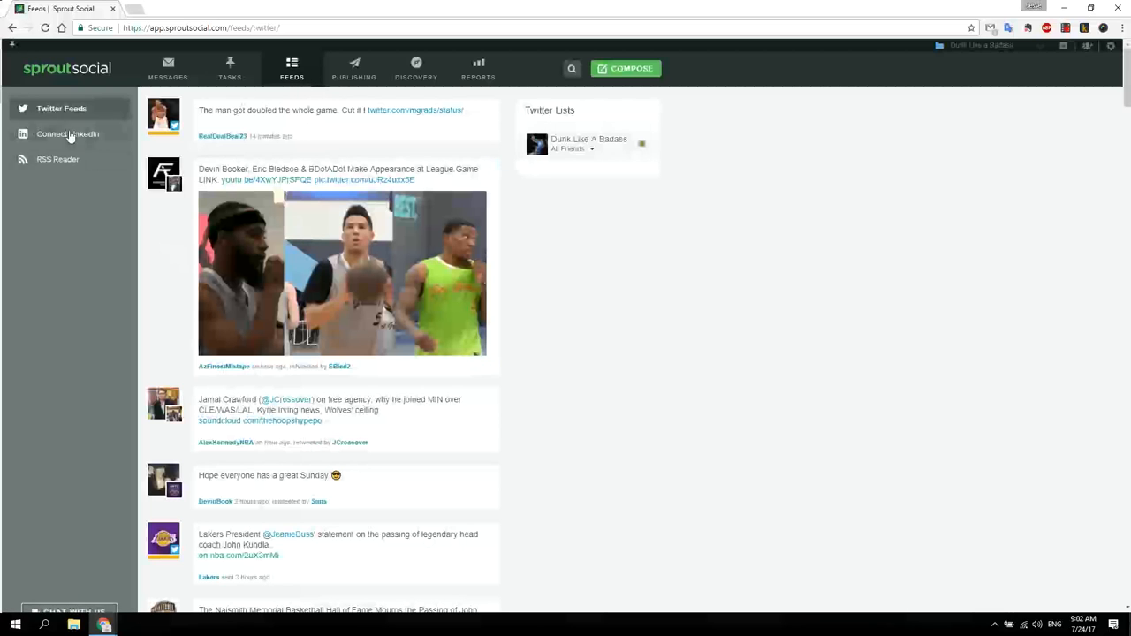
scroll("down", 3)
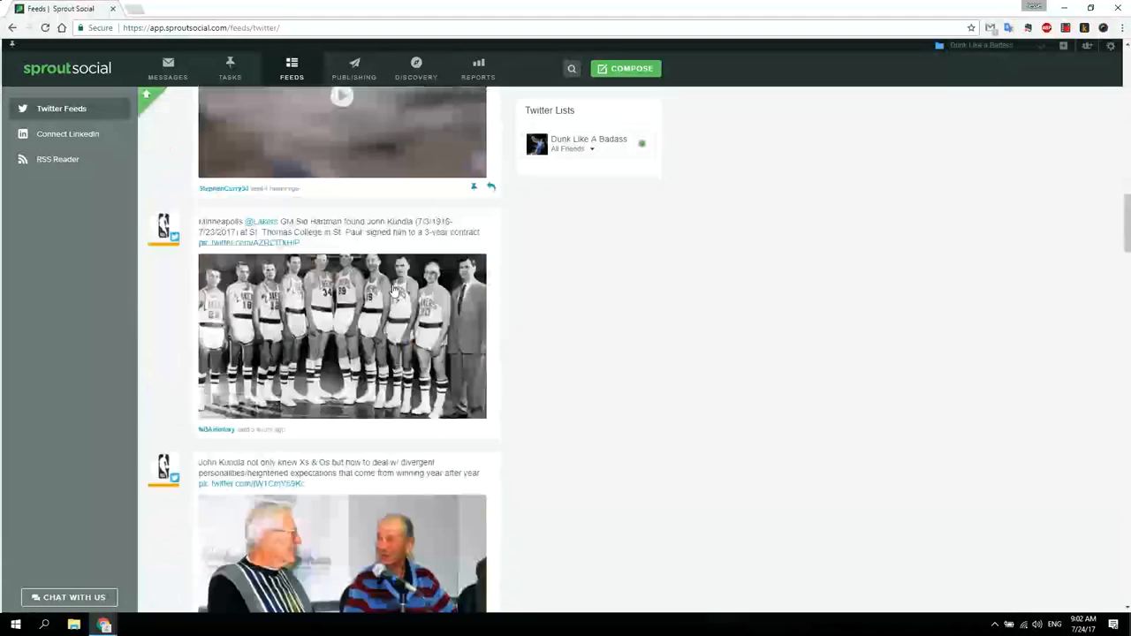
scroll("down", 3)
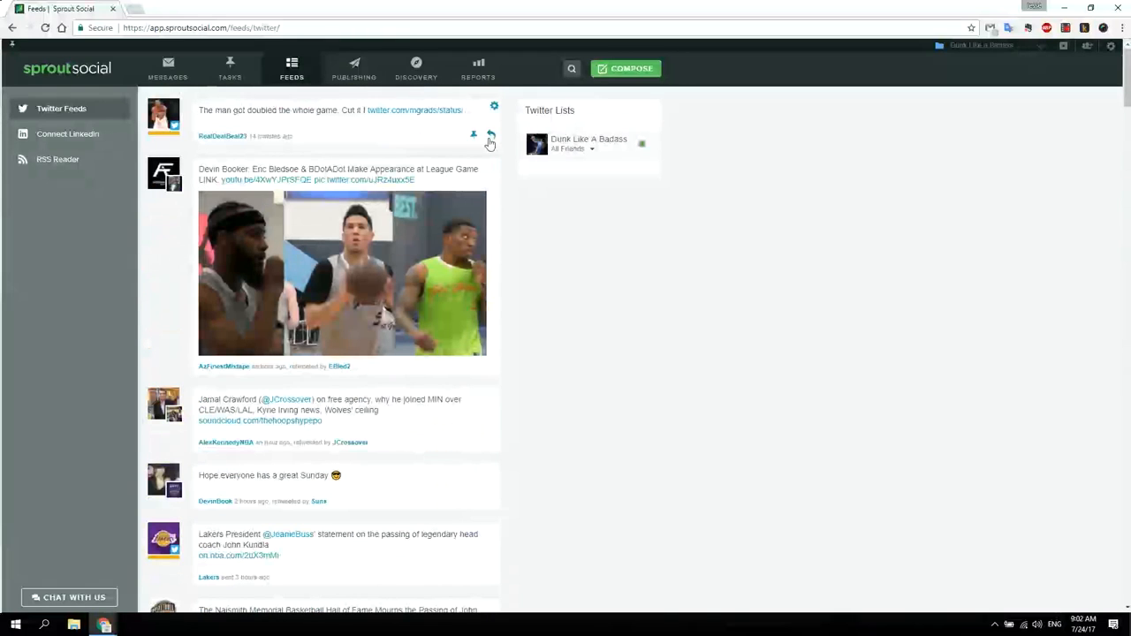
mouse_move(491, 136)
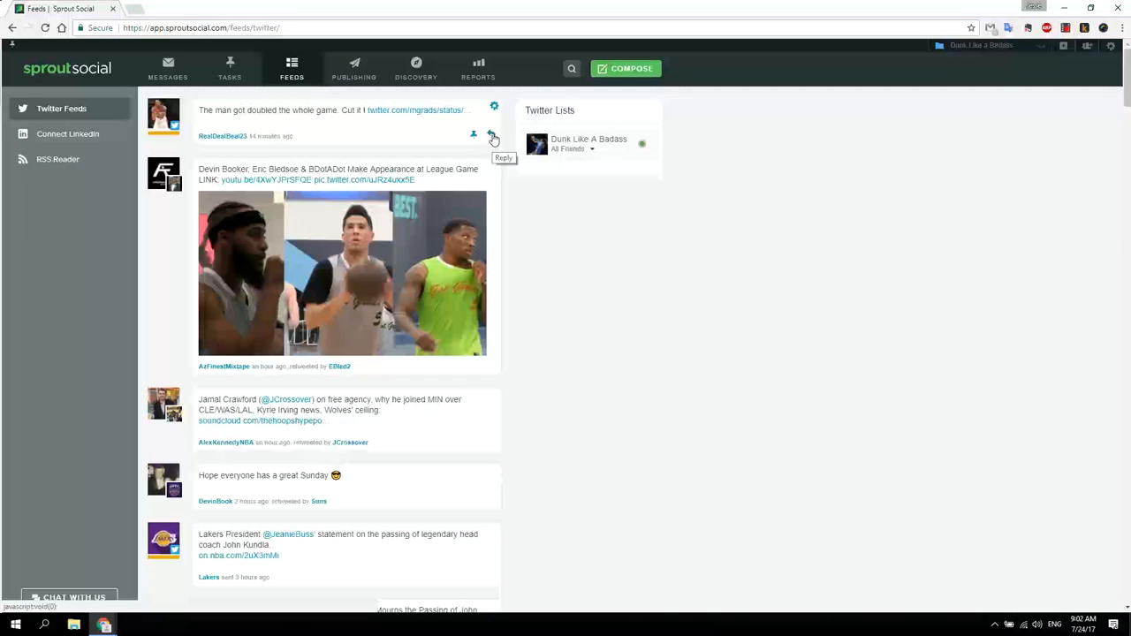
left_click(494, 106)
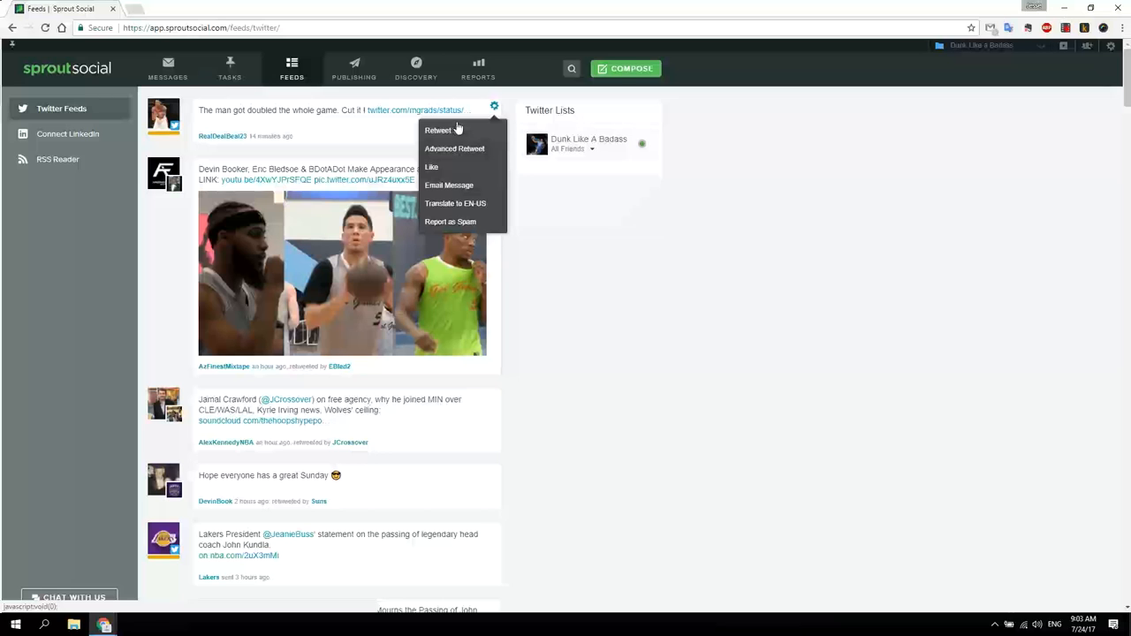
mouse_move(433, 177)
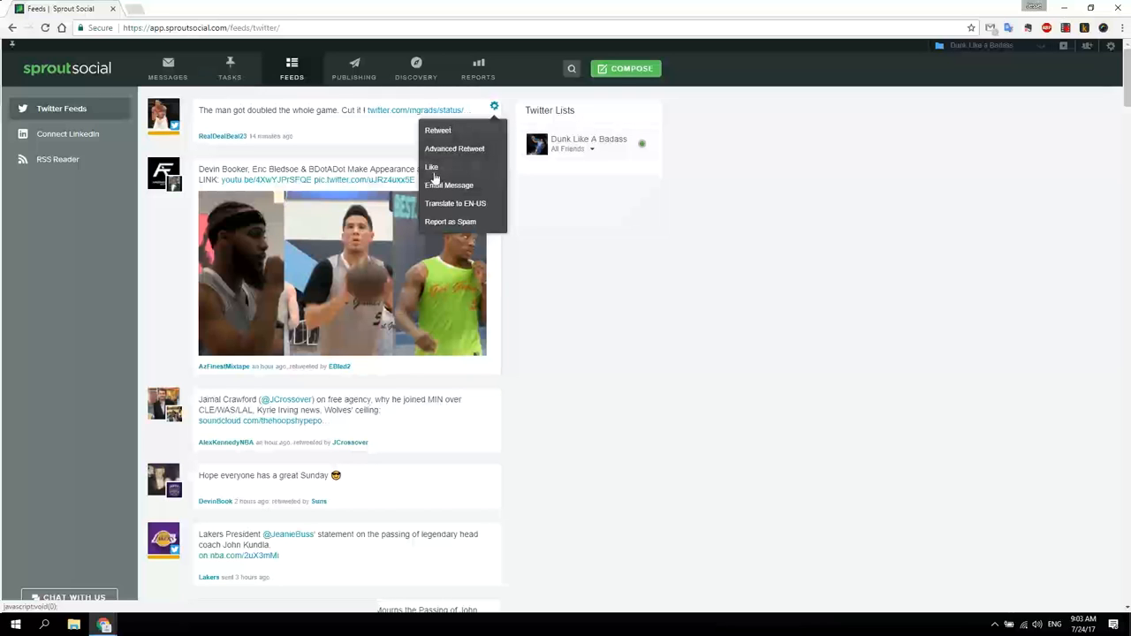
scroll("down", 3)
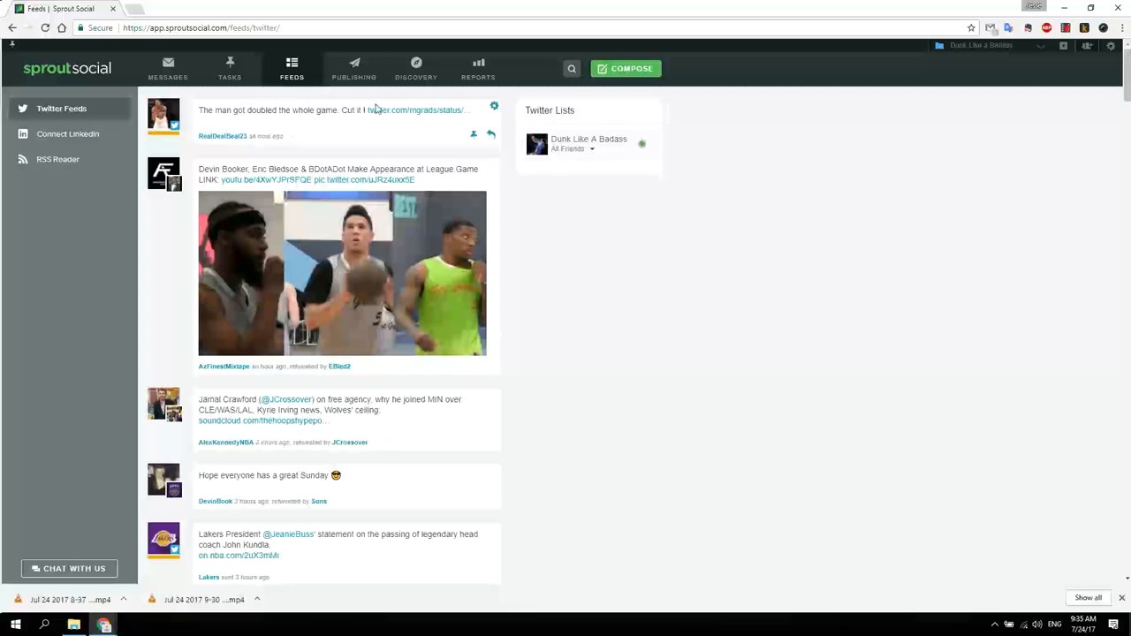
Switch the Publishing calendar from Week to List view to see the Jul 26 and Jul 28 posts
left_click(354, 69)
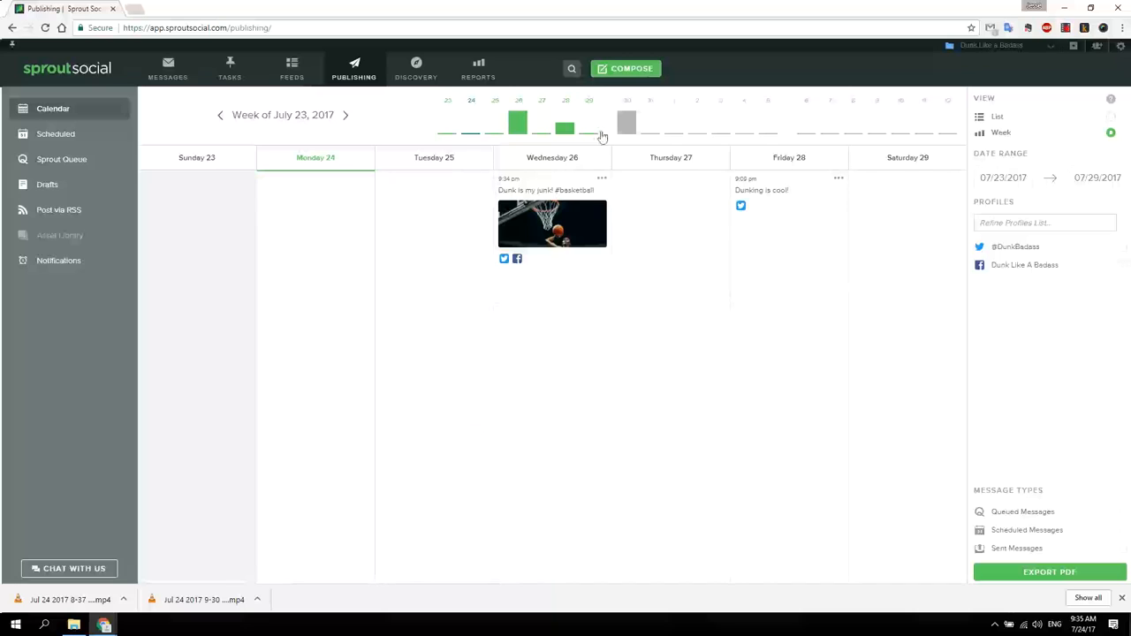
mouse_move(539, 280)
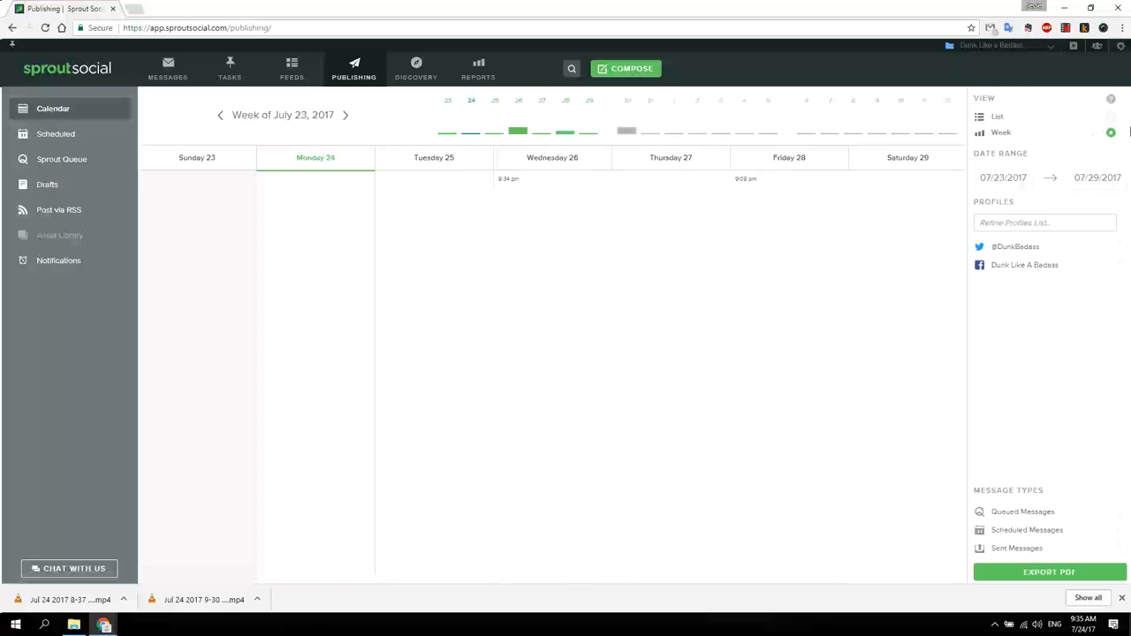
left_click(997, 116)
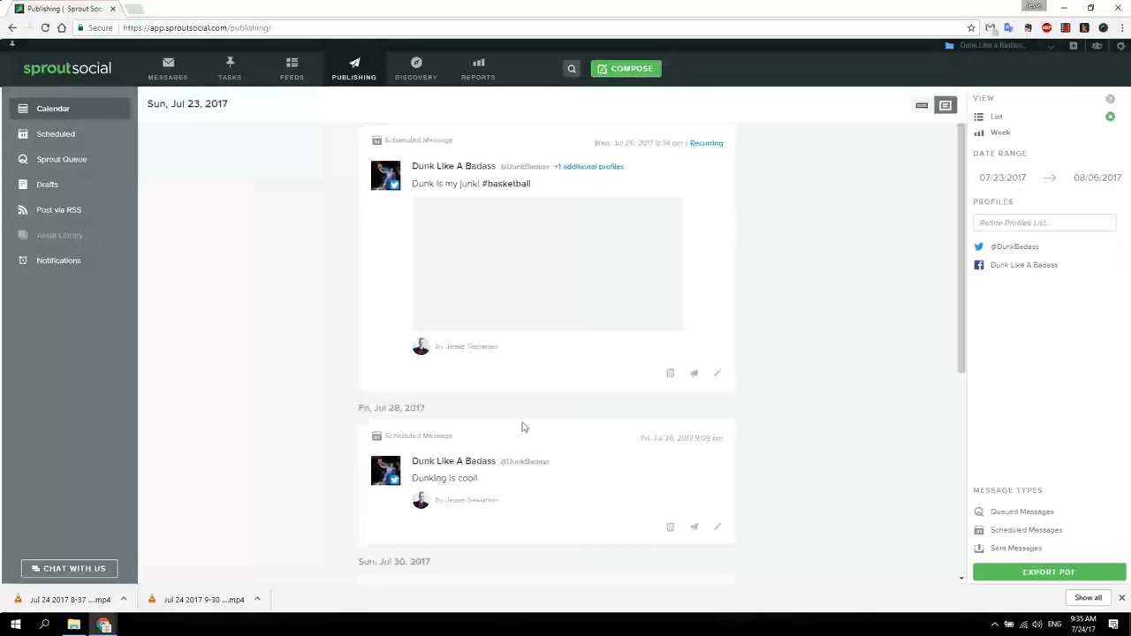
scroll("down", 3)
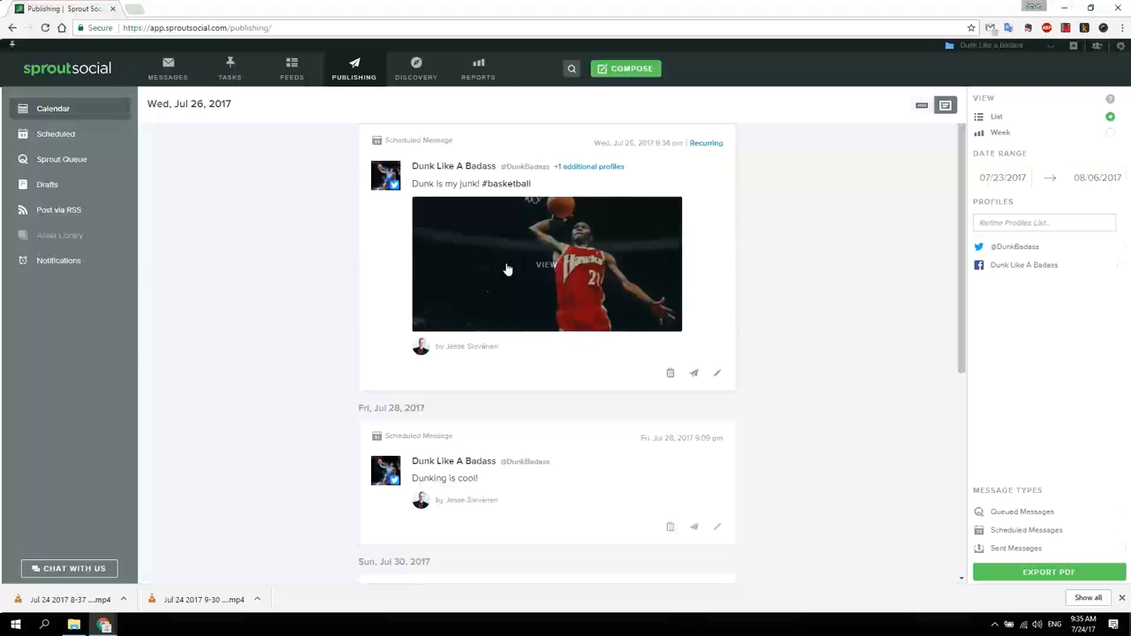
Open Sprout Queue settings and expand the Twitter profile's 9, 11 and 1 post times
left_click(61, 159)
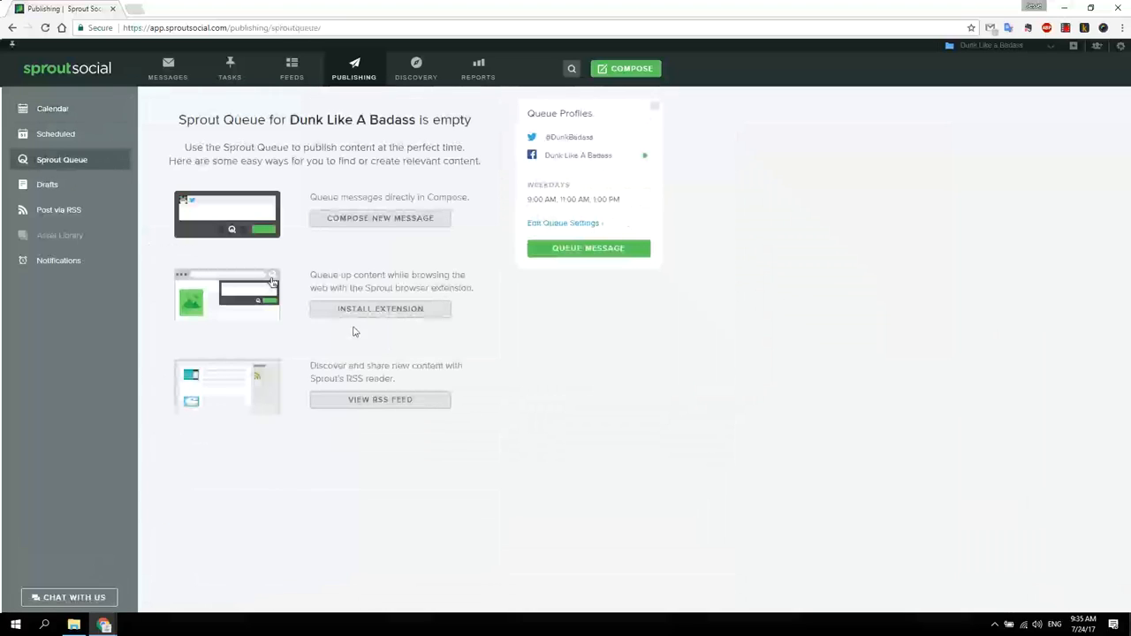
mouse_move(557, 223)
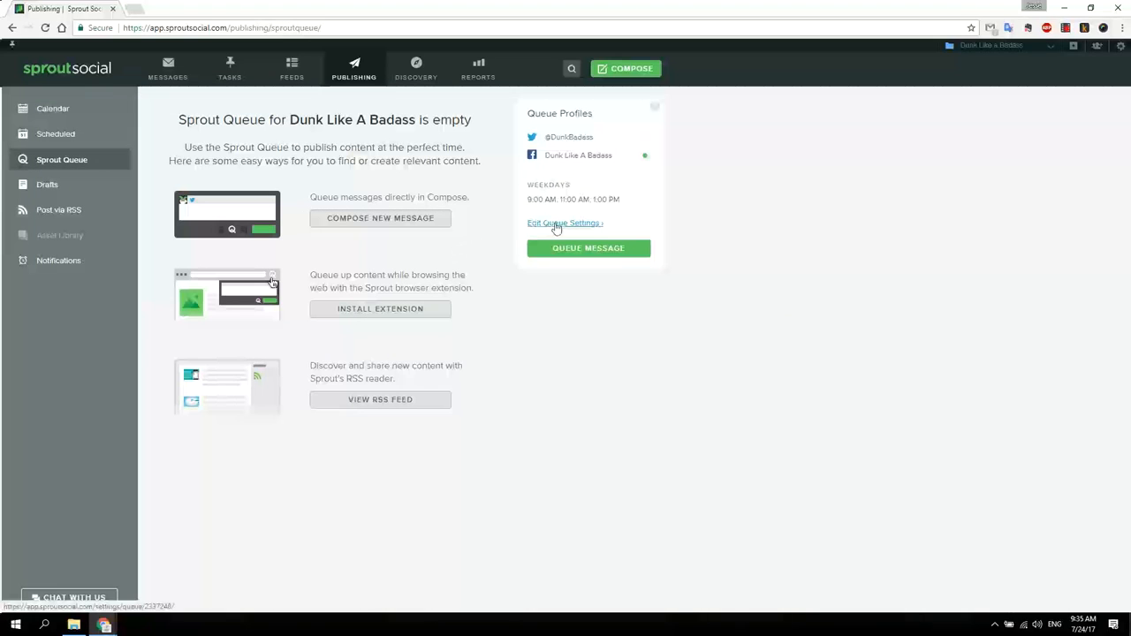
left_click(563, 222)
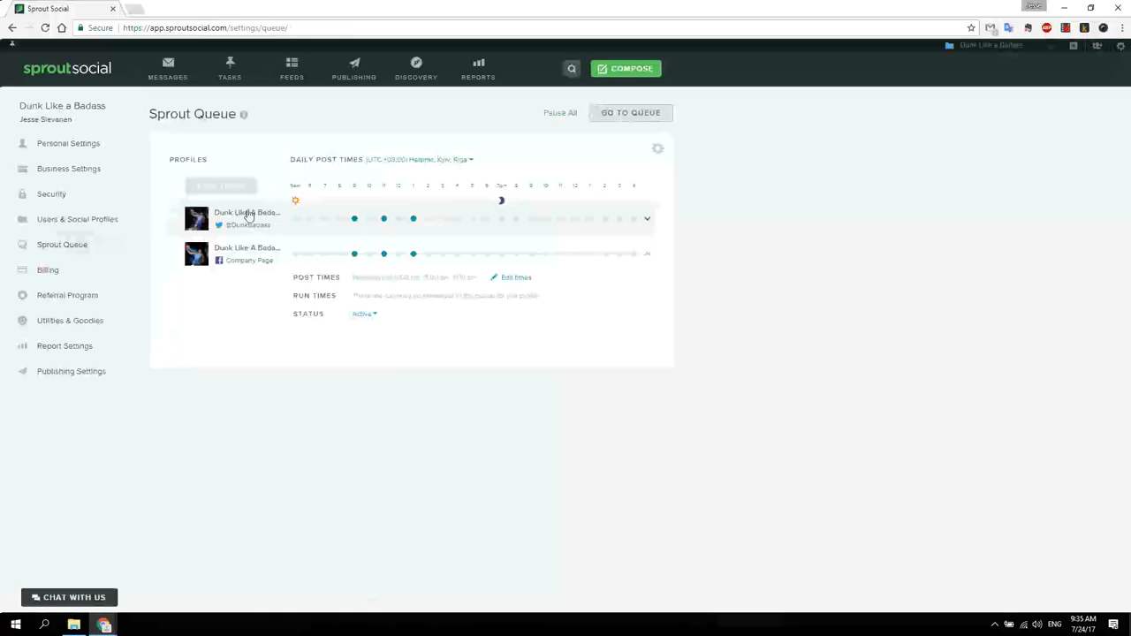
left_click(647, 218)
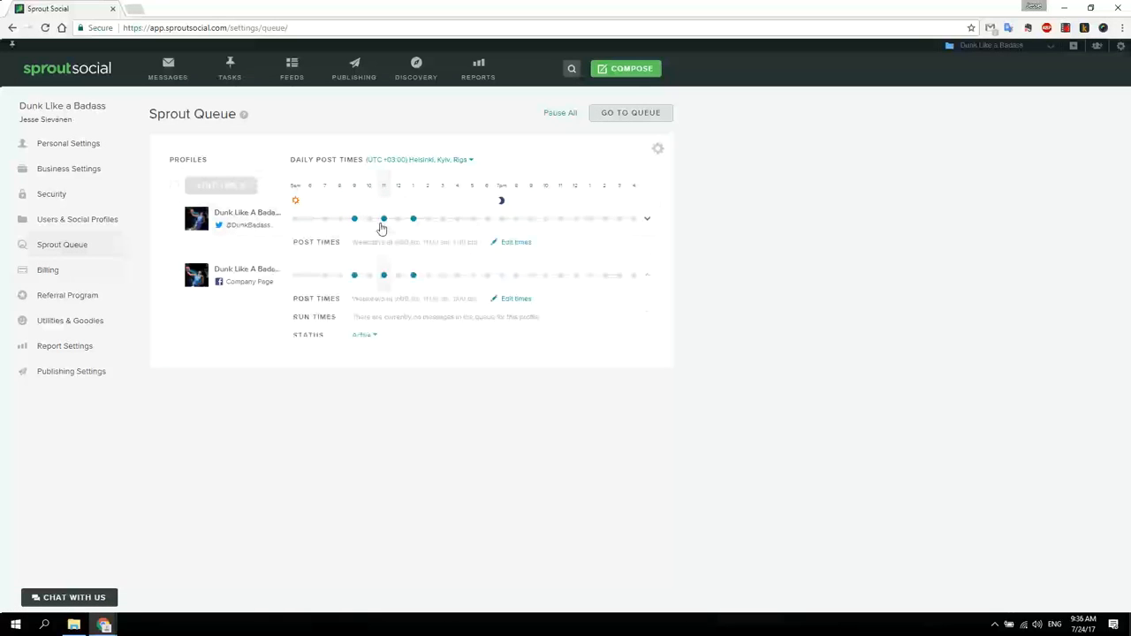
Remove the Twitter profile's 11:00 AM queue slot, keeping 9:00 AM and 1:00 PM, and save
left_click(516, 242)
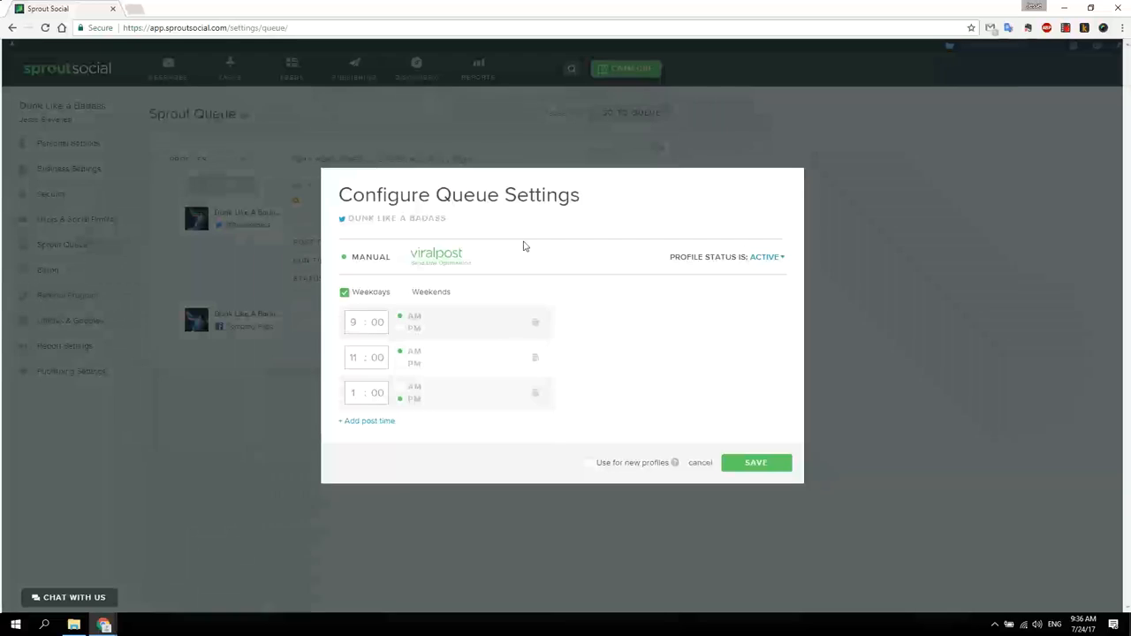
mouse_move(404, 300)
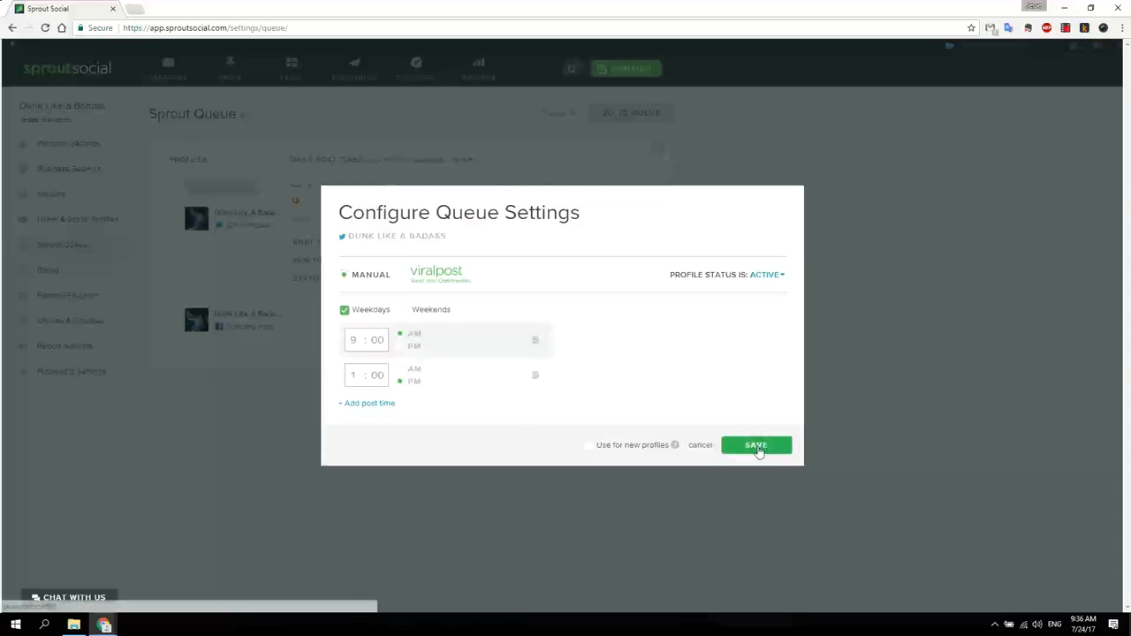
left_click(755, 444)
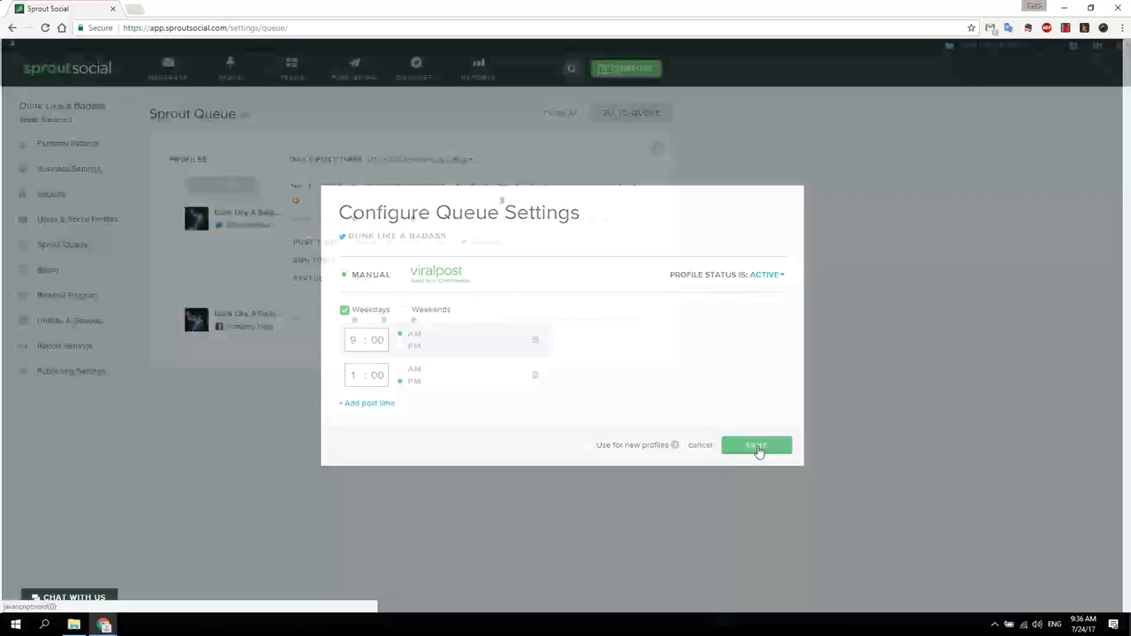
left_click(755, 445)
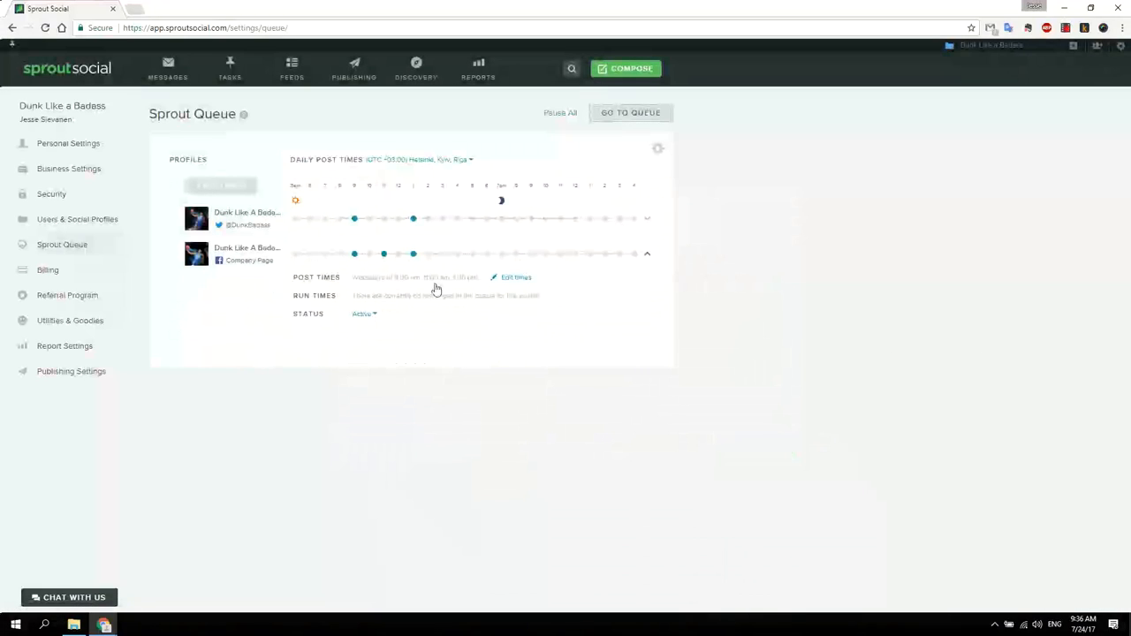
Limit the Facebook page's weekday queue to a single 11:00 AM posting time
left_click(515, 276)
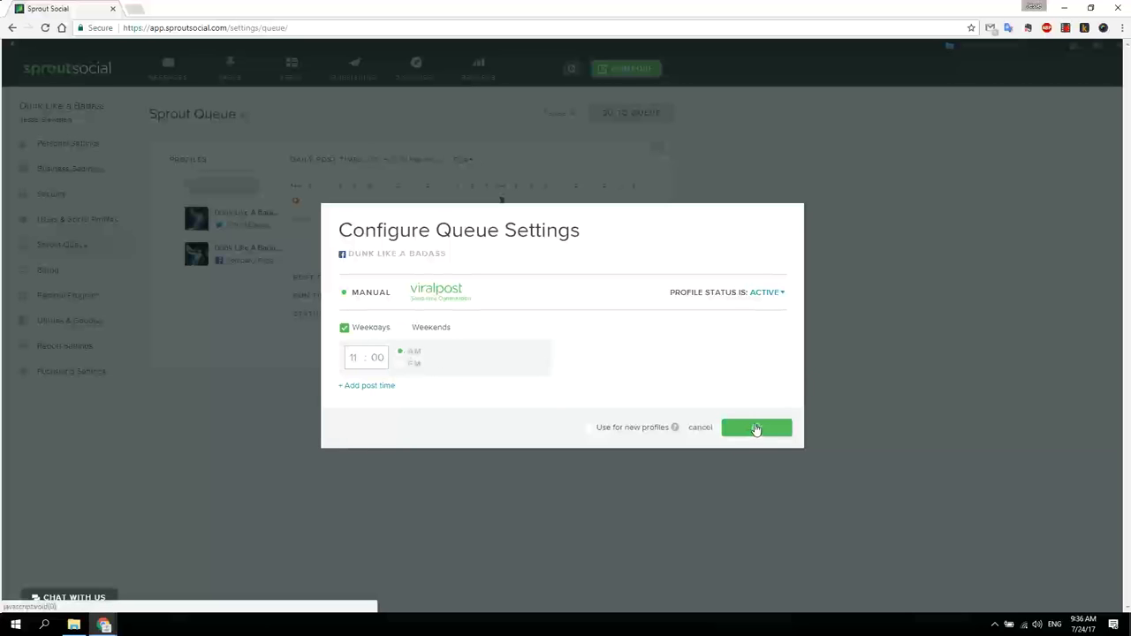
left_click(755, 427)
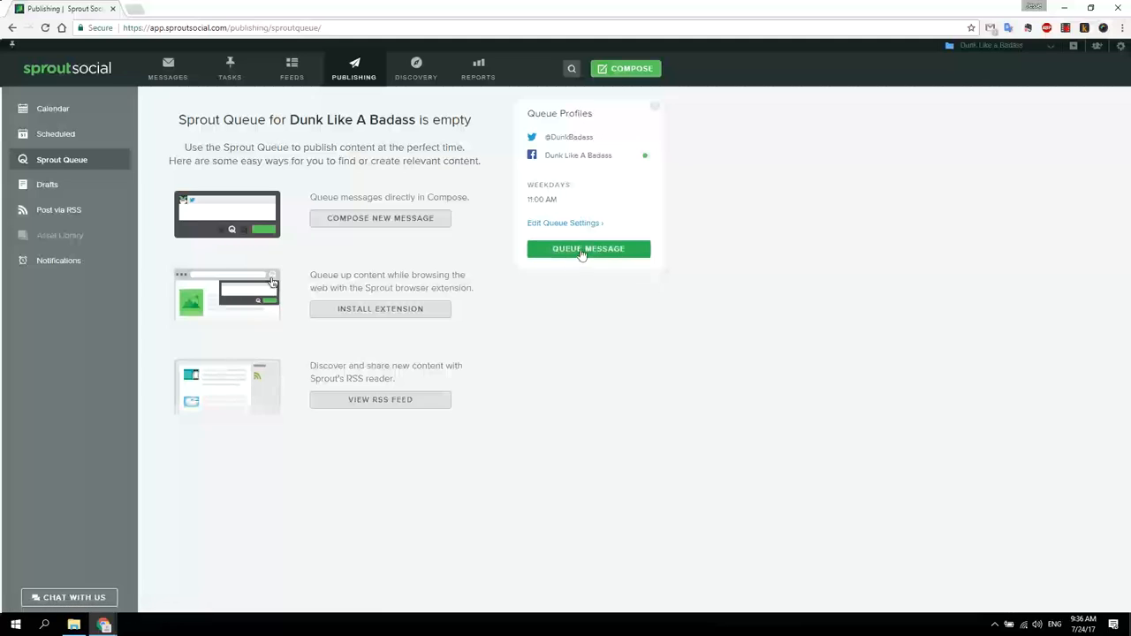
Queue 'SOmething cool!', 'faefaefaefaefaef' and 'faefaefafae' for the Facebook page at 11:00 AM
left_click(588, 248)
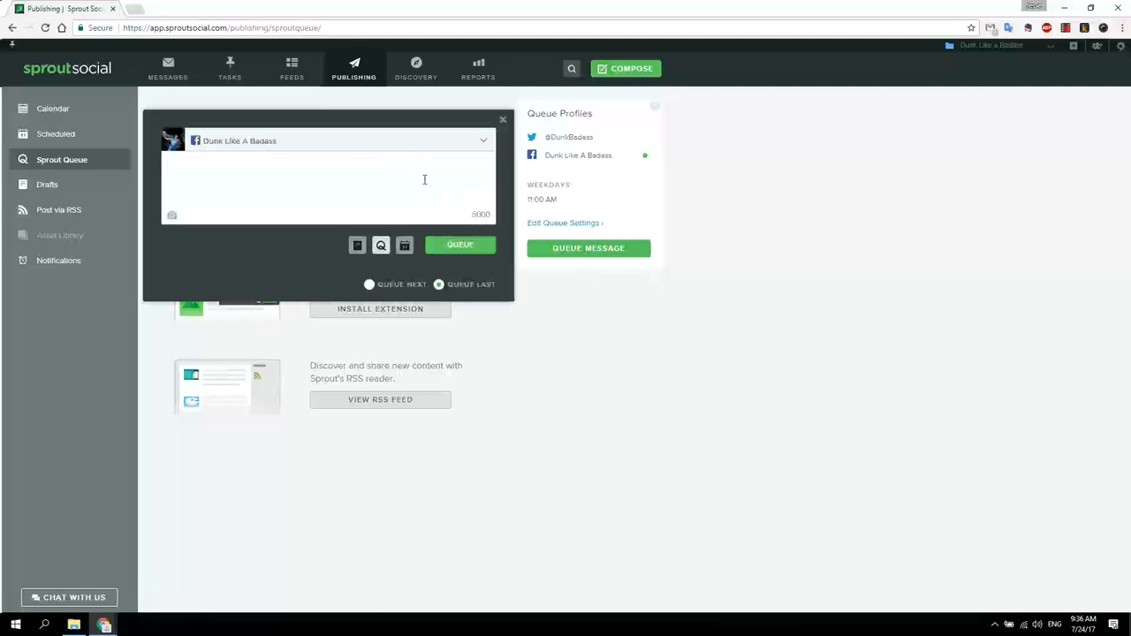
type("SOmething cool!")
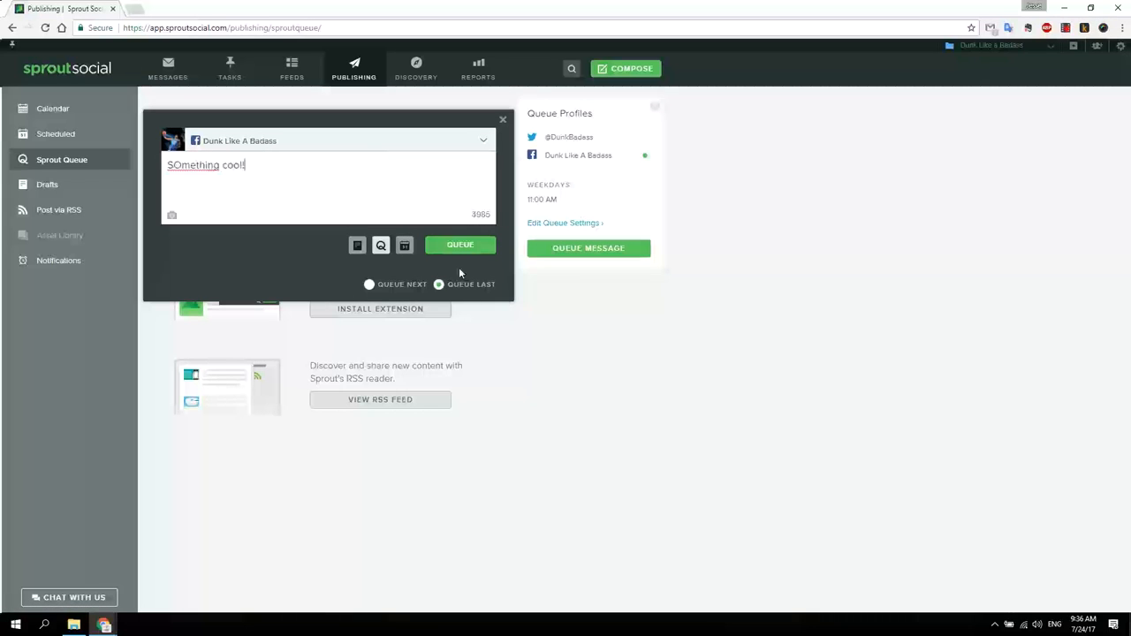
left_click(460, 245)
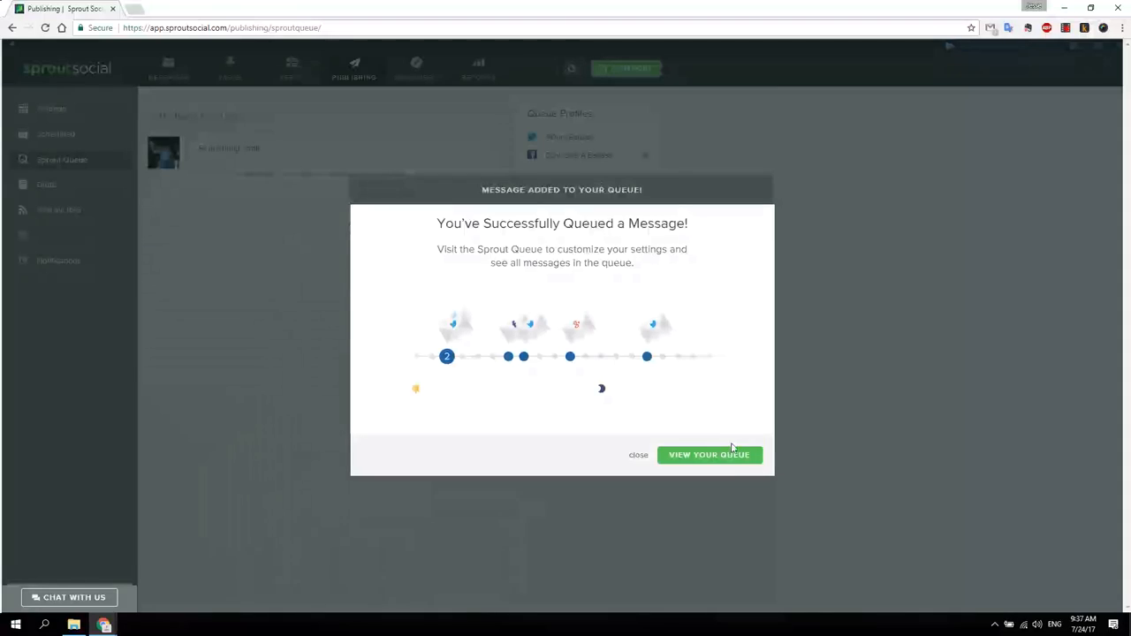
left_click(638, 455)
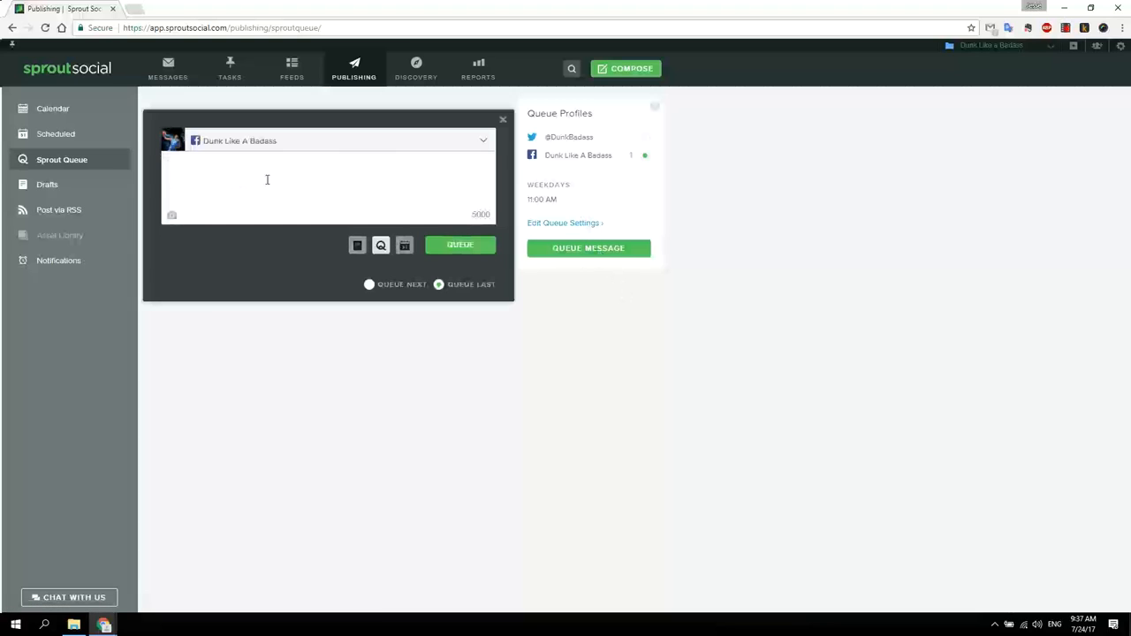
type("faefaefaefaefaef")
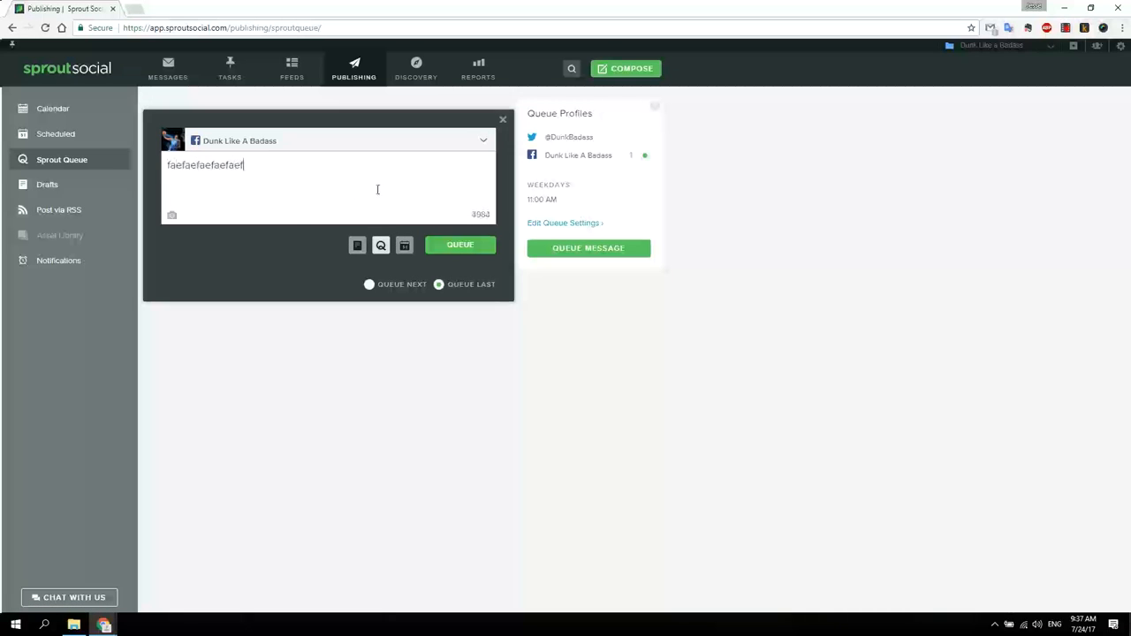
left_click(459, 245)
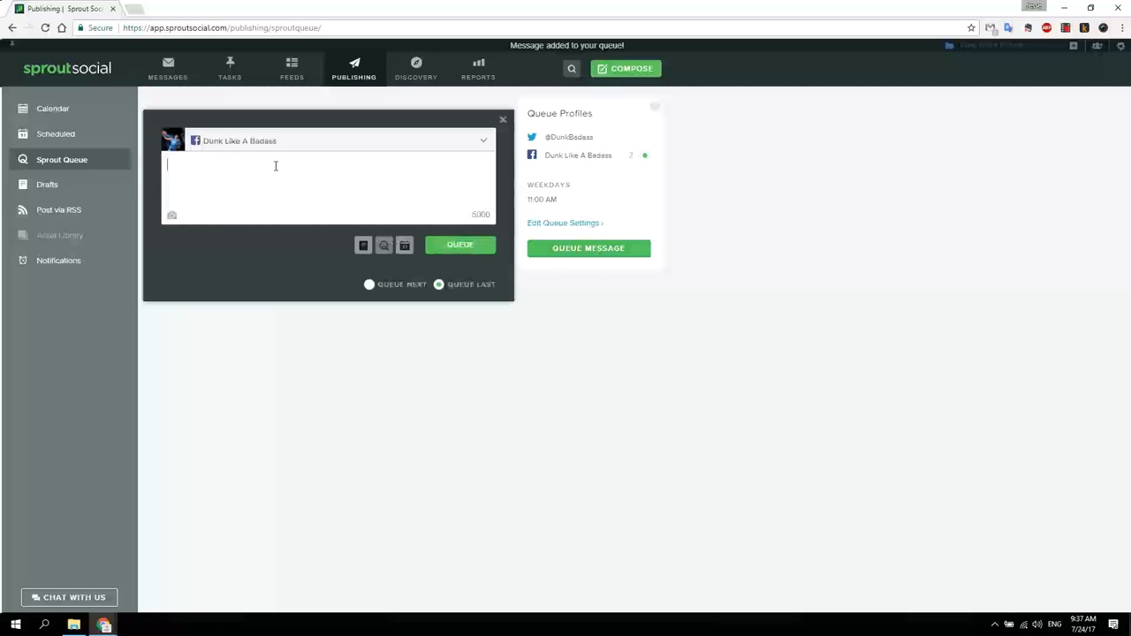
type("faefaefafae")
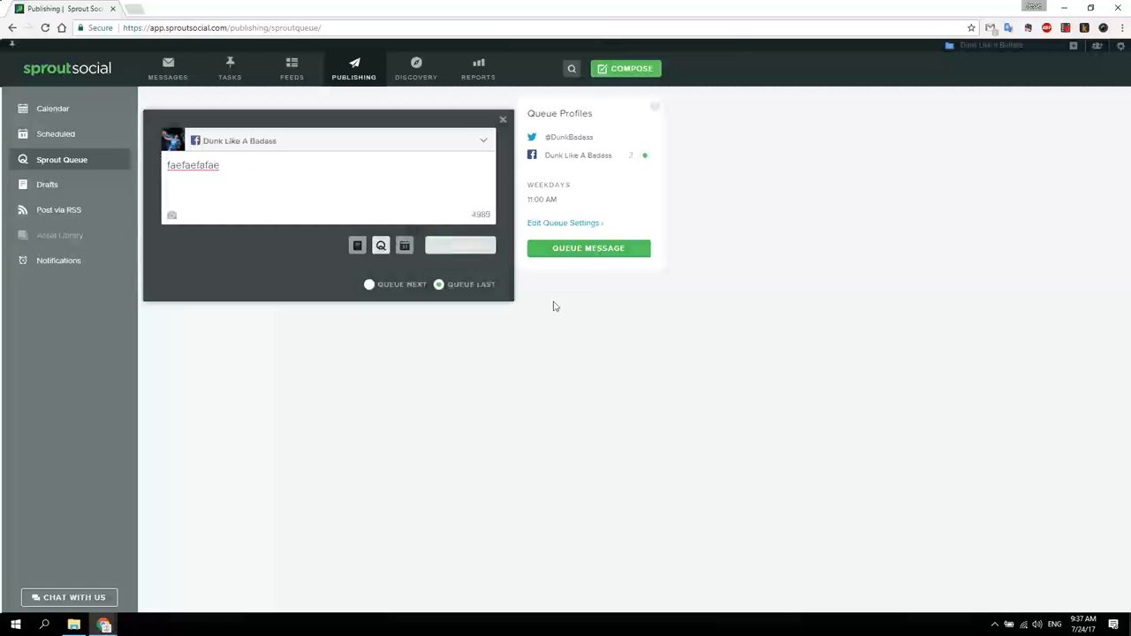
left_click(588, 247)
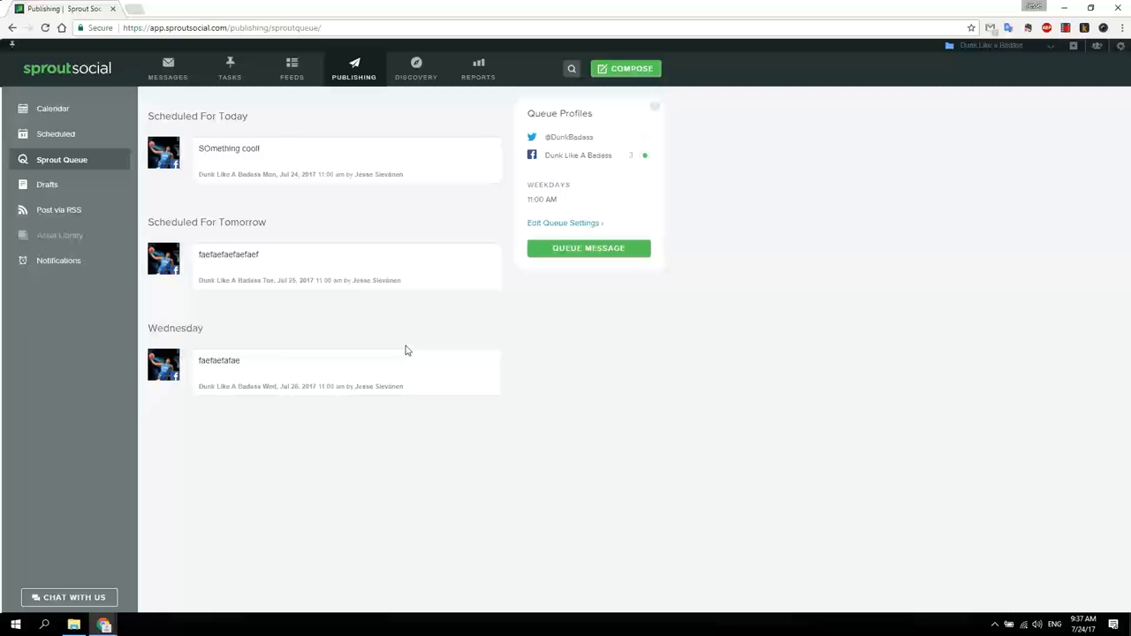
mouse_move(370, 300)
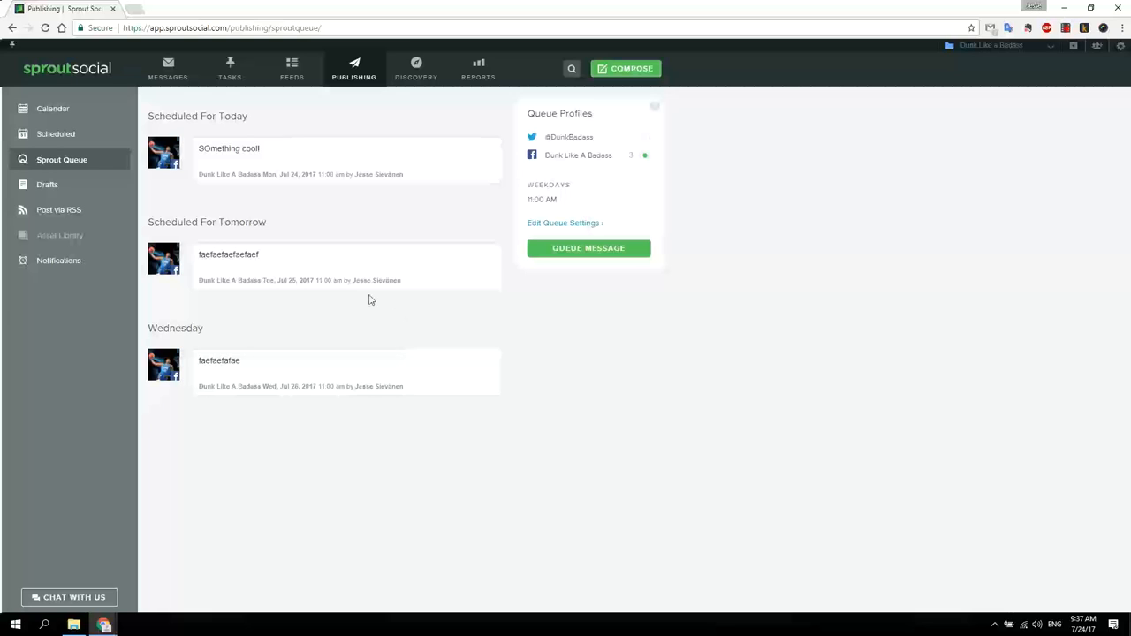
Check the empty Drafts, then view Scheduled messages showing the 'Dunking is cool!' tweet
left_click(47, 184)
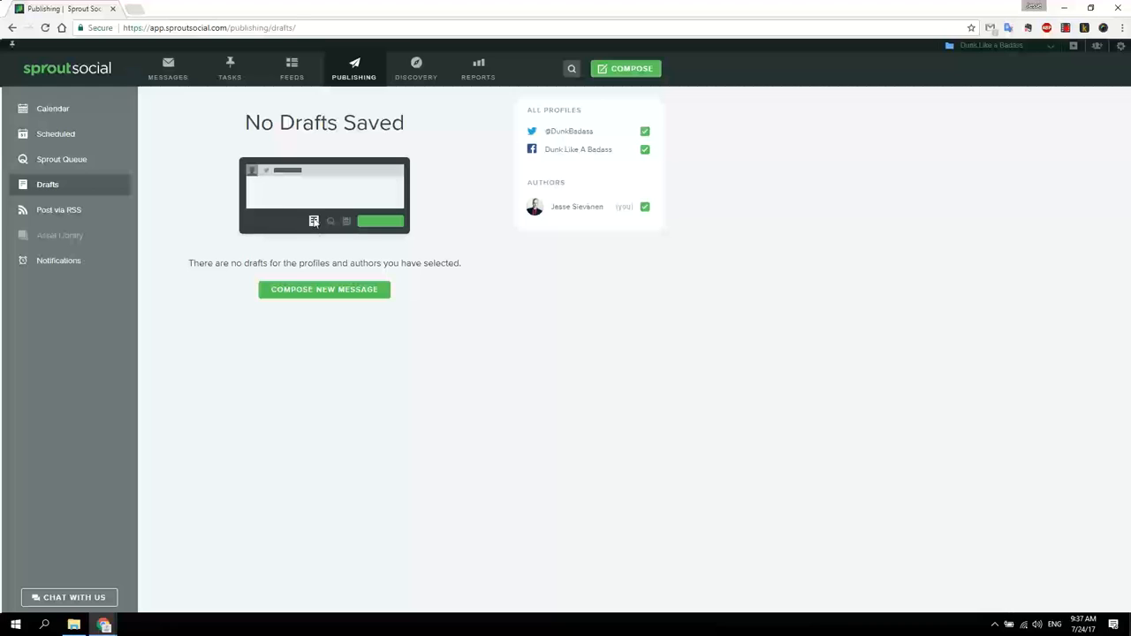
mouse_move(153, 369)
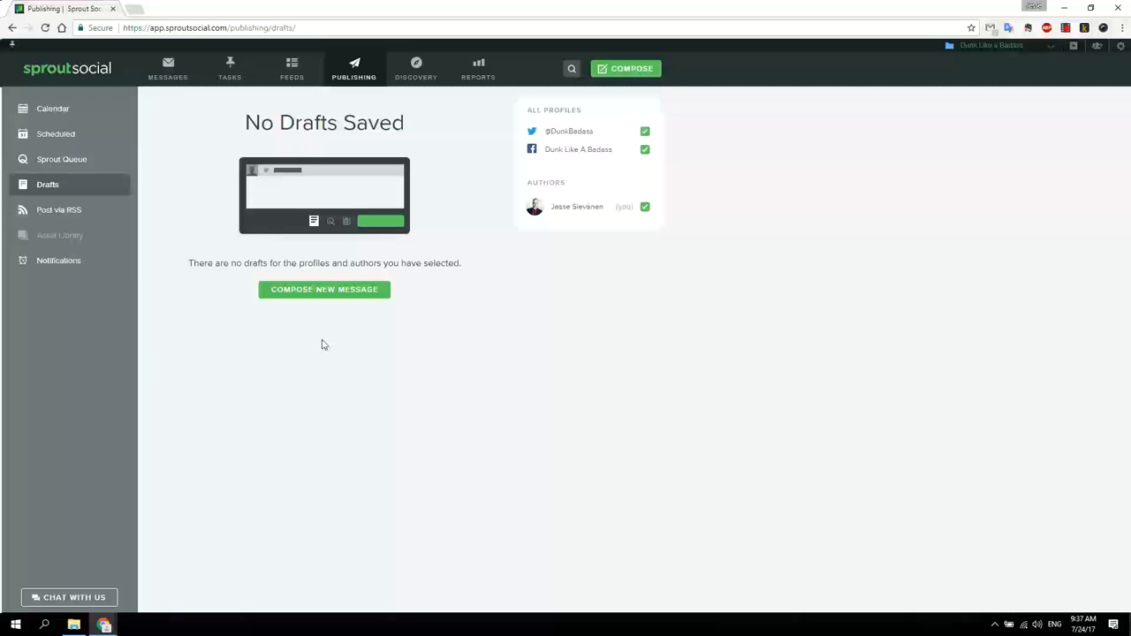
left_click(56, 133)
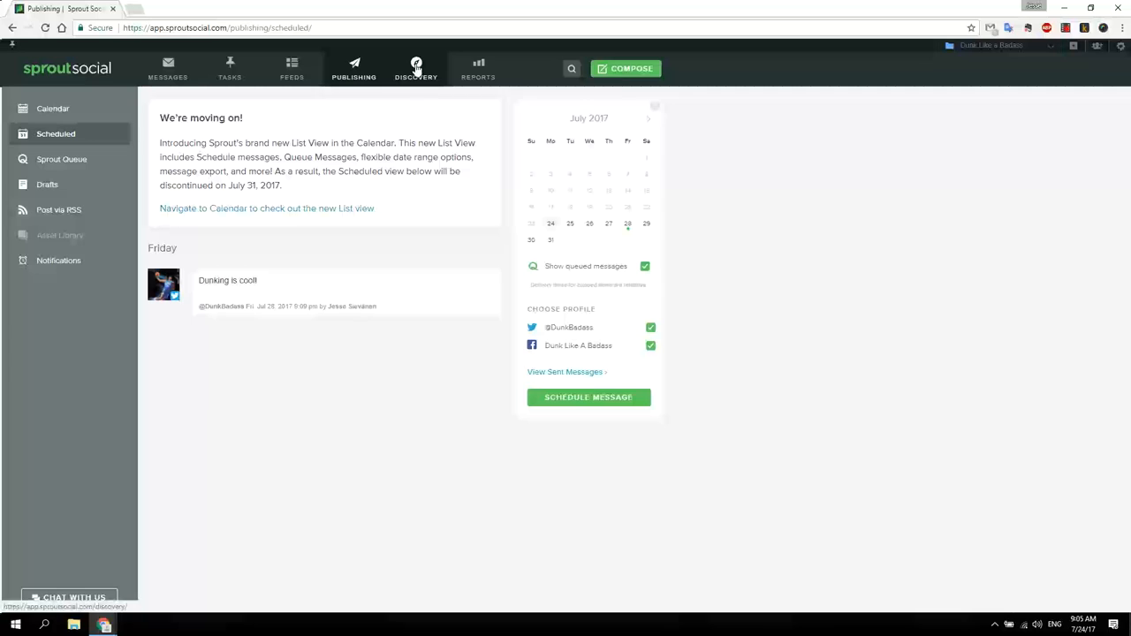
Run a Discovery keyword search for 'basketball' and scroll through the results
left_click(416, 68)
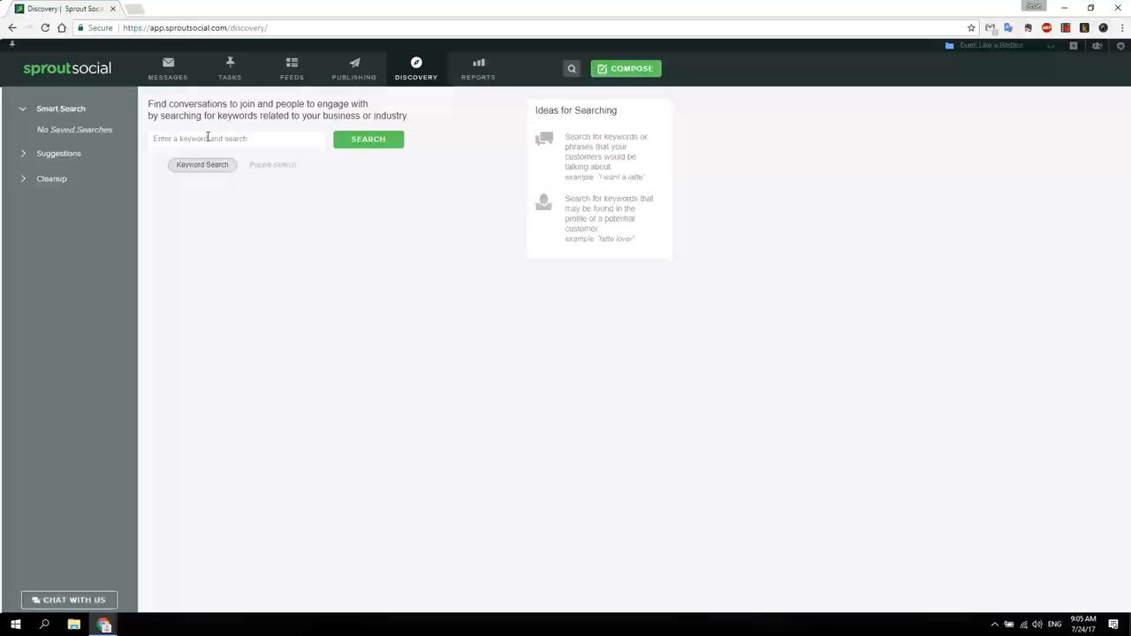
type("basketball")
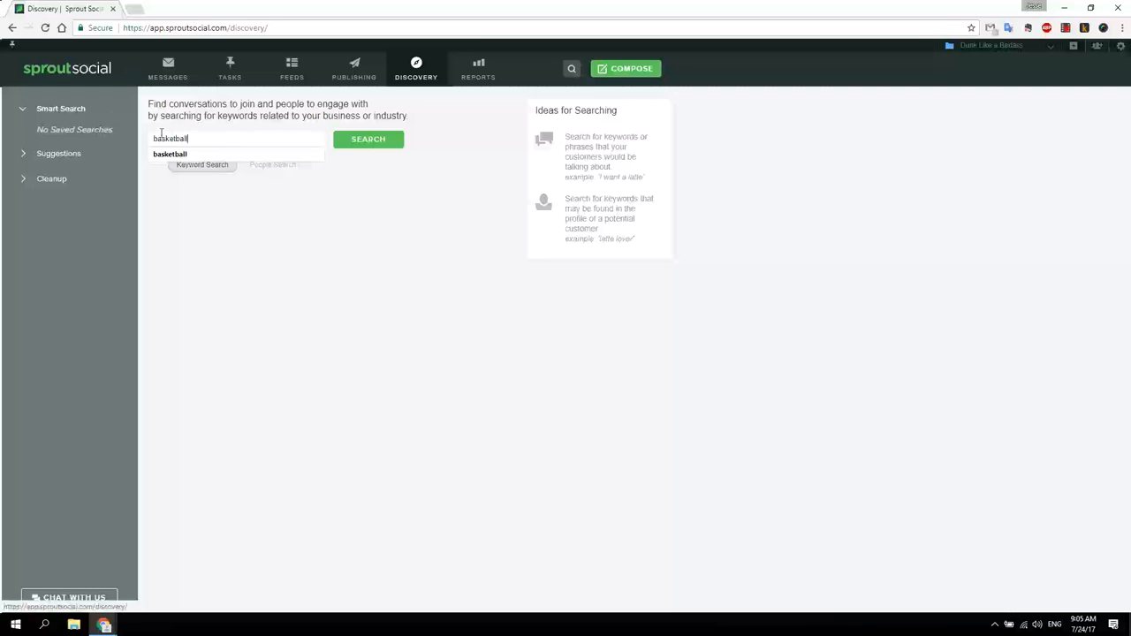
left_click(368, 139)
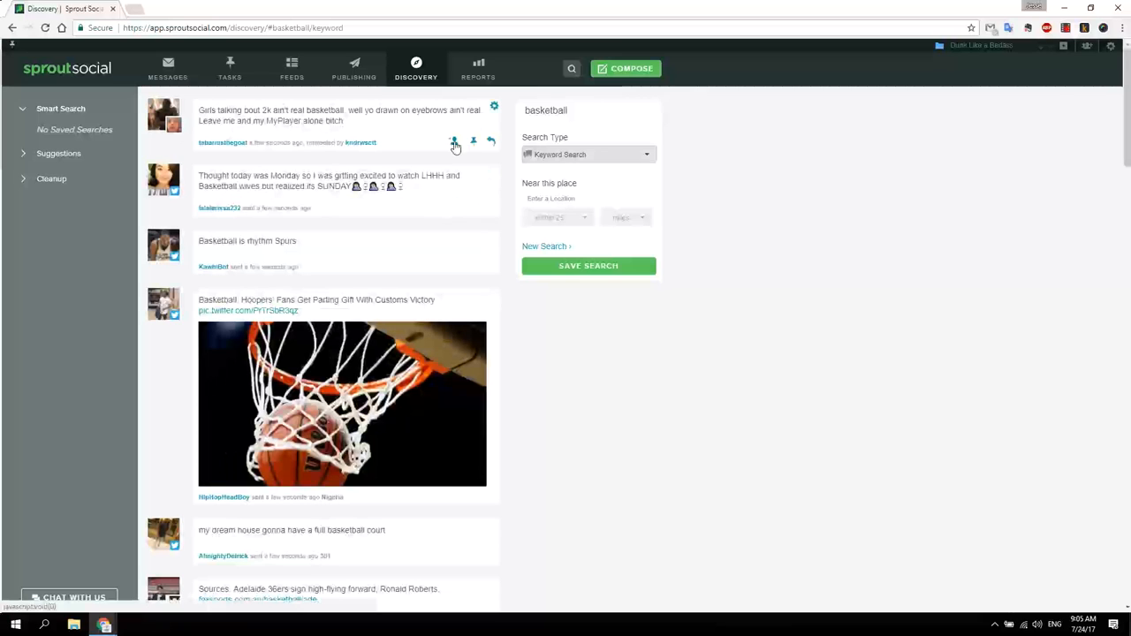
left_click(494, 106)
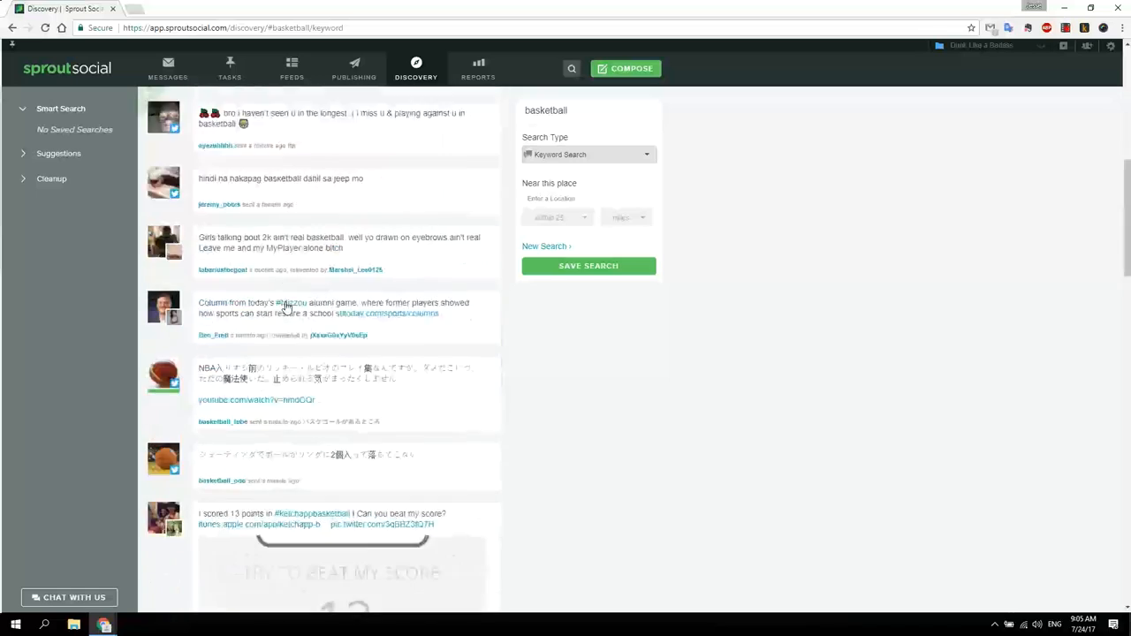
scroll("down", 3)
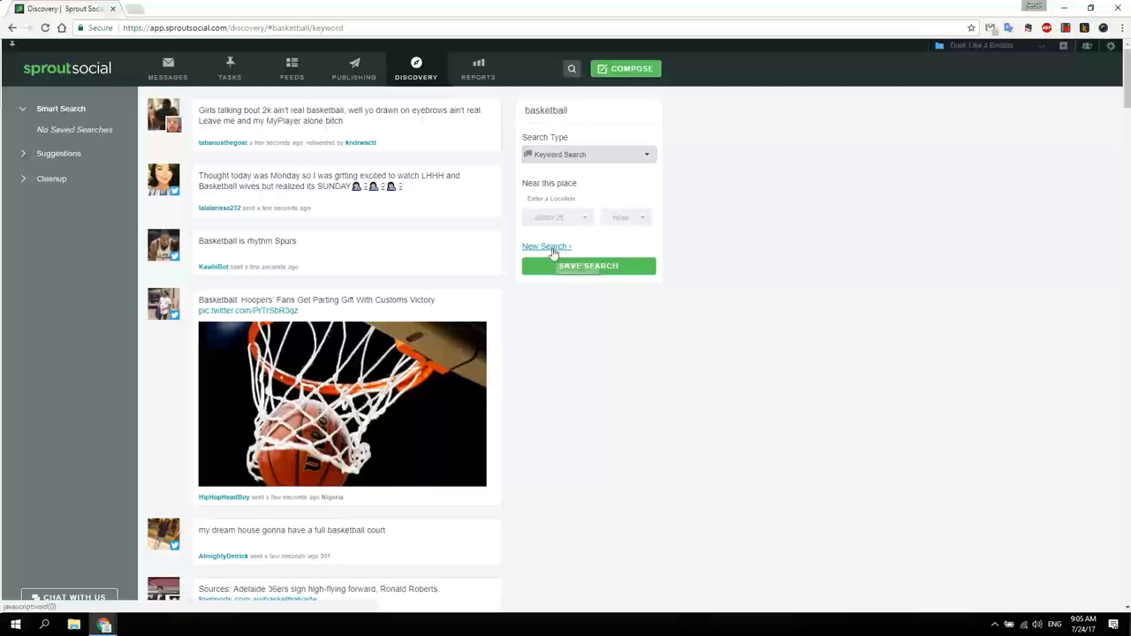
Start a new search, view the Your Followers suggestions, then go to Reports Home
left_click(545, 246)
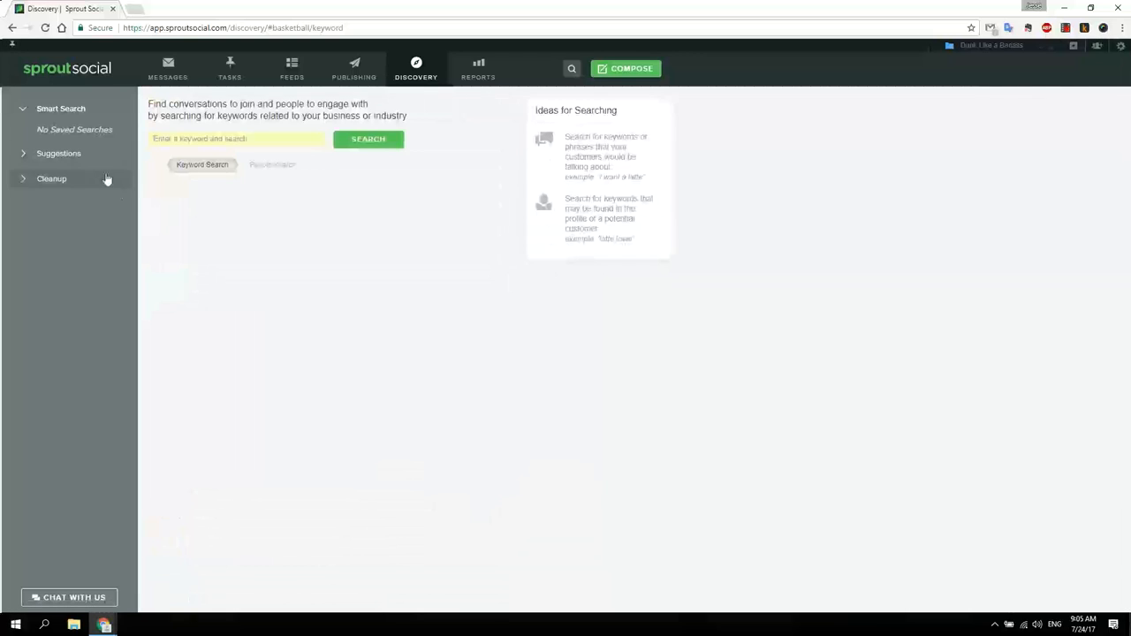
left_click(58, 153)
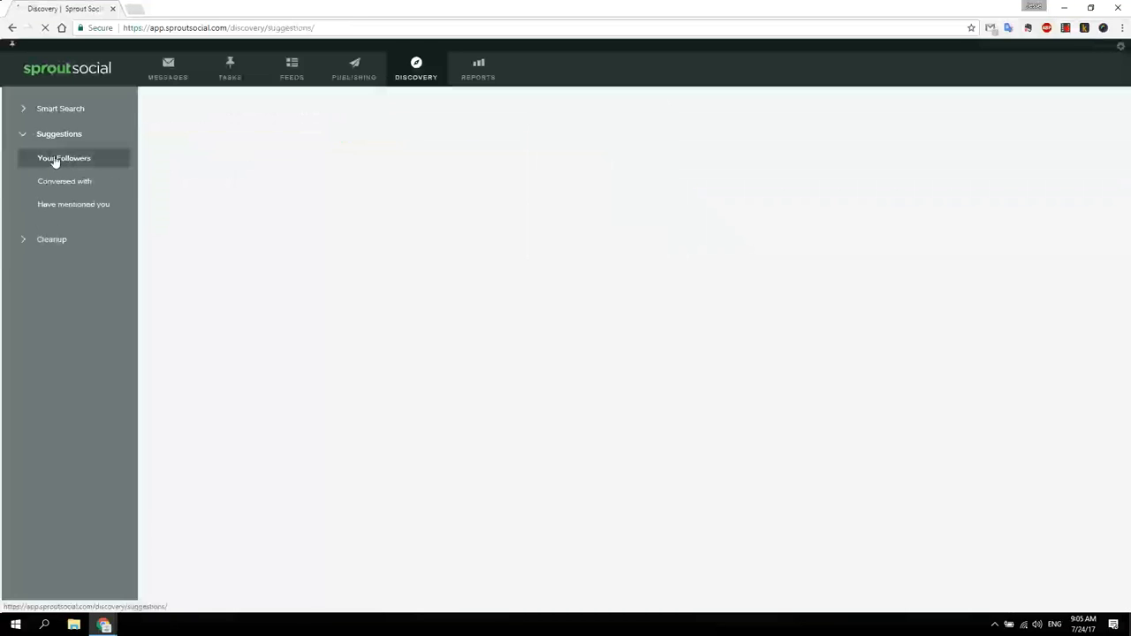
left_click(63, 157)
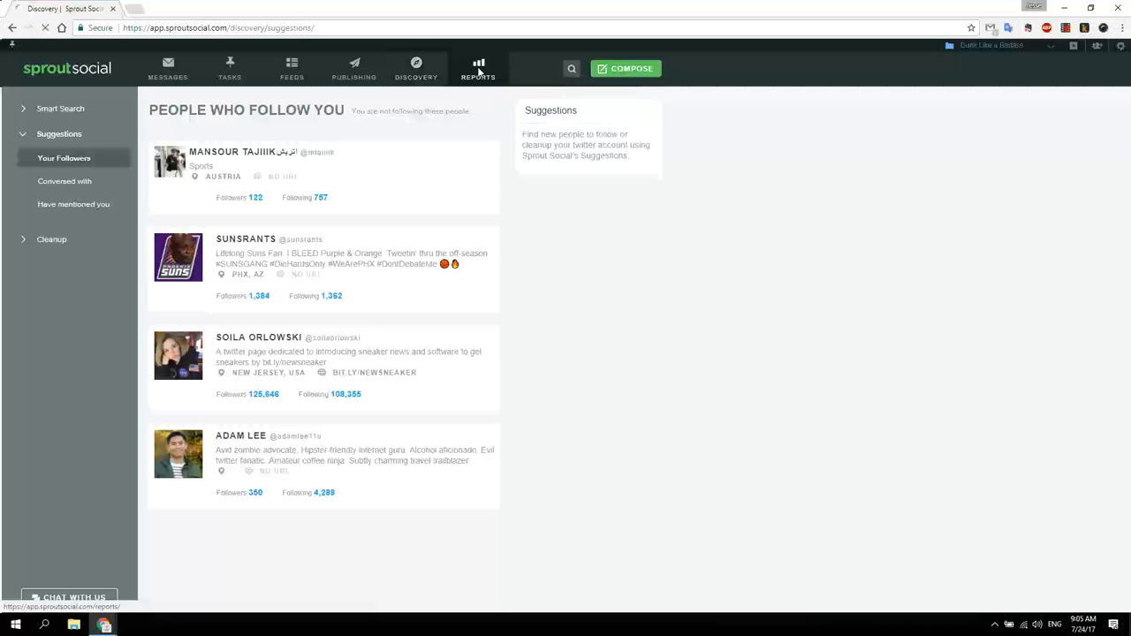
left_click(478, 68)
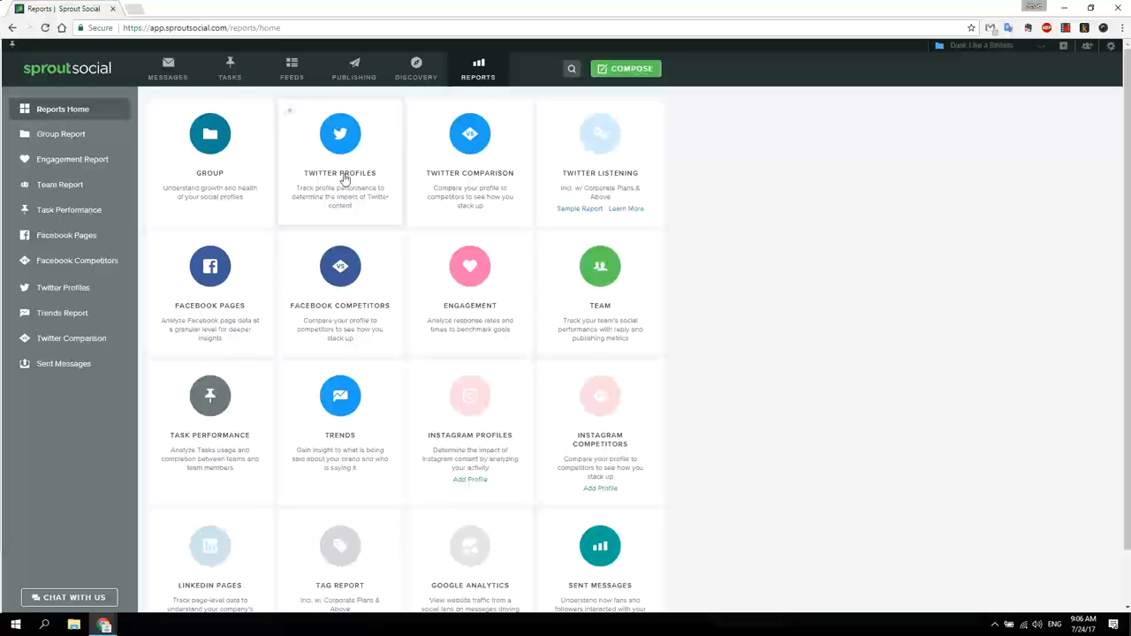
Review the Dunk Like A Badass Twitter Profiles report through Top Tweets, then return to Messages
left_click(339, 133)
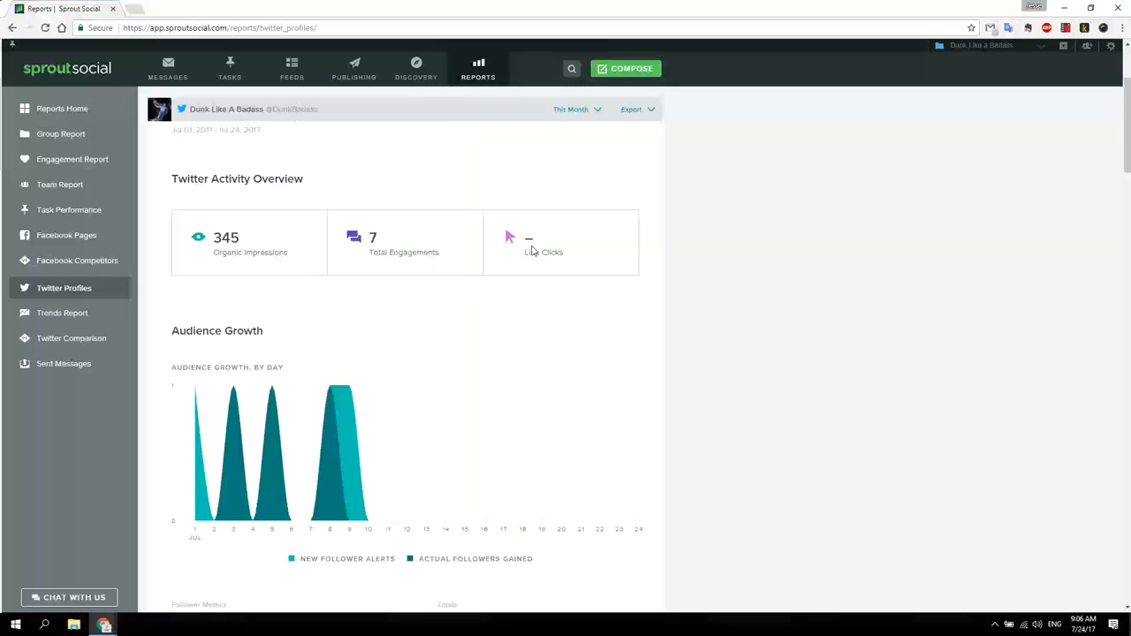
scroll("down", 3)
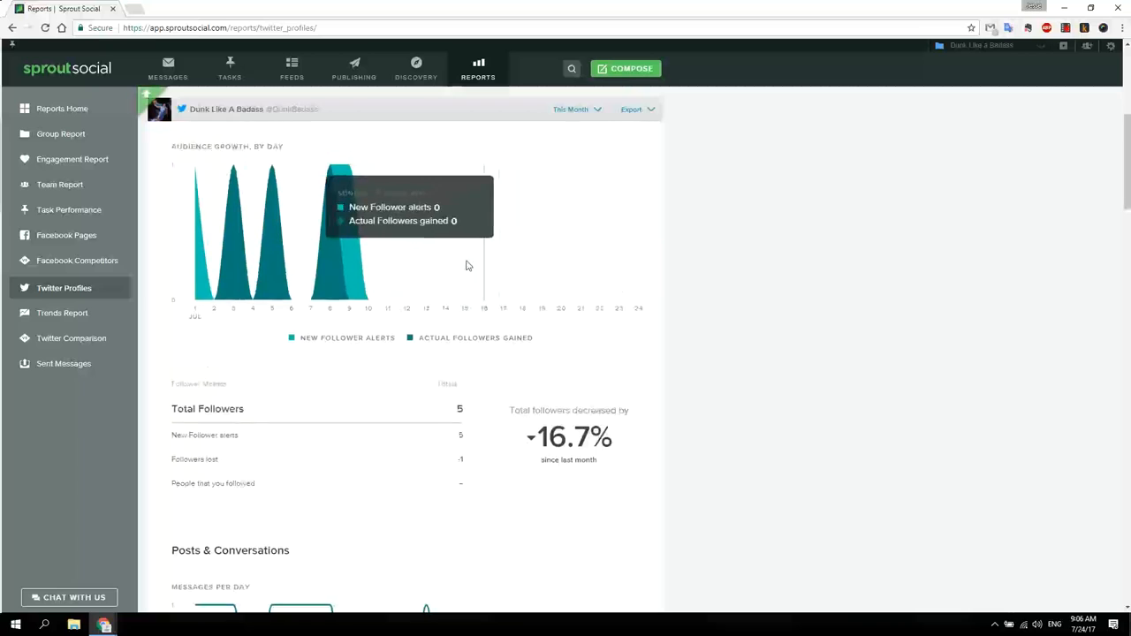
scroll("down", 3)
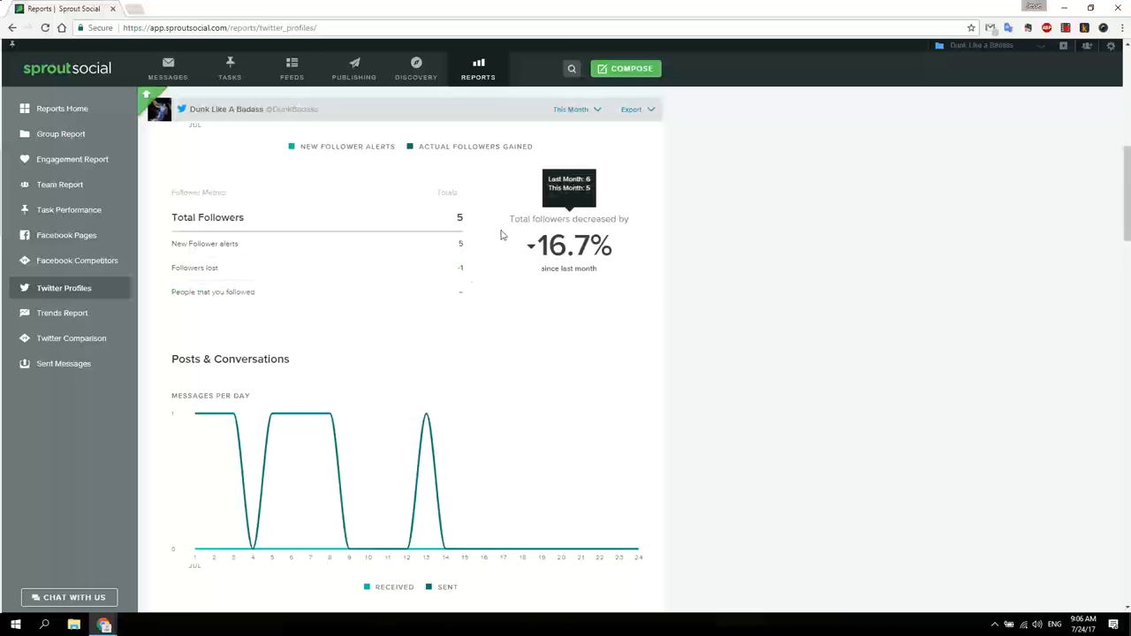
scroll("down", 3)
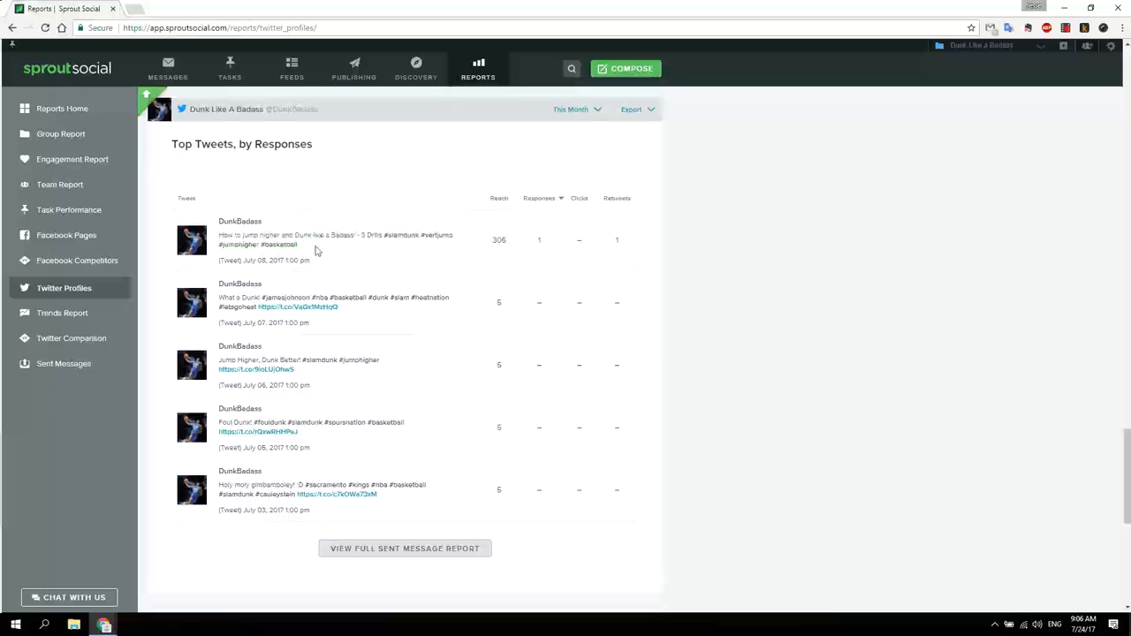
mouse_move(486, 248)
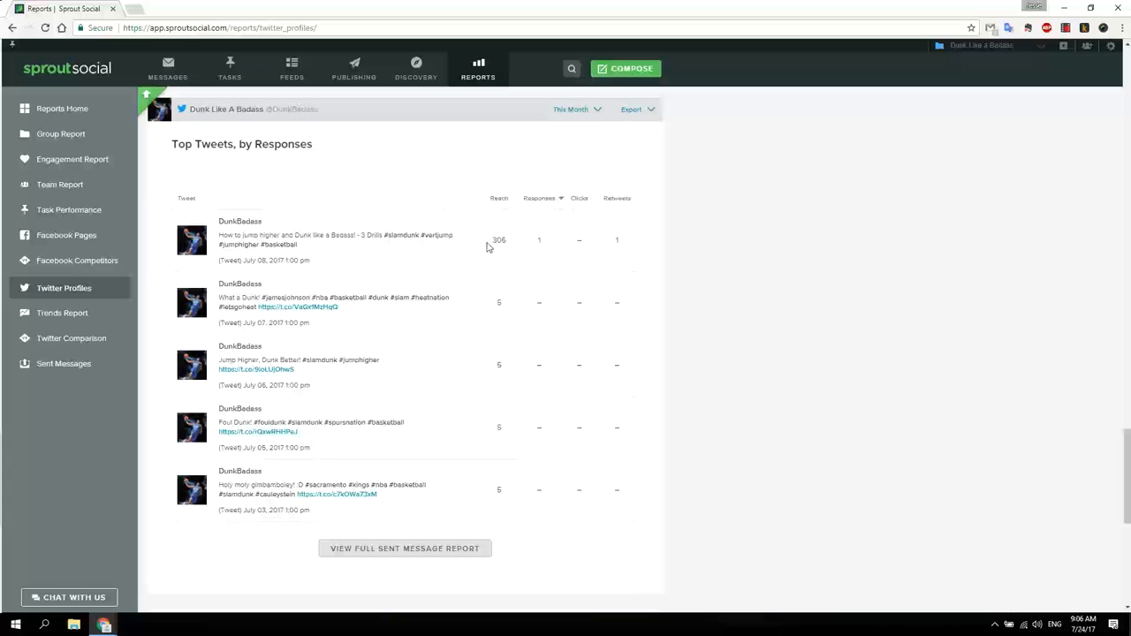
left_click(168, 68)
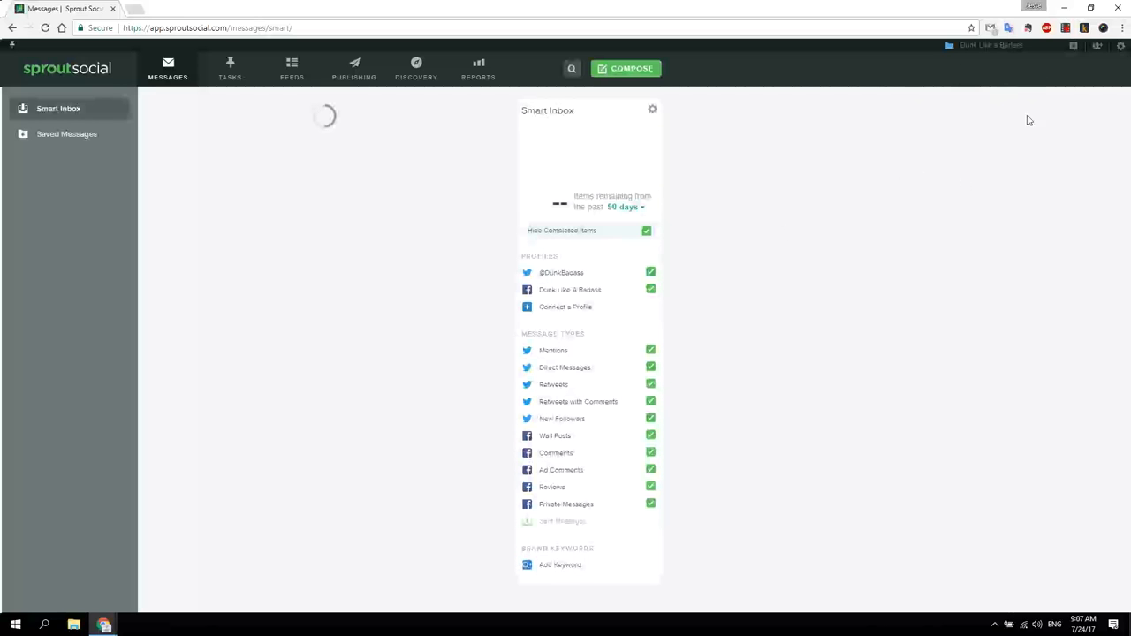
mouse_move(1001, 51)
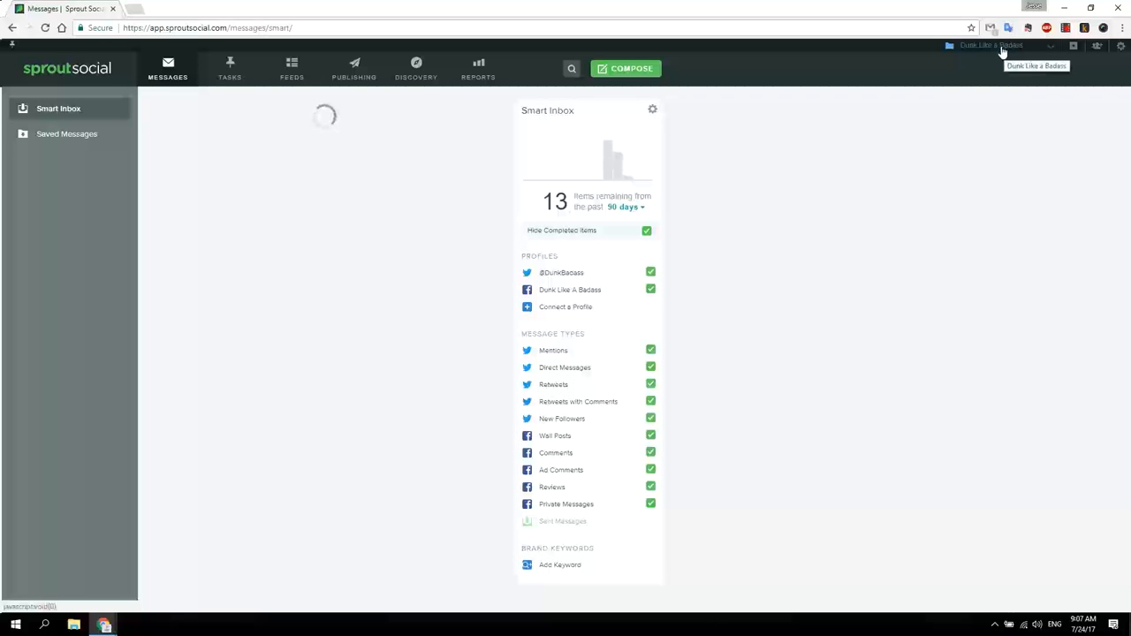
Add a new group from the group dropdown and name it 'Personal'
left_click(990, 46)
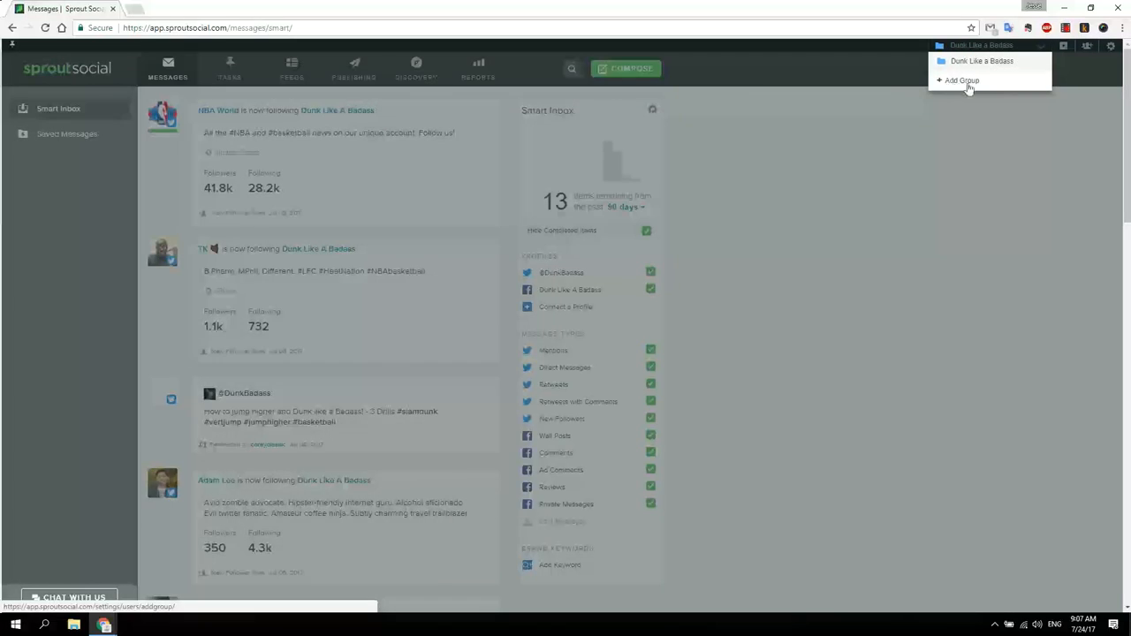
left_click(961, 80)
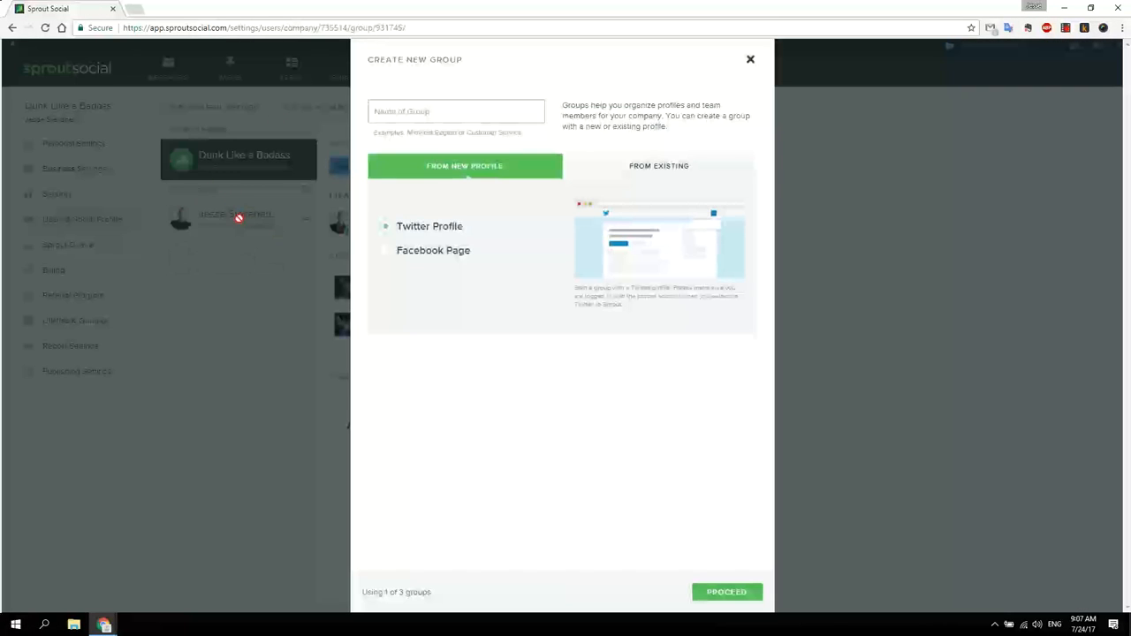
left_click(456, 110)
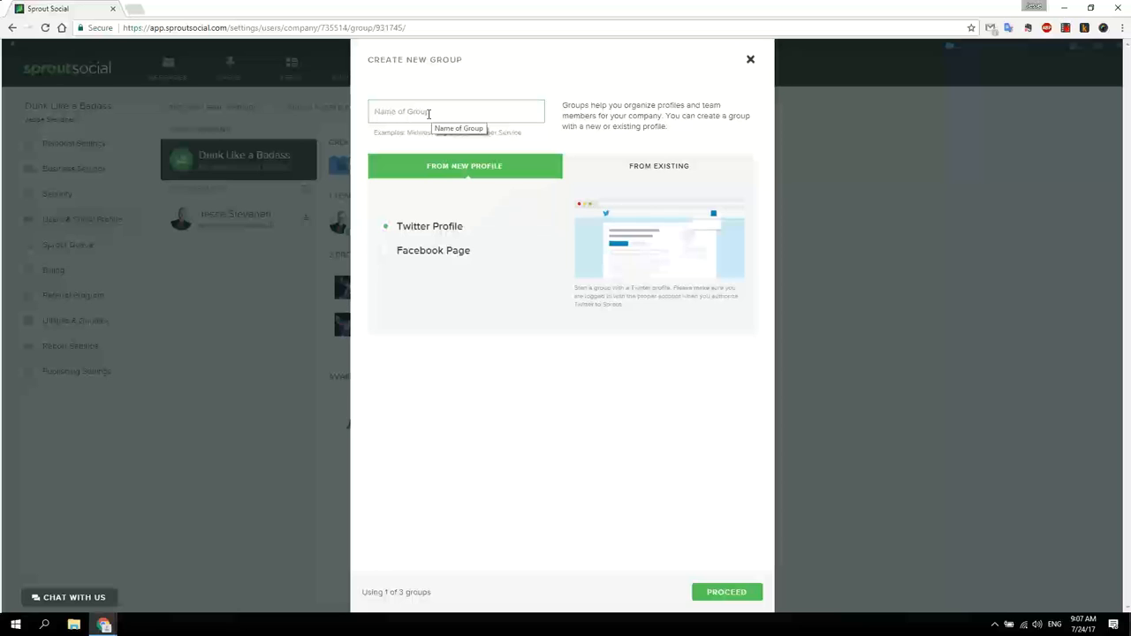
type("Personal")
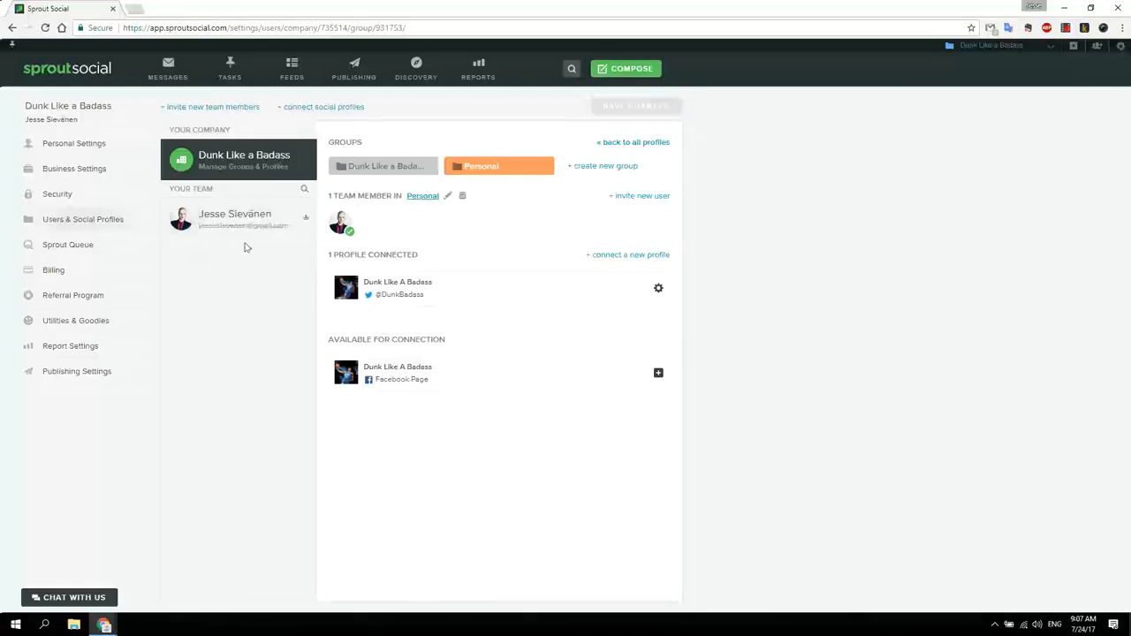
Go from the Personal group settings back to the Smart Inbox
left_click(990, 45)
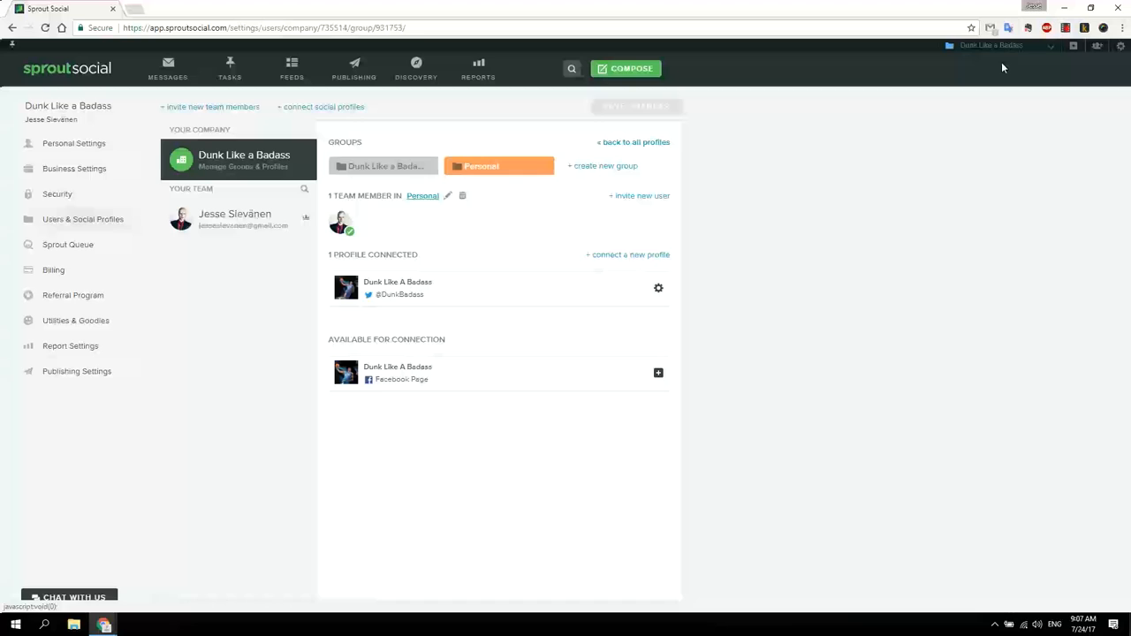
left_click(167, 68)
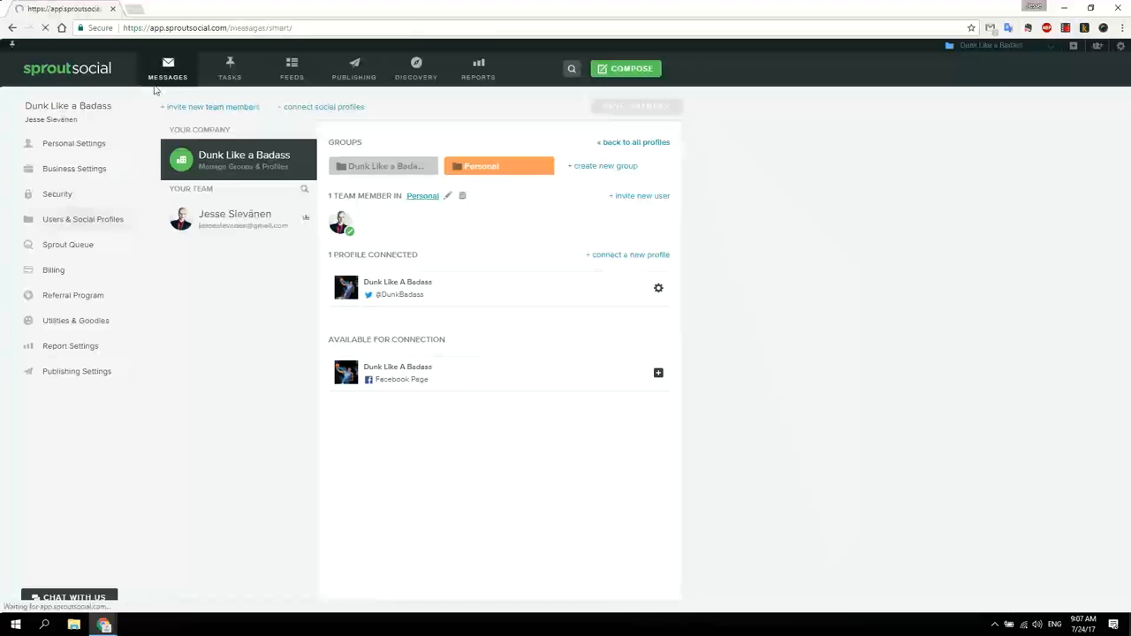
left_click(167, 68)
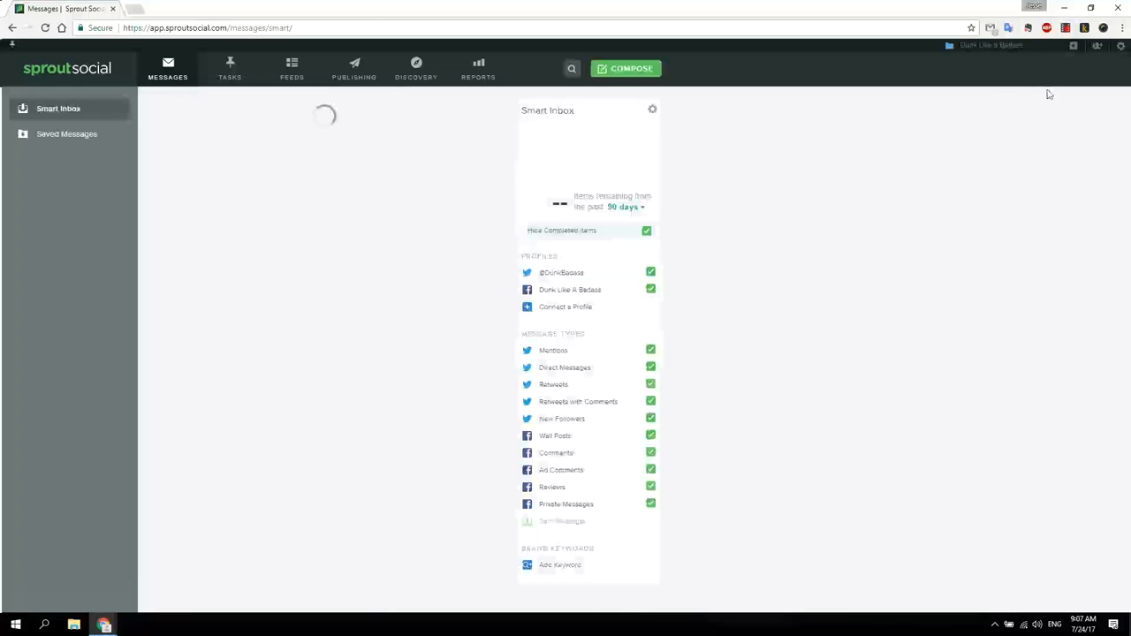